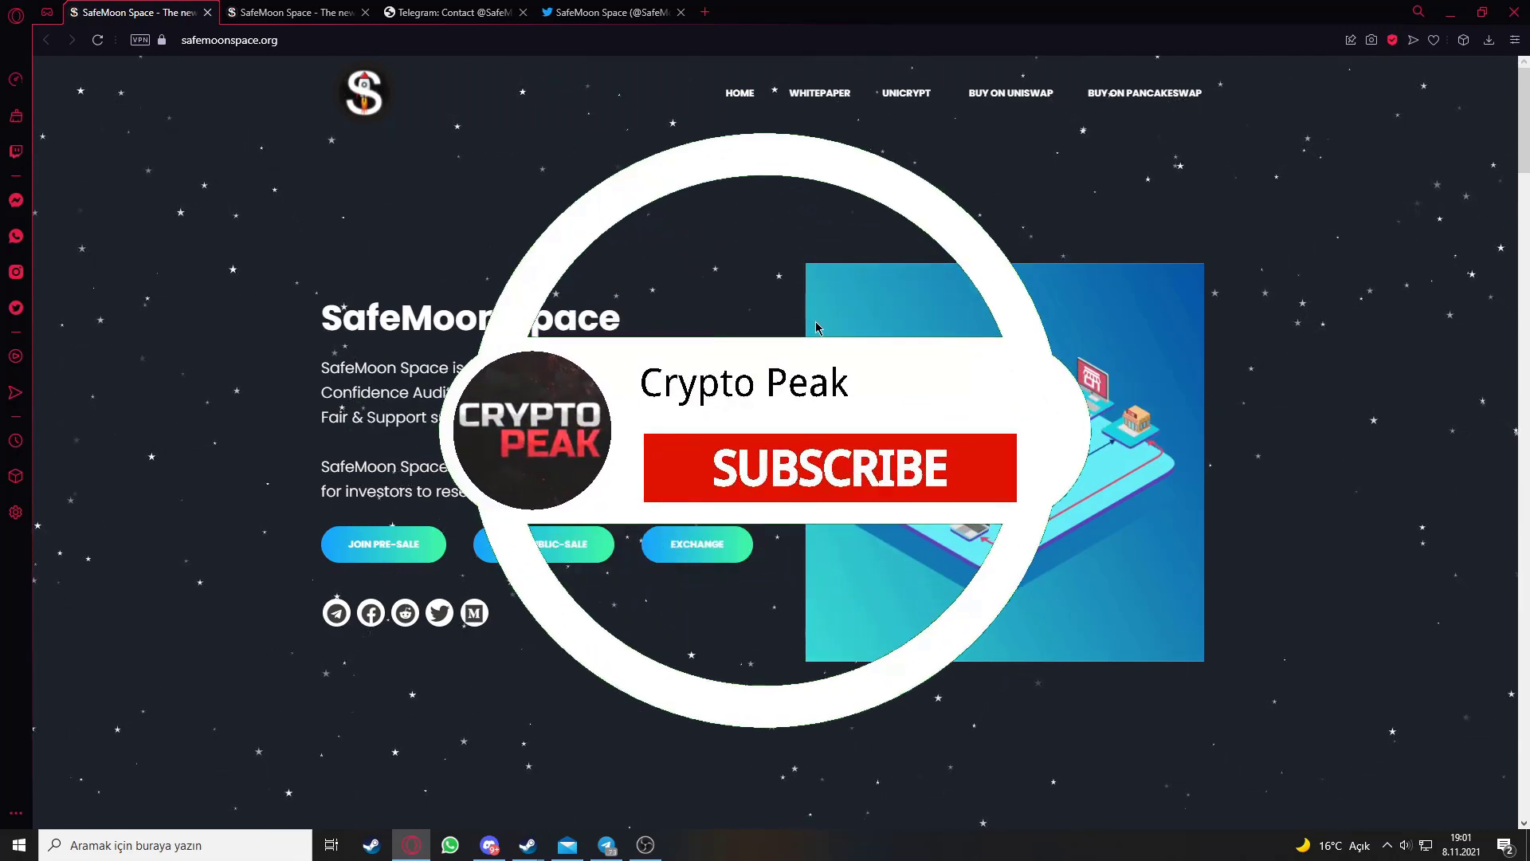
- Scroll the safemoonspace.org homepage from the hero banner down to Vision + Culture
click(829, 467)
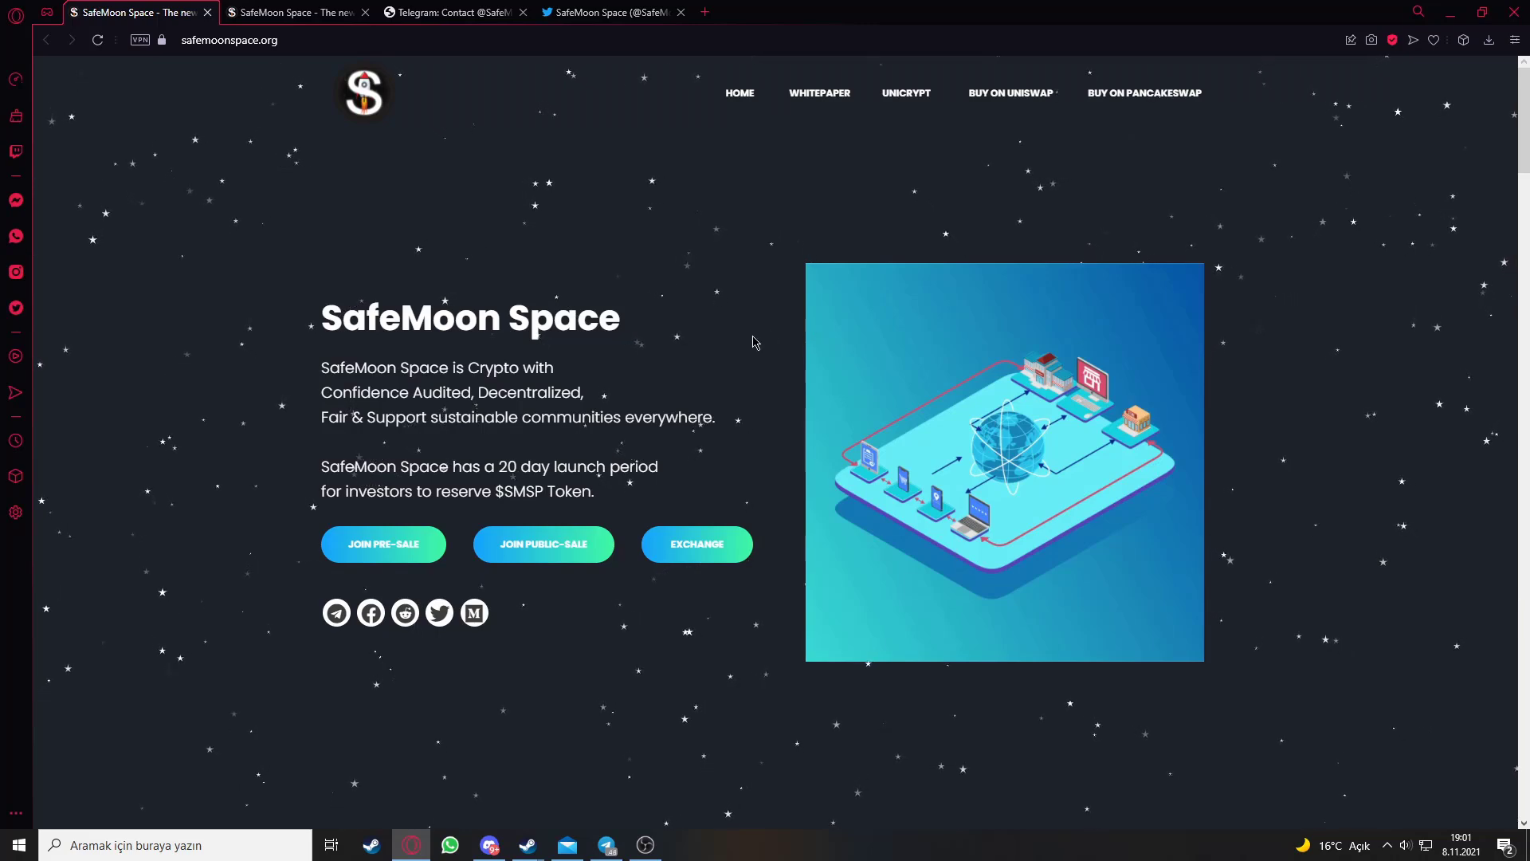
scroll(down, 3)
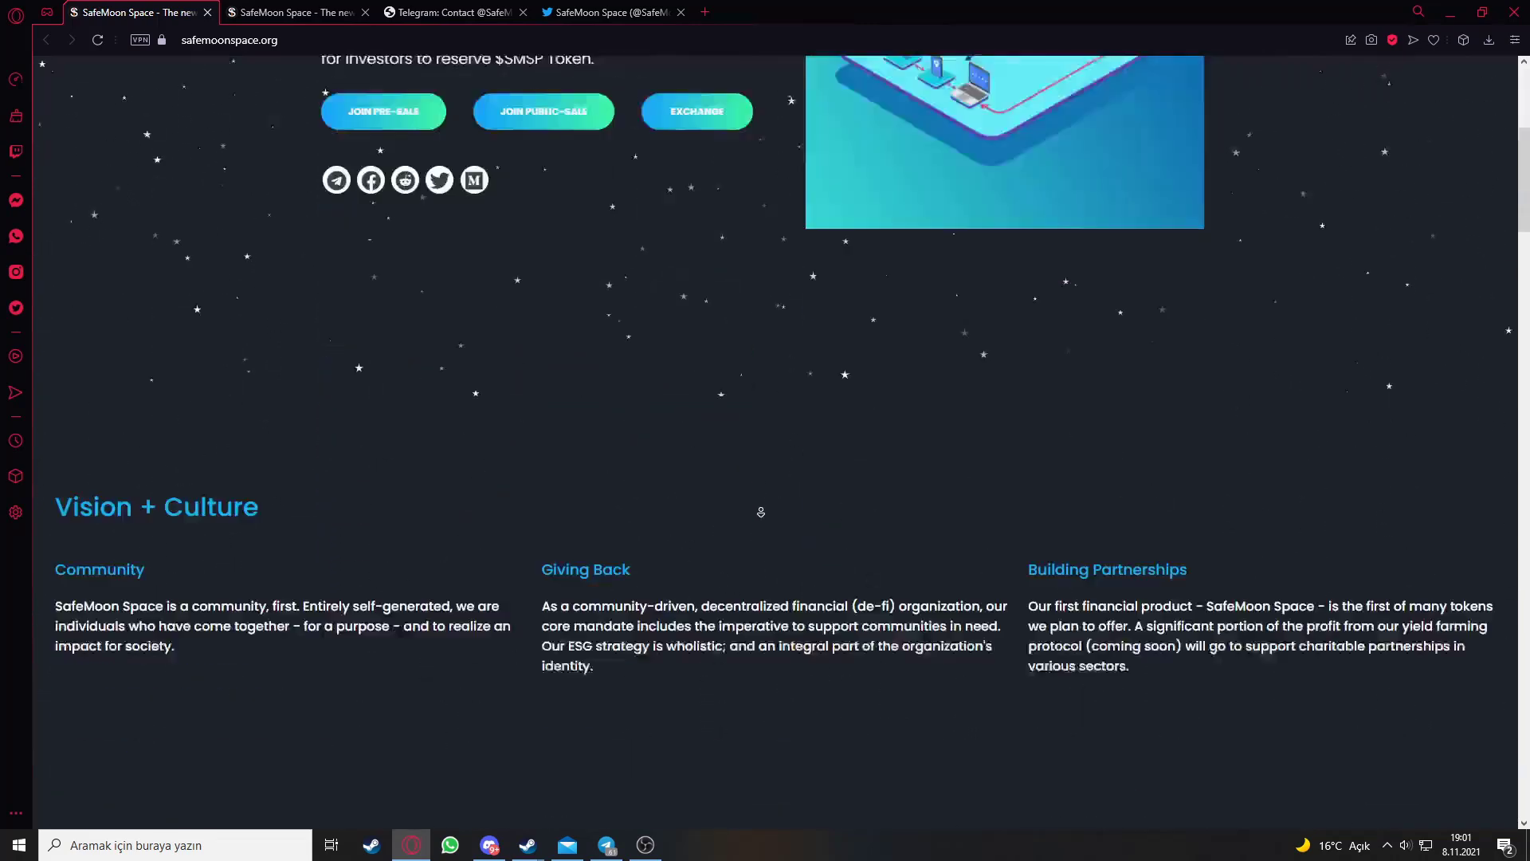
scroll(down, 3)
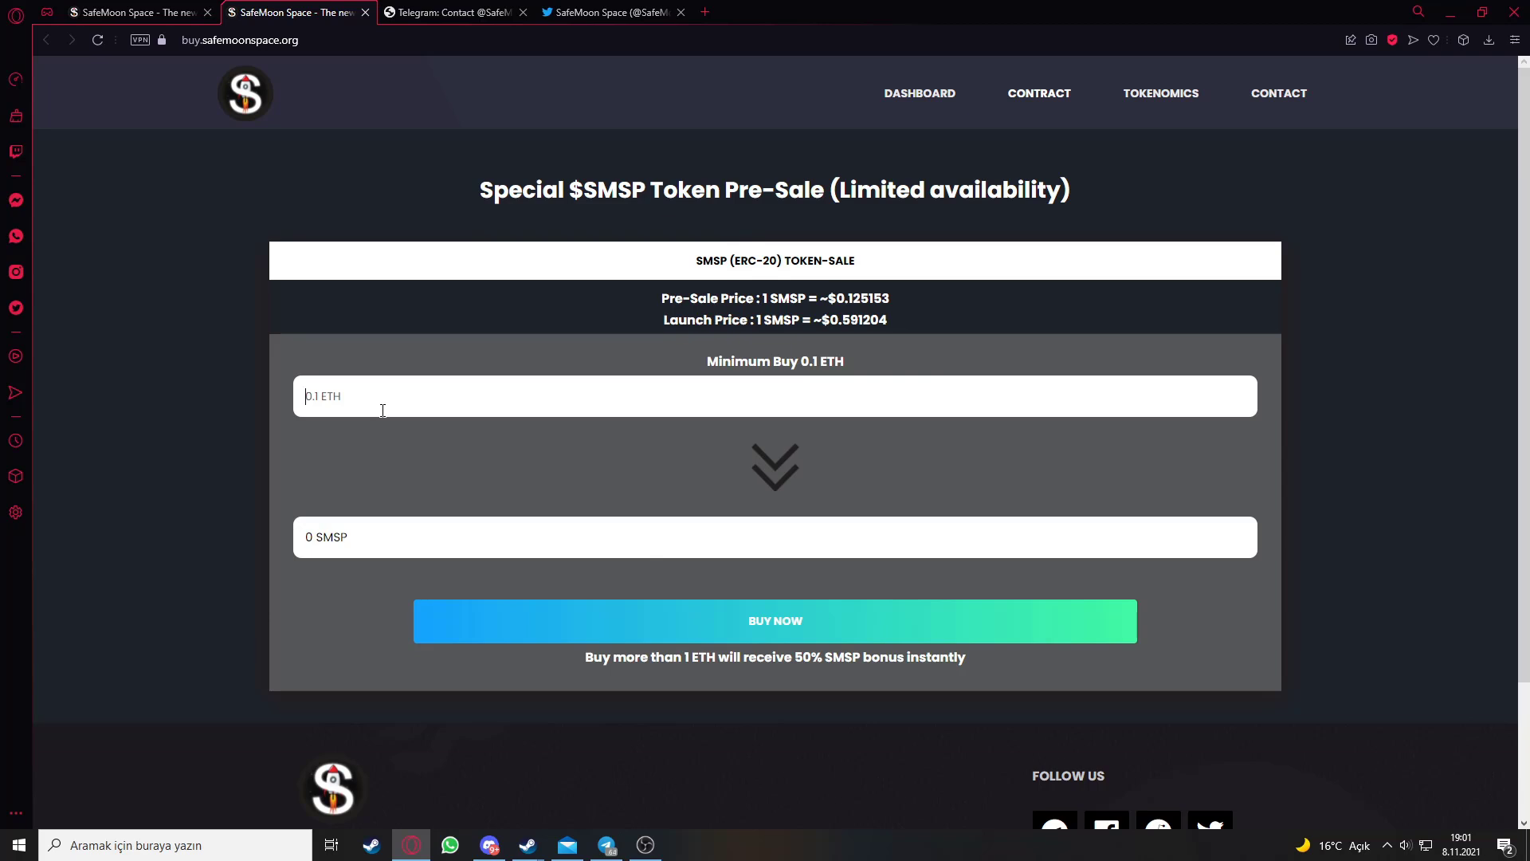
mouse_move(397, 399)
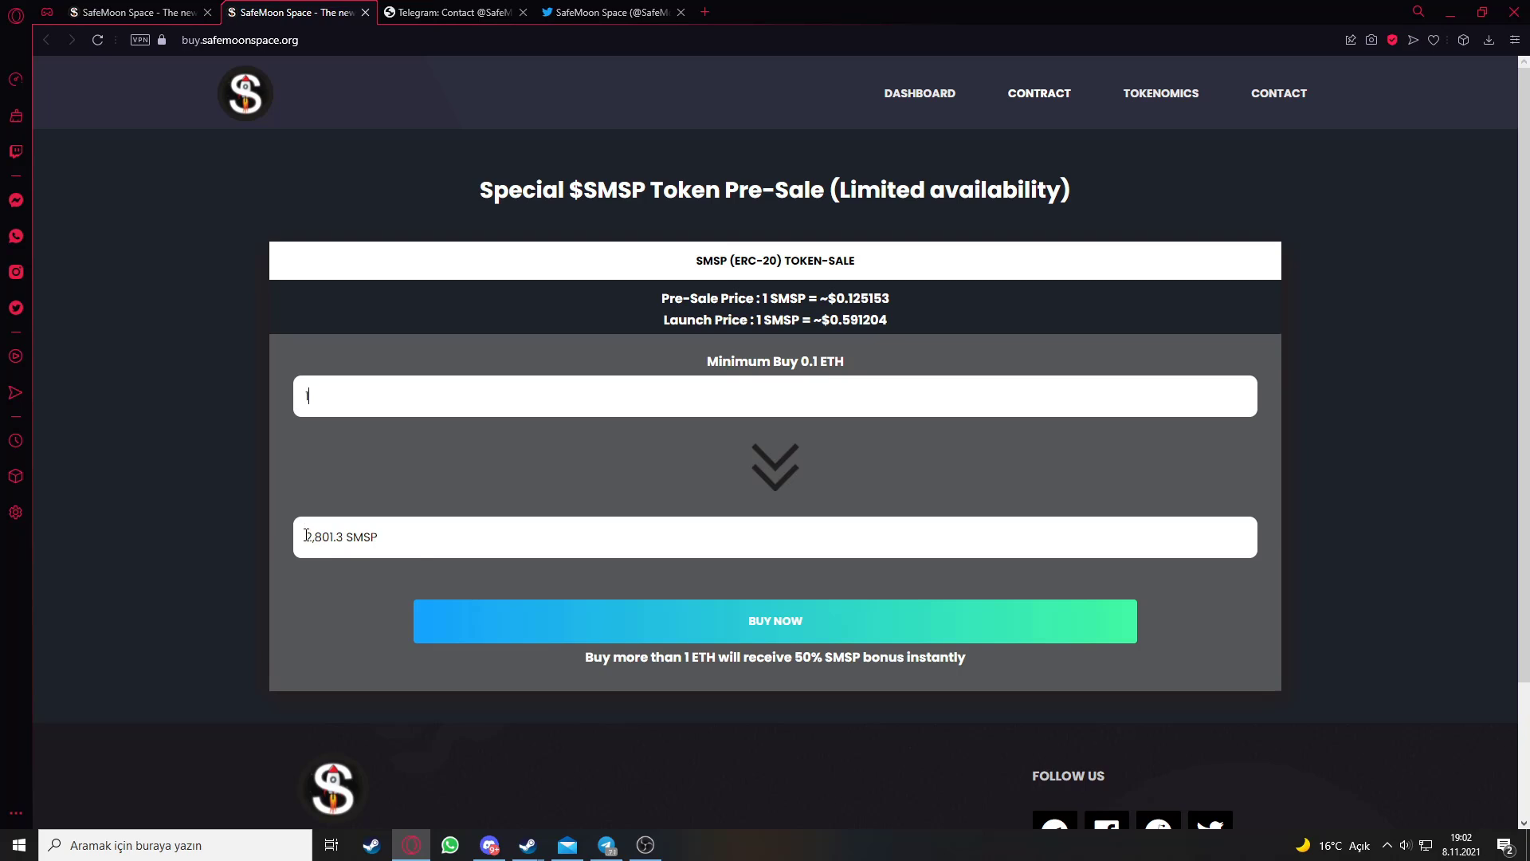
- Enter 1 ETH on the pre-sale page and check the 28,013 SMSP estimate
text(1)
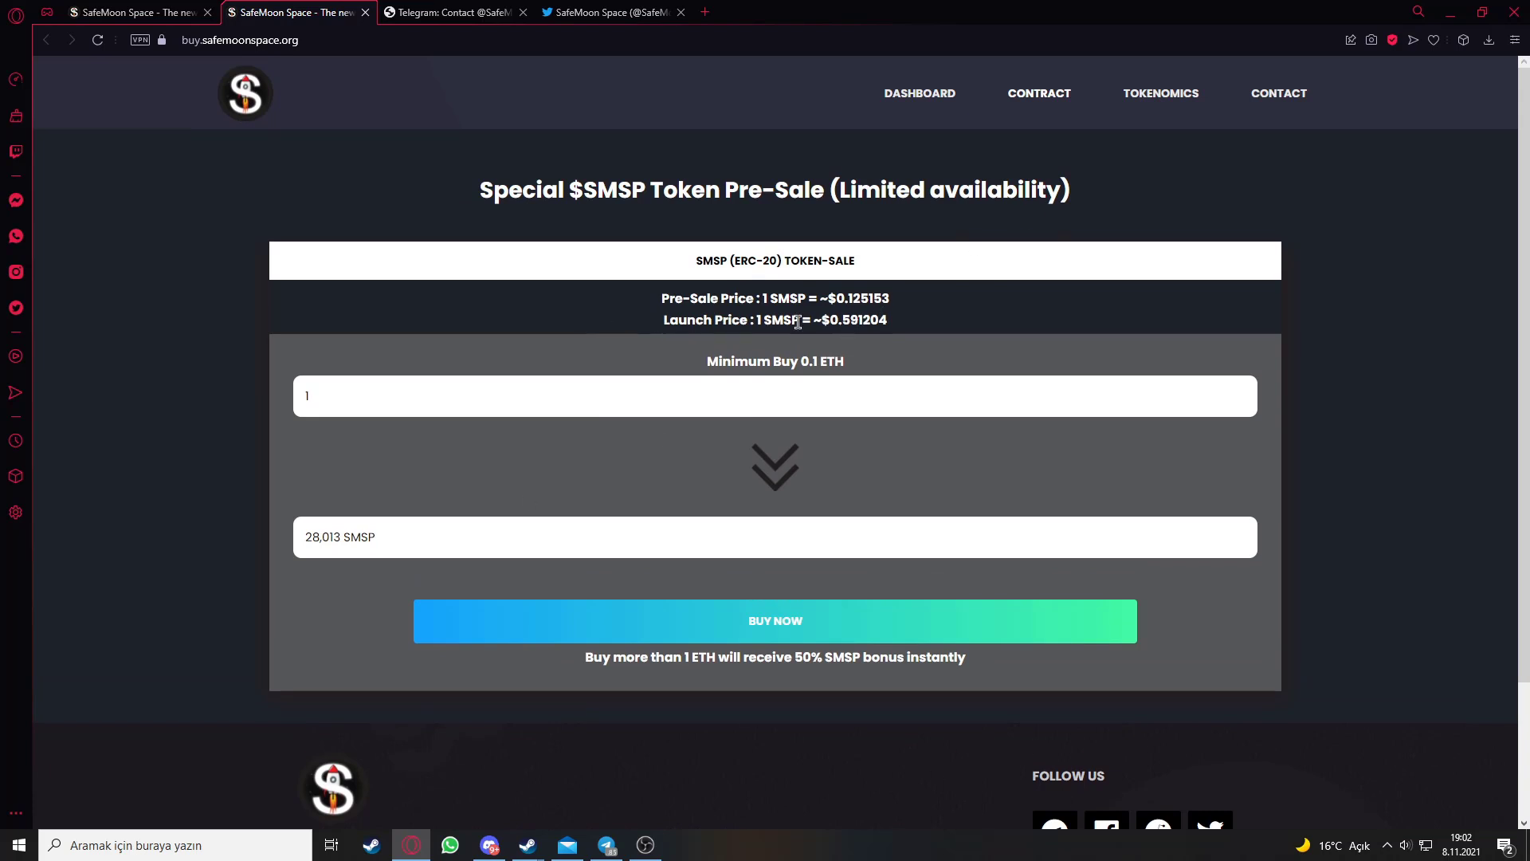
scroll(down, 3)
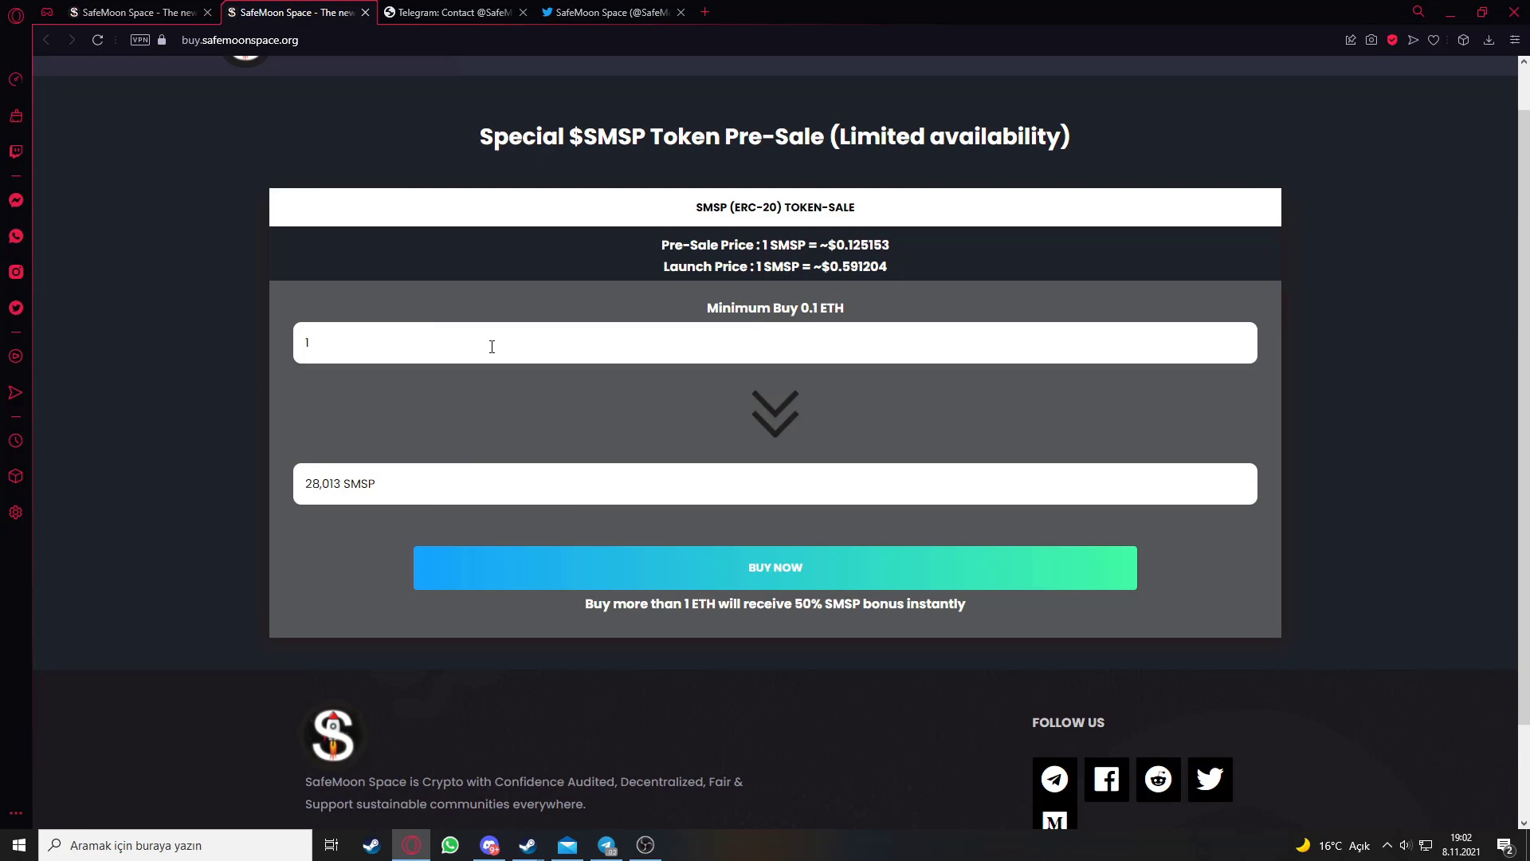
scroll(up, 3)
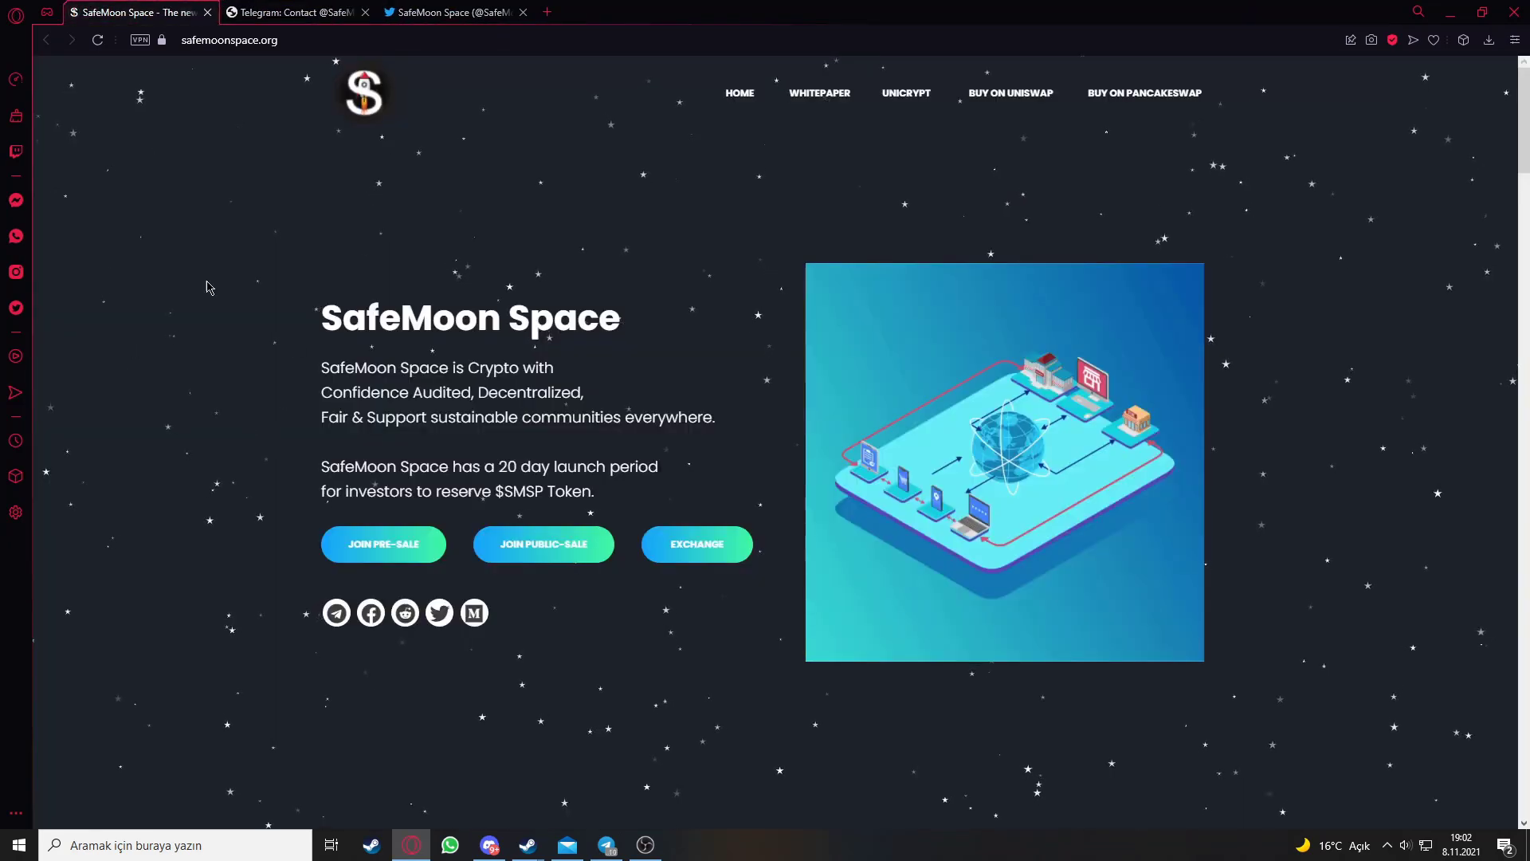
- Scroll past Vision + Culture to the decentralized community SMSP Token section
scroll(down, 3)
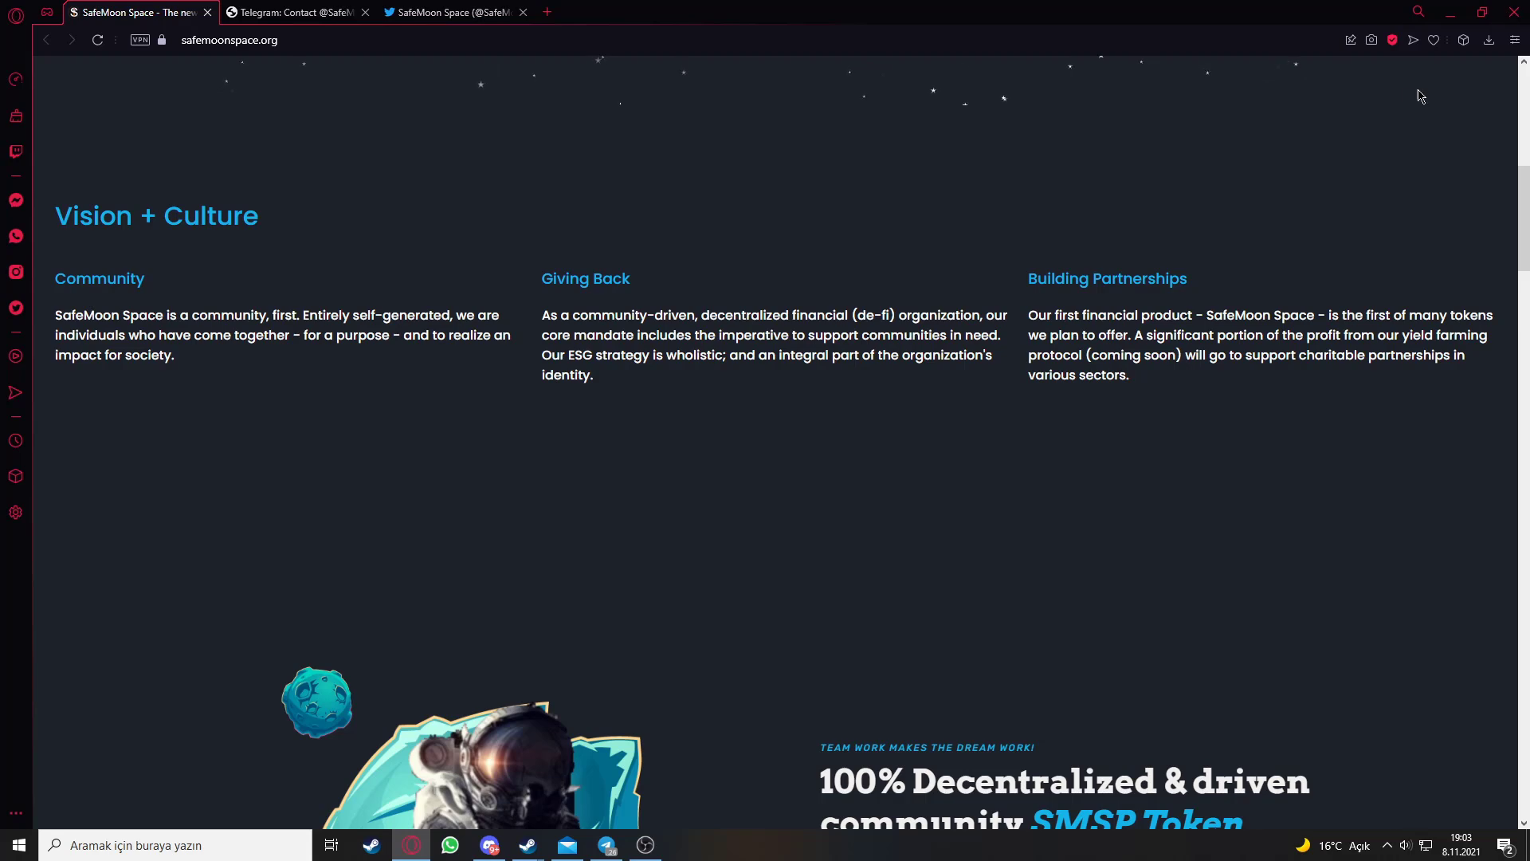
scroll(down, 3)
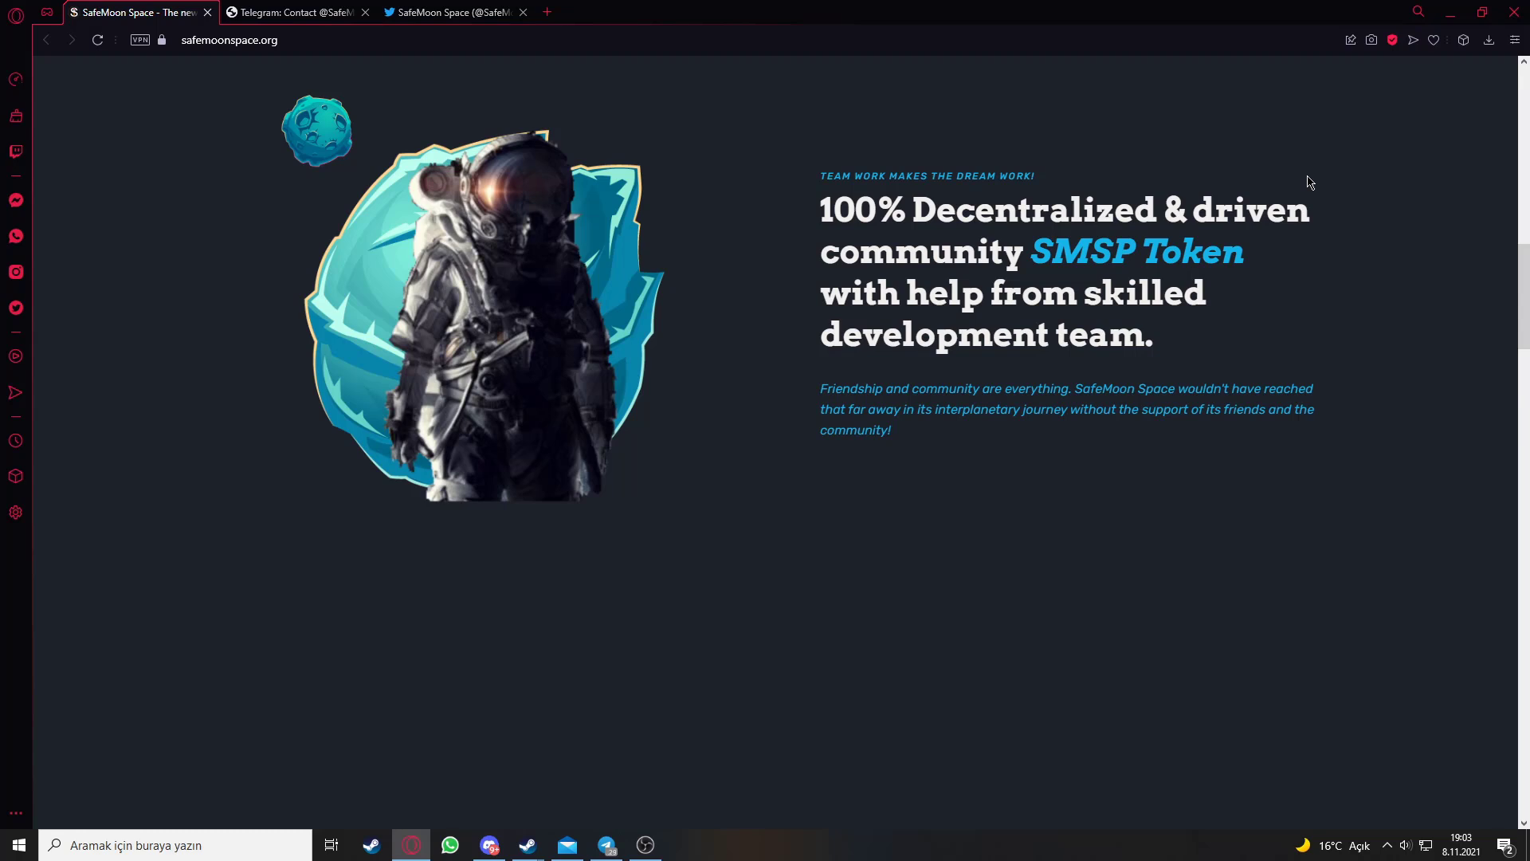
- Scroll past the decentralization status and ecosystem graphic to Facts about SafeMoon Space
scroll(down, 3)
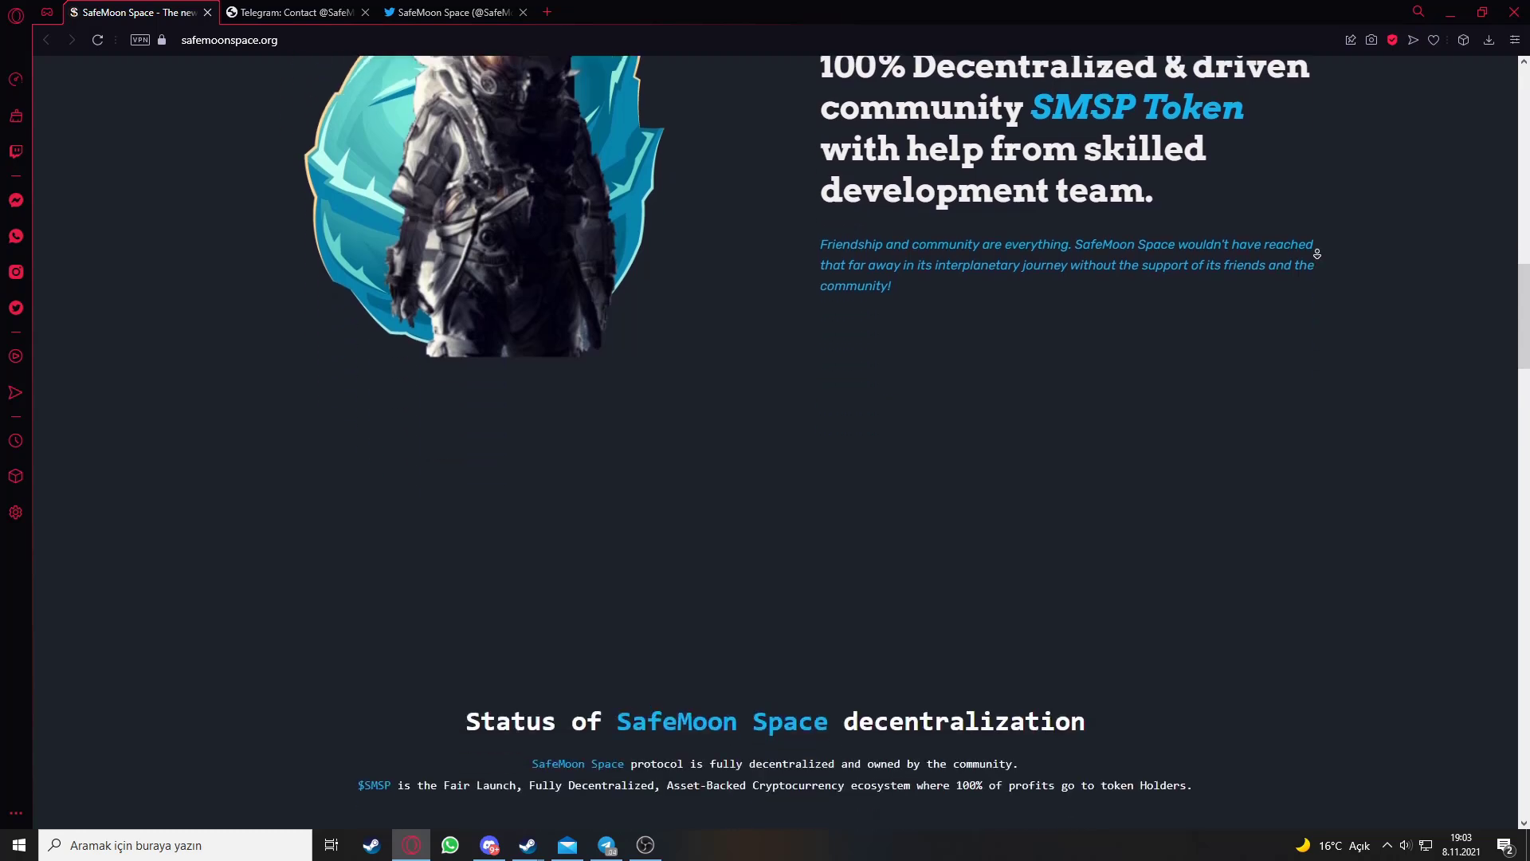
scroll(down, 3)
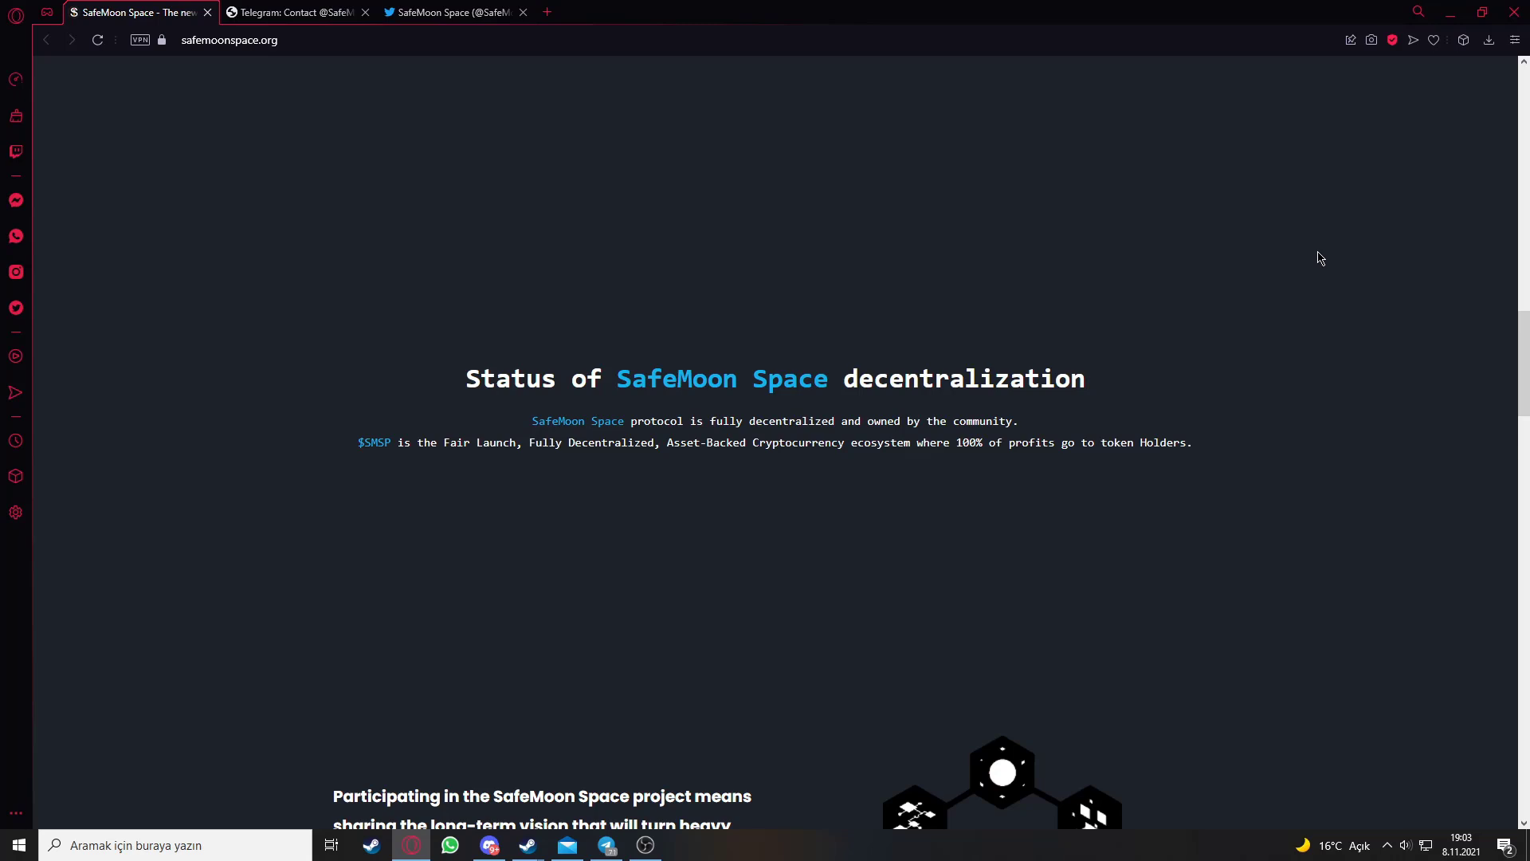
scroll(down, 3)
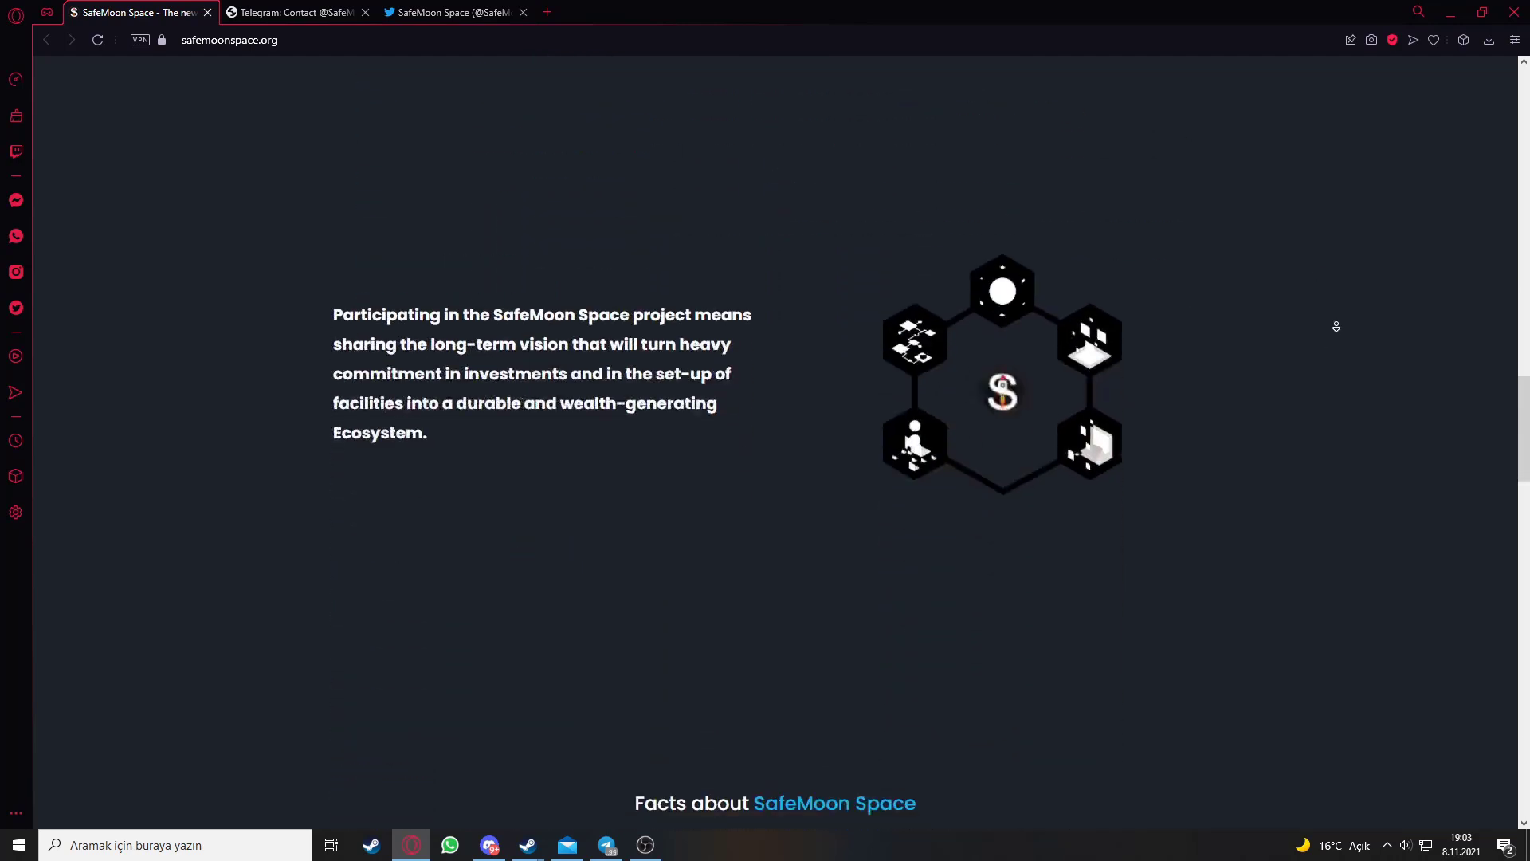
scroll(down, 3)
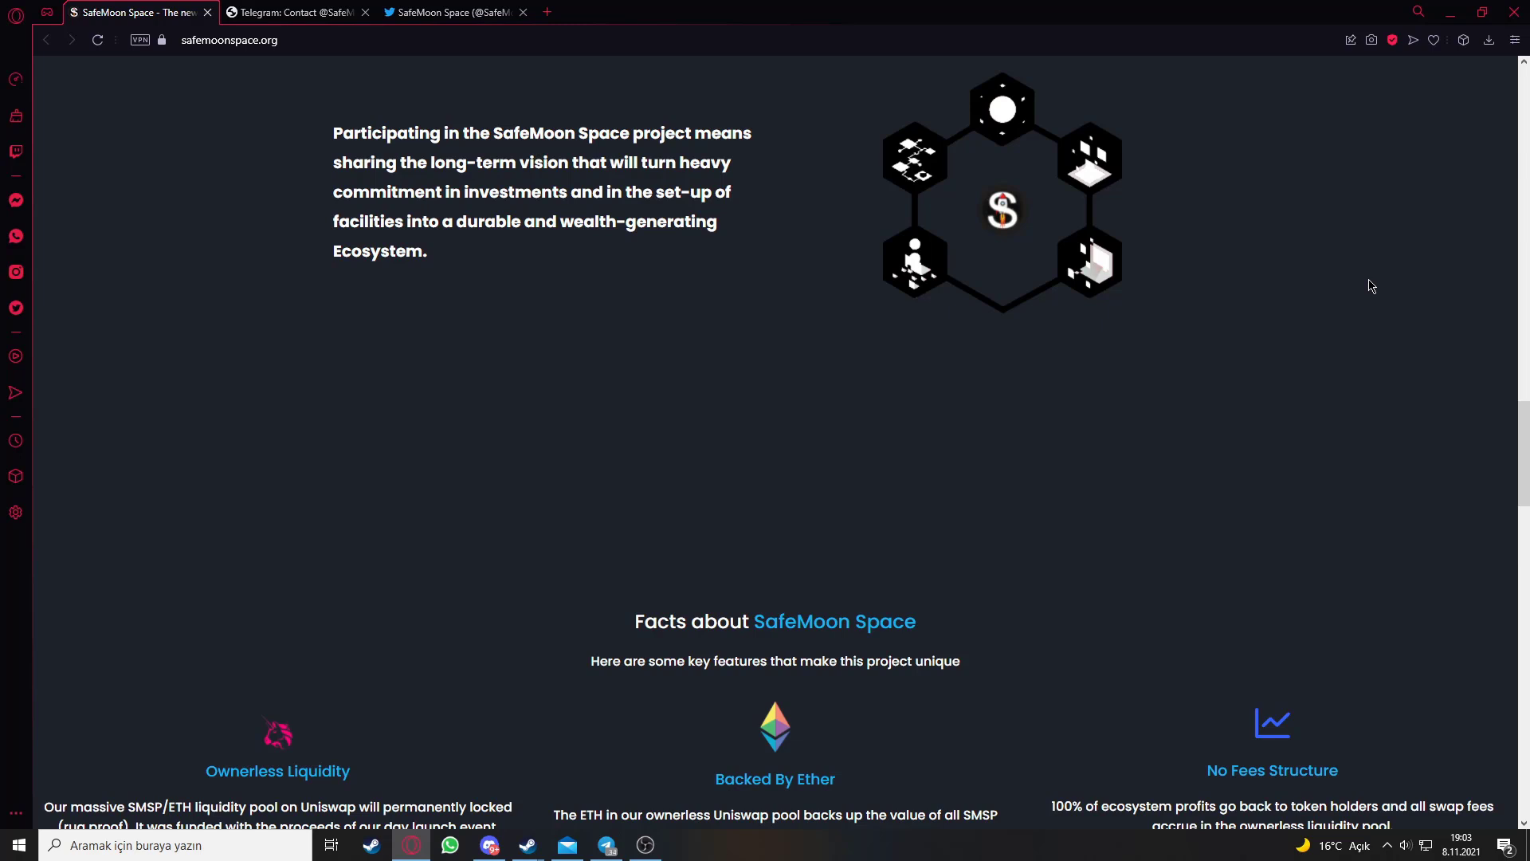
scroll(down, 3)
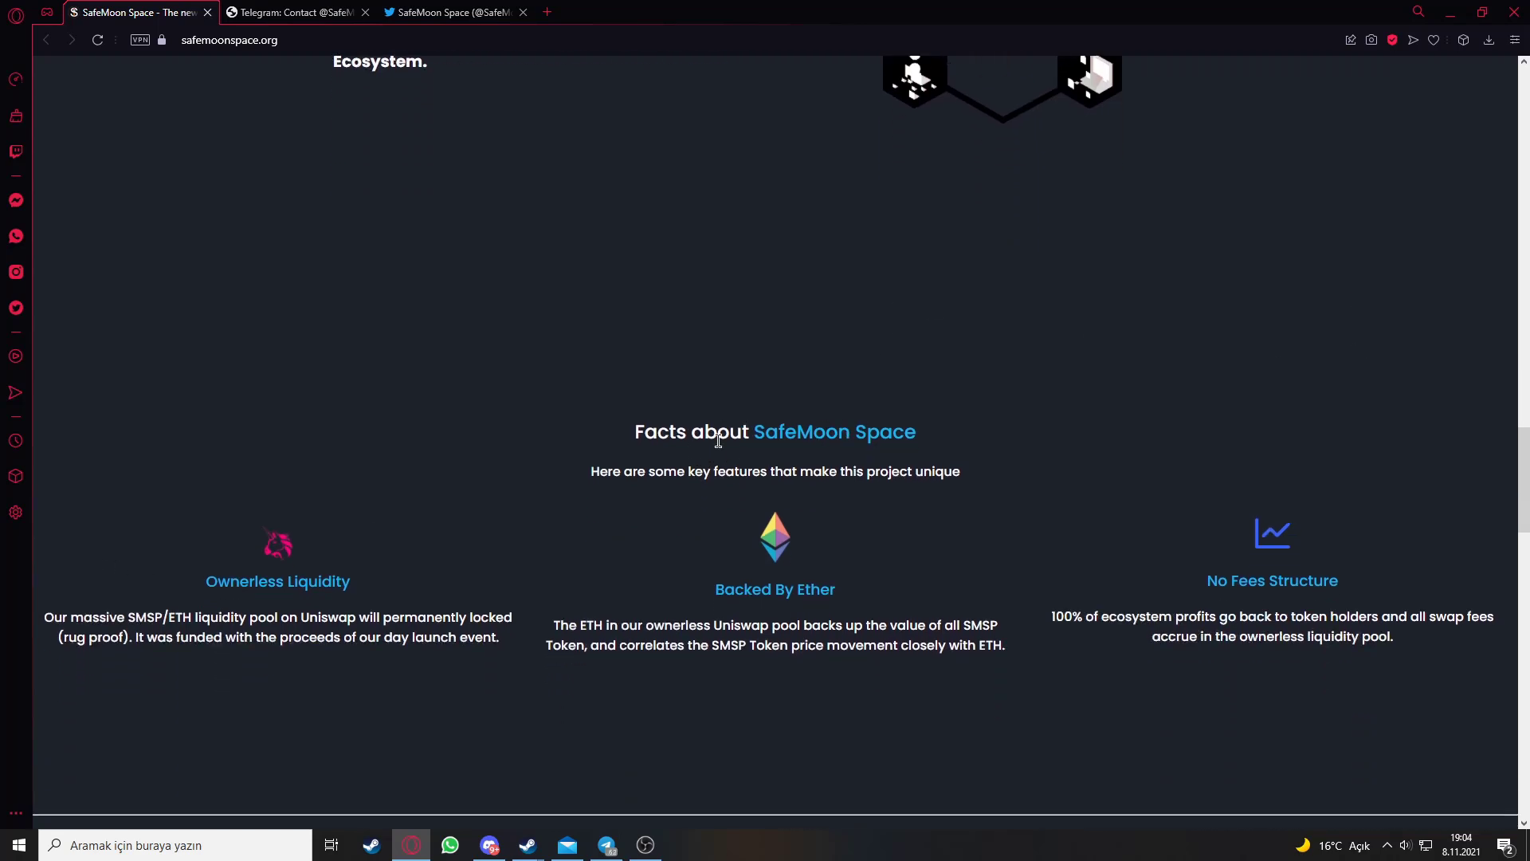
mouse_move(244, 581)
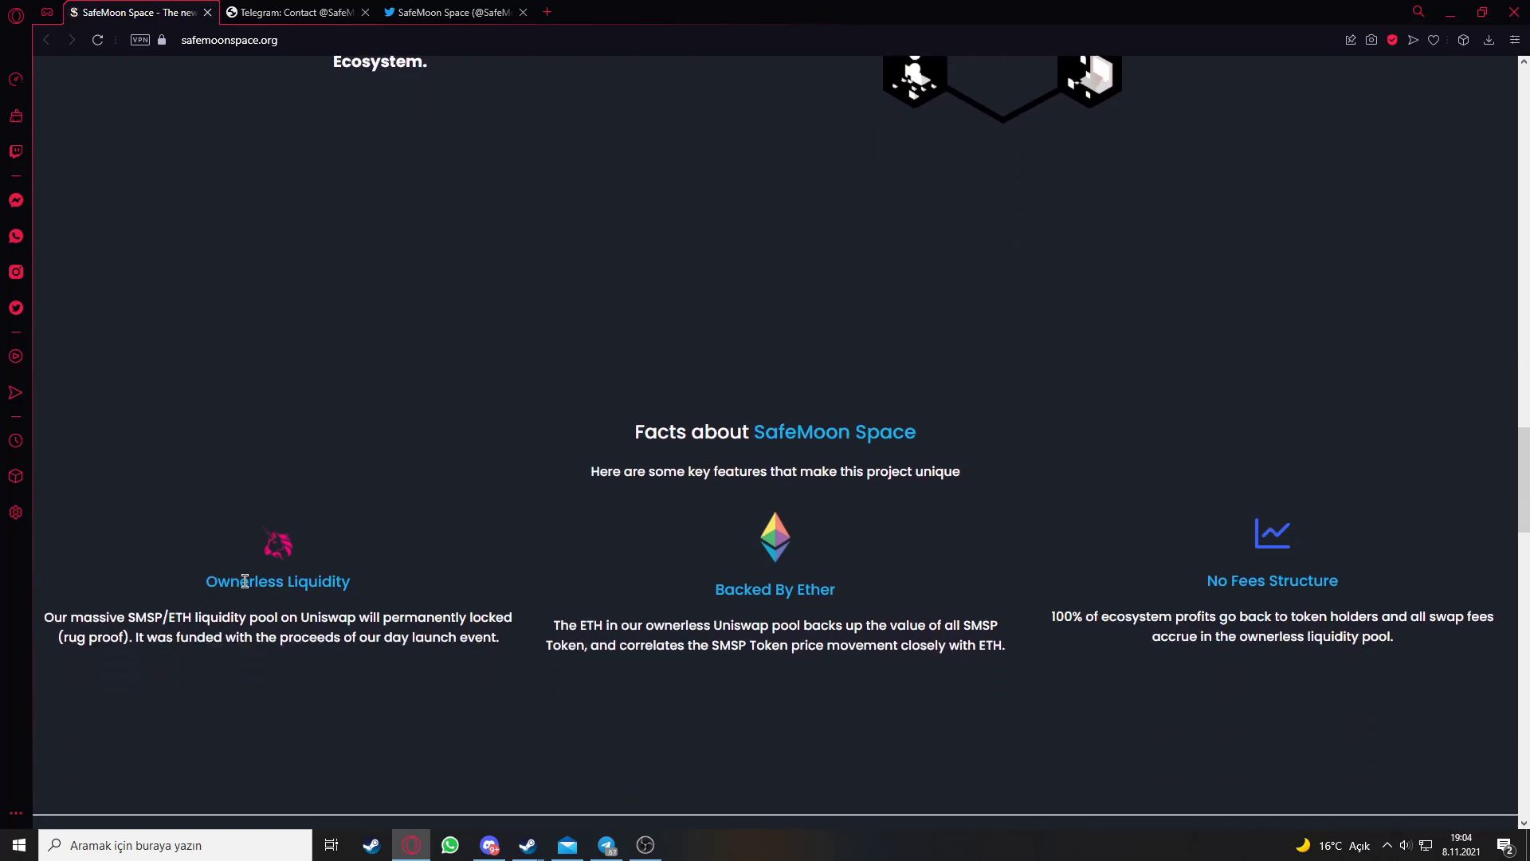
- Scroll past Launching Soon exchange logos and Token Details to the Want Proof section
scroll(down, 3)
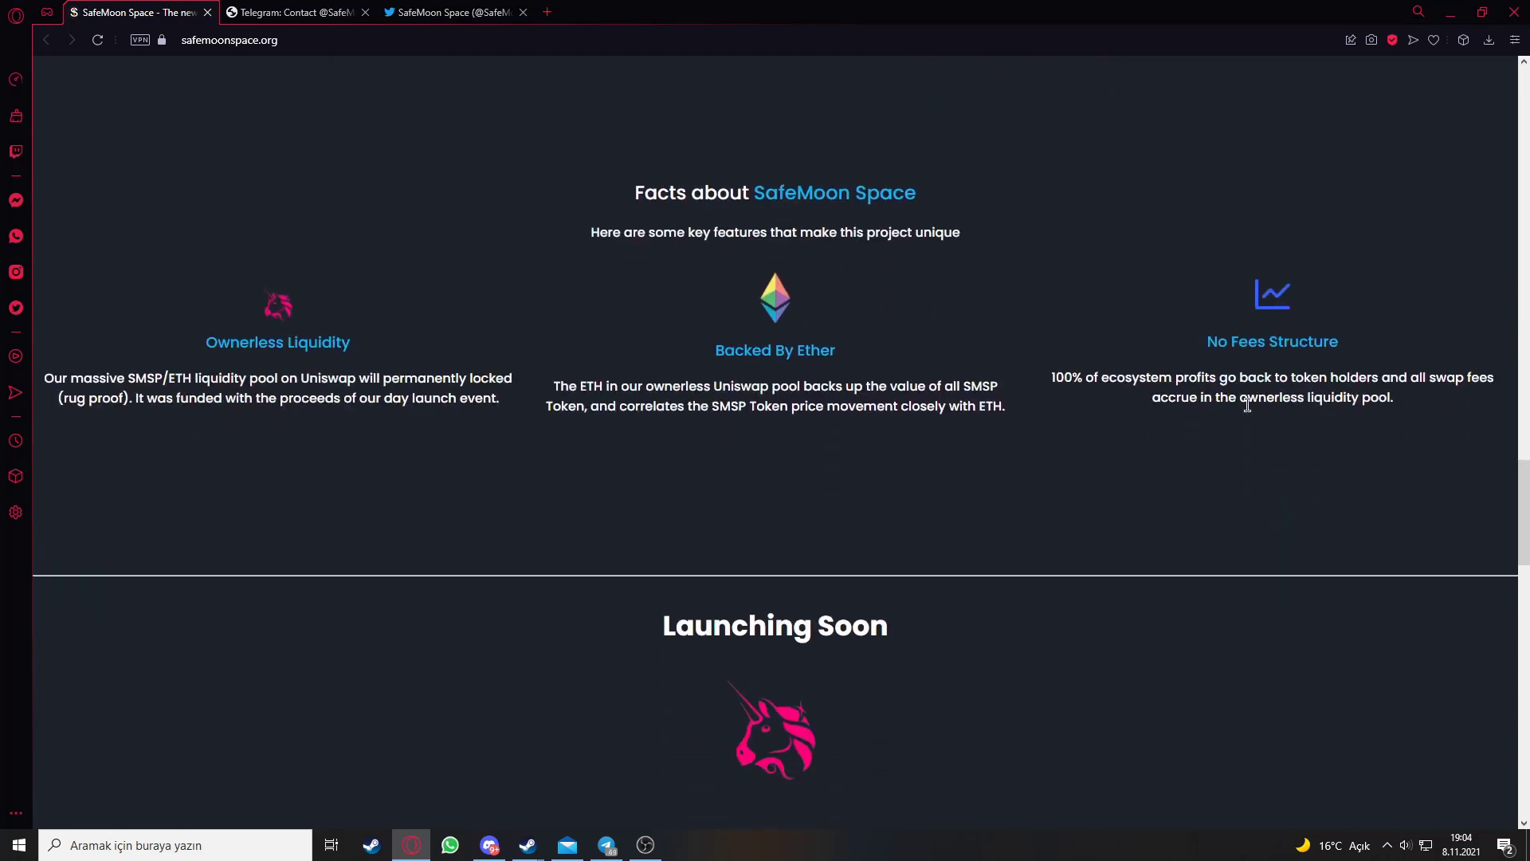
scroll(down, 3)
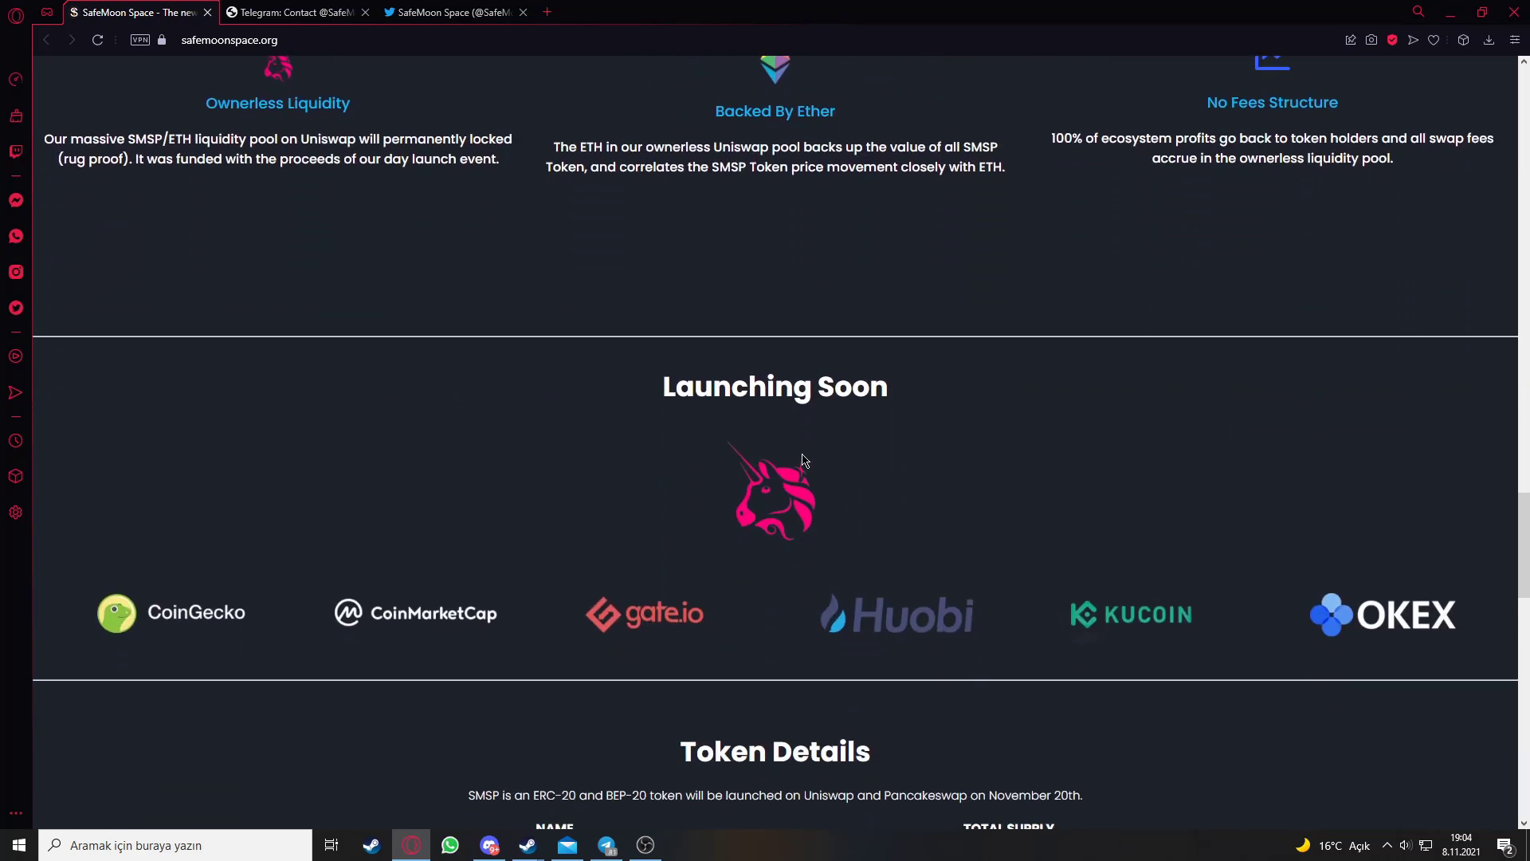
scroll(down, 3)
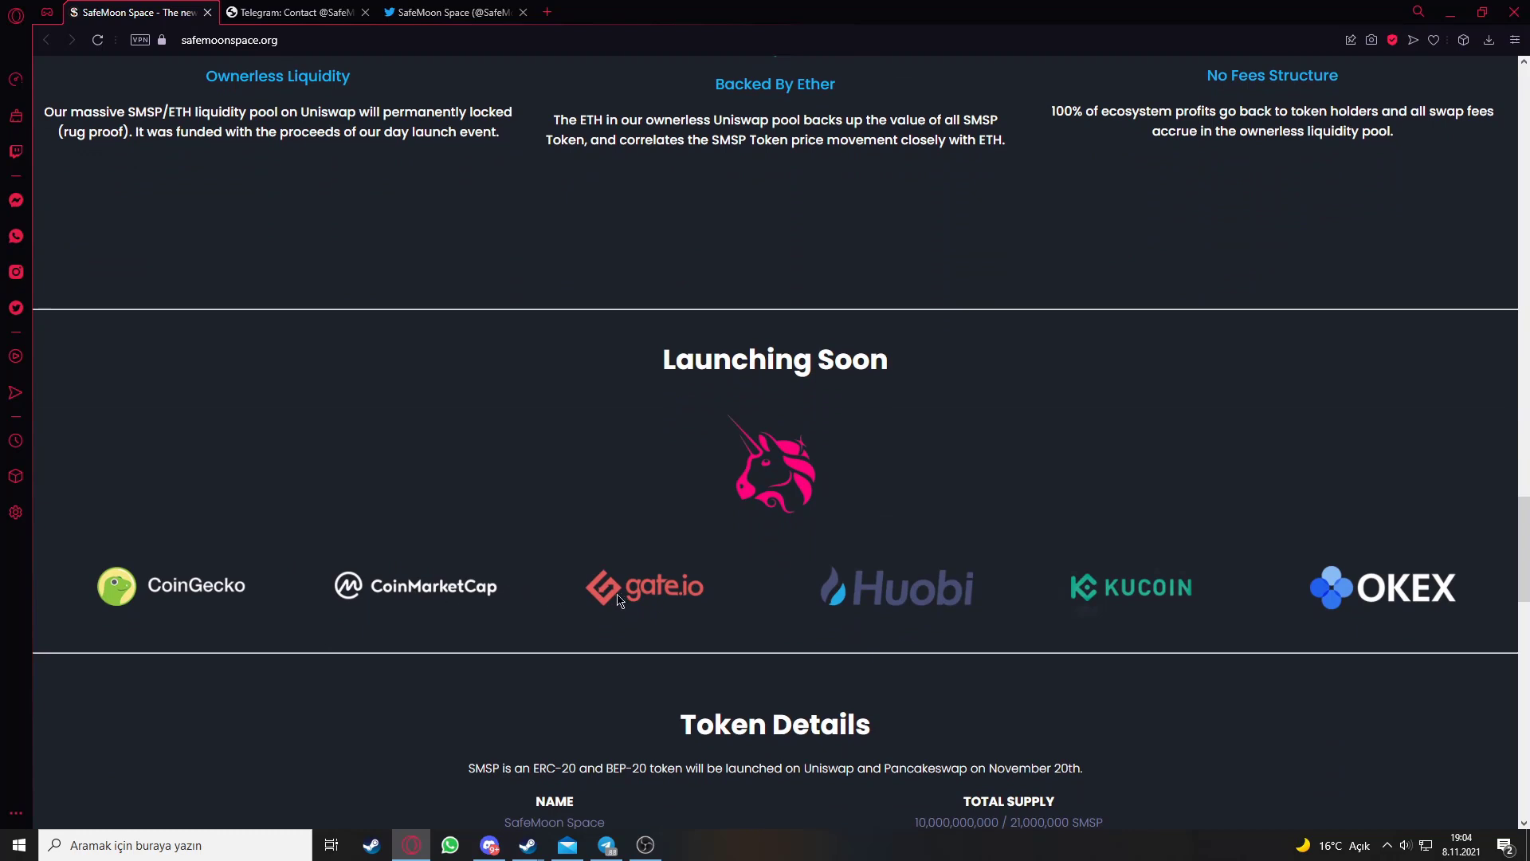
scroll(down, 3)
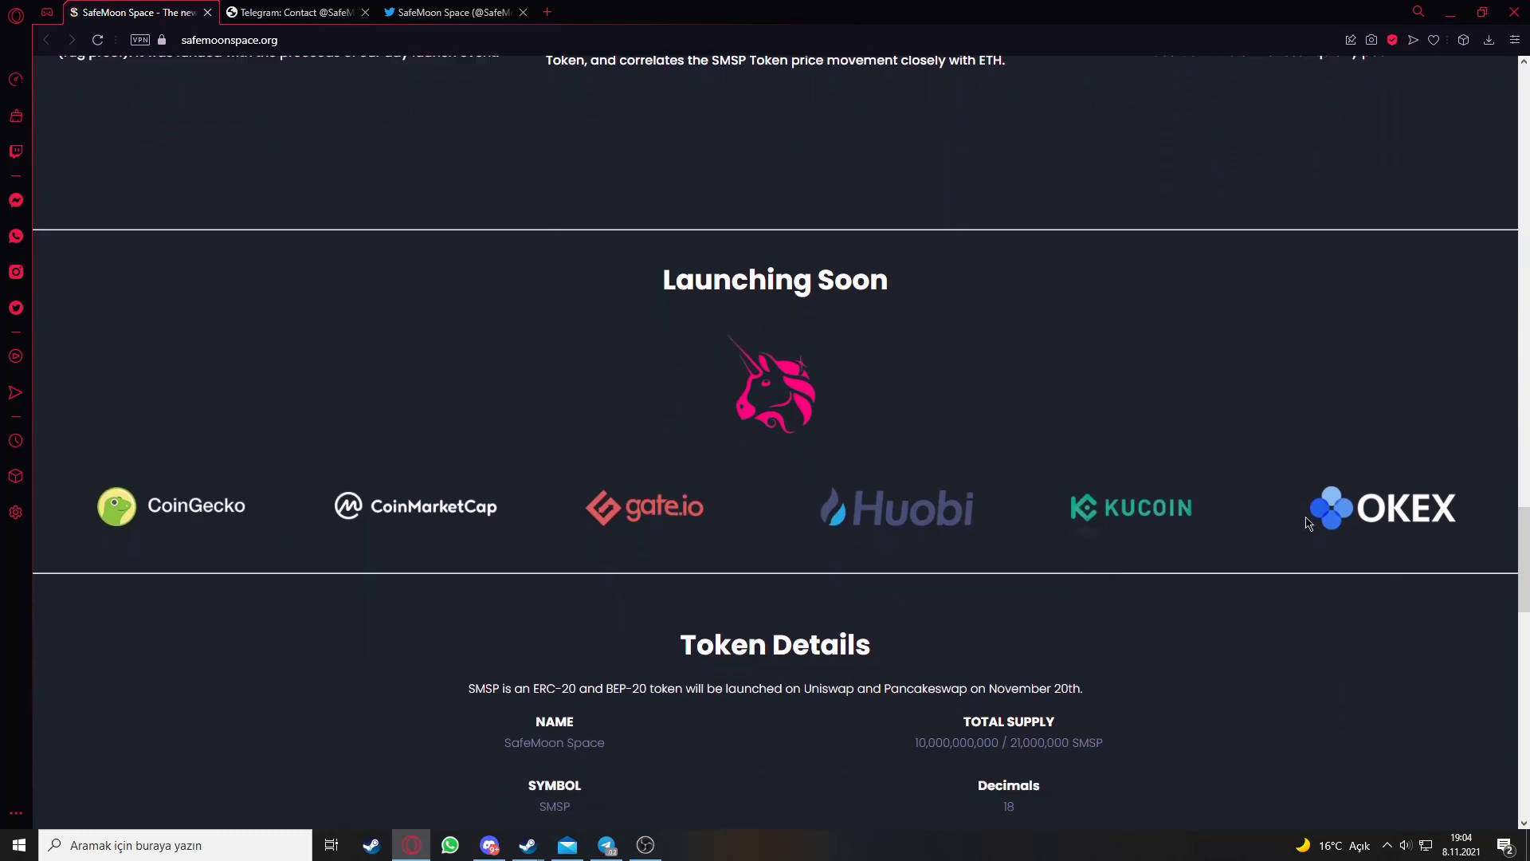
scroll(down, 3)
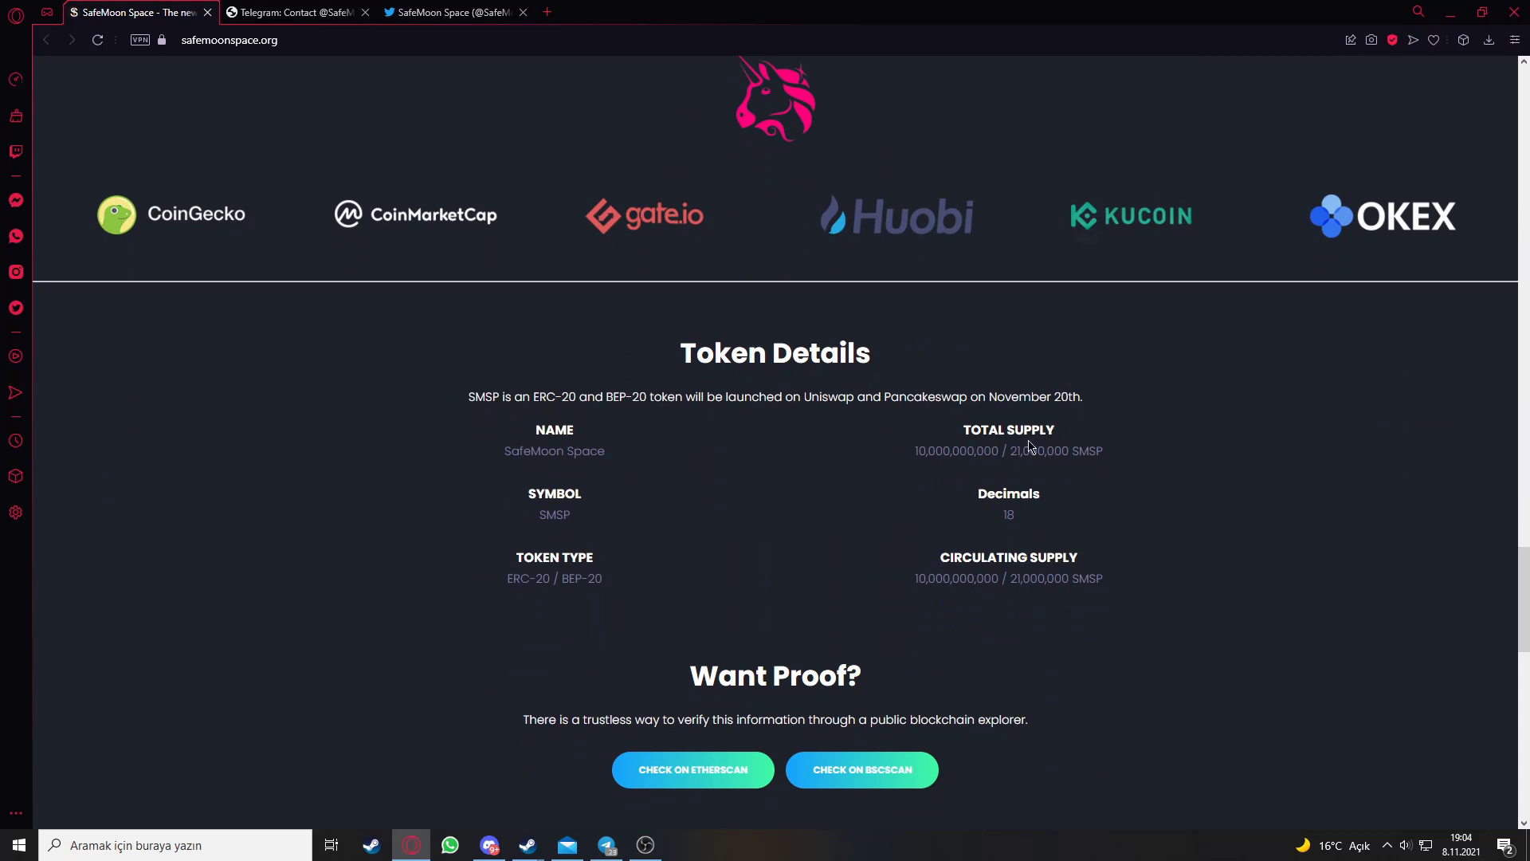
mouse_move(716, 496)
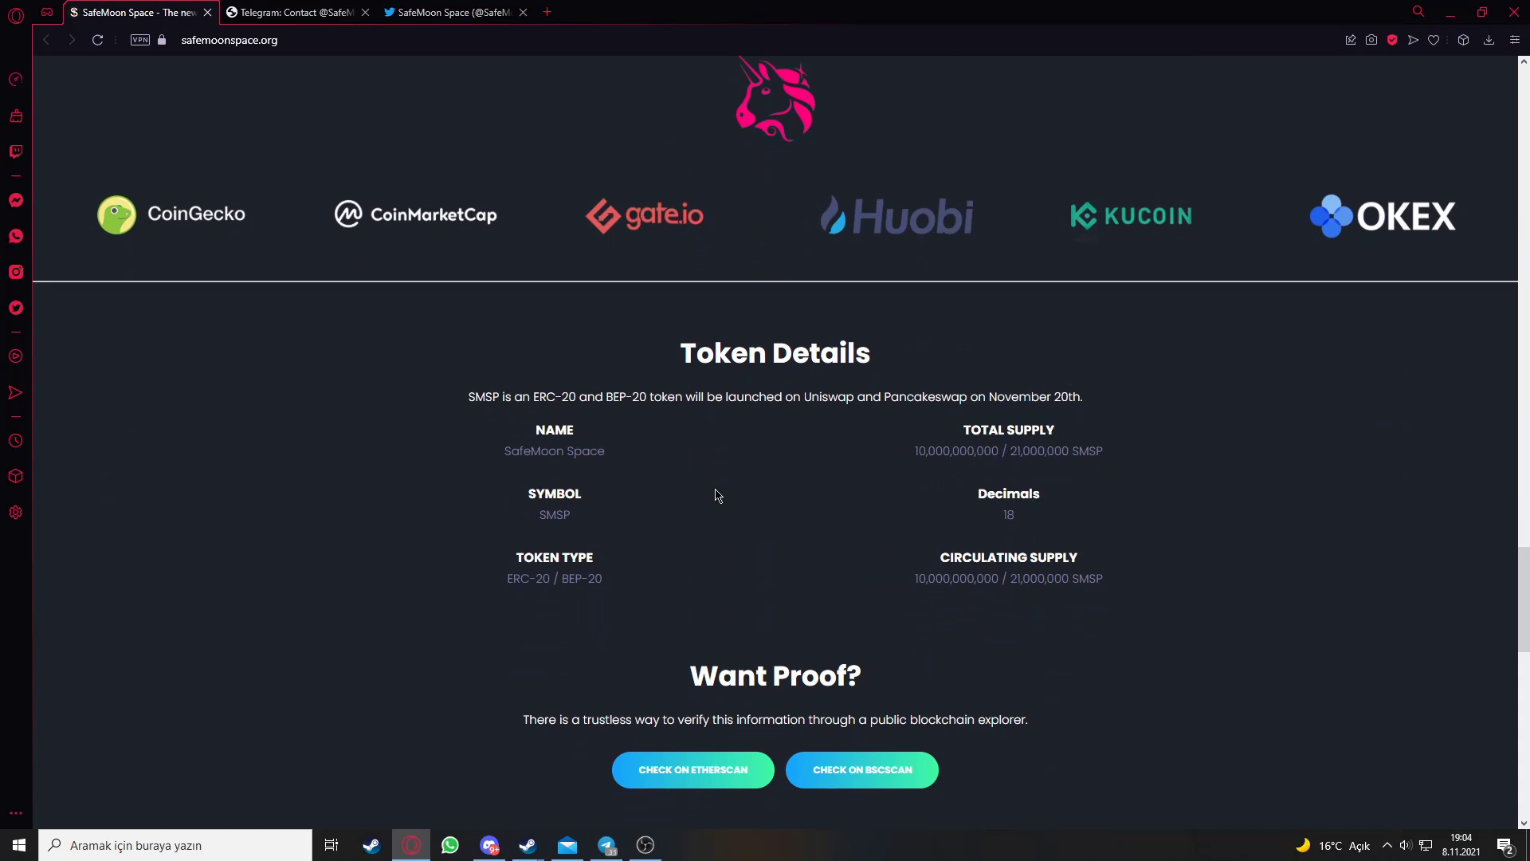
mouse_move(509, 577)
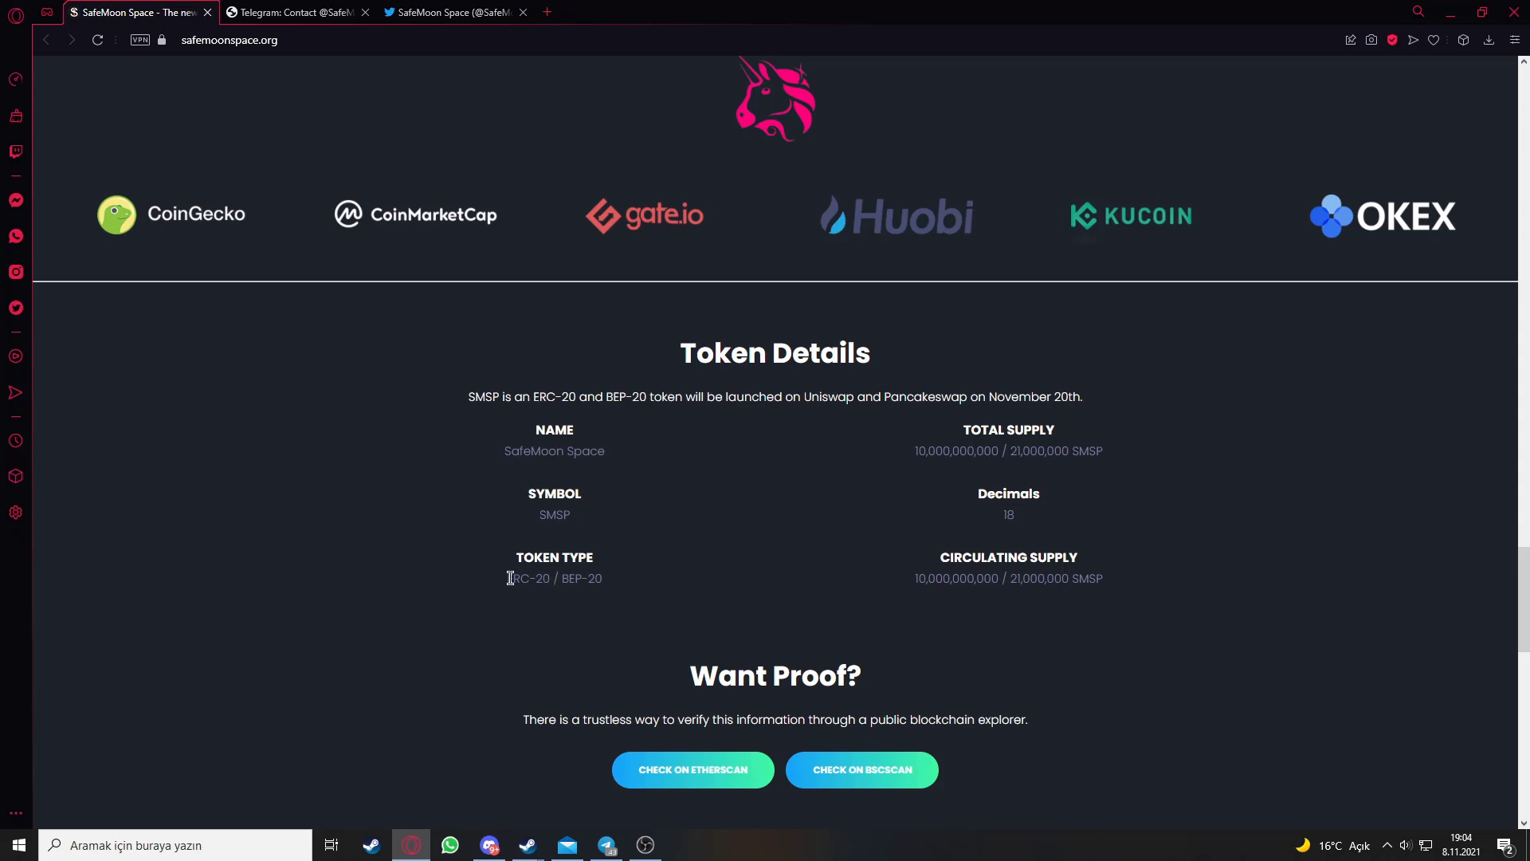
mouse_move(546, 577)
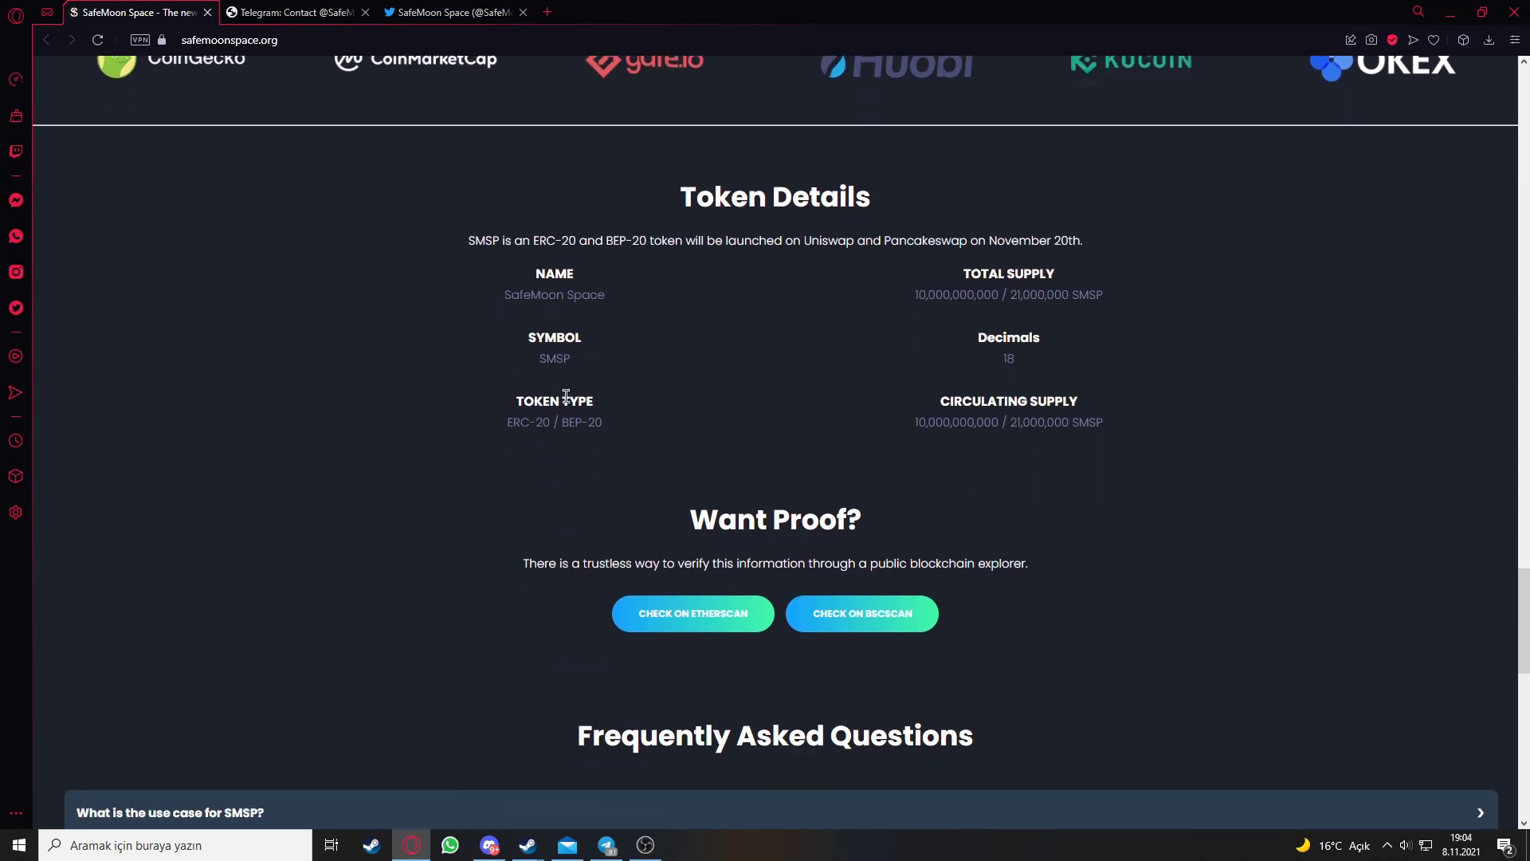
- Scroll through Token Details, Want Proof? and the FAQ questions
scroll(down, 3)
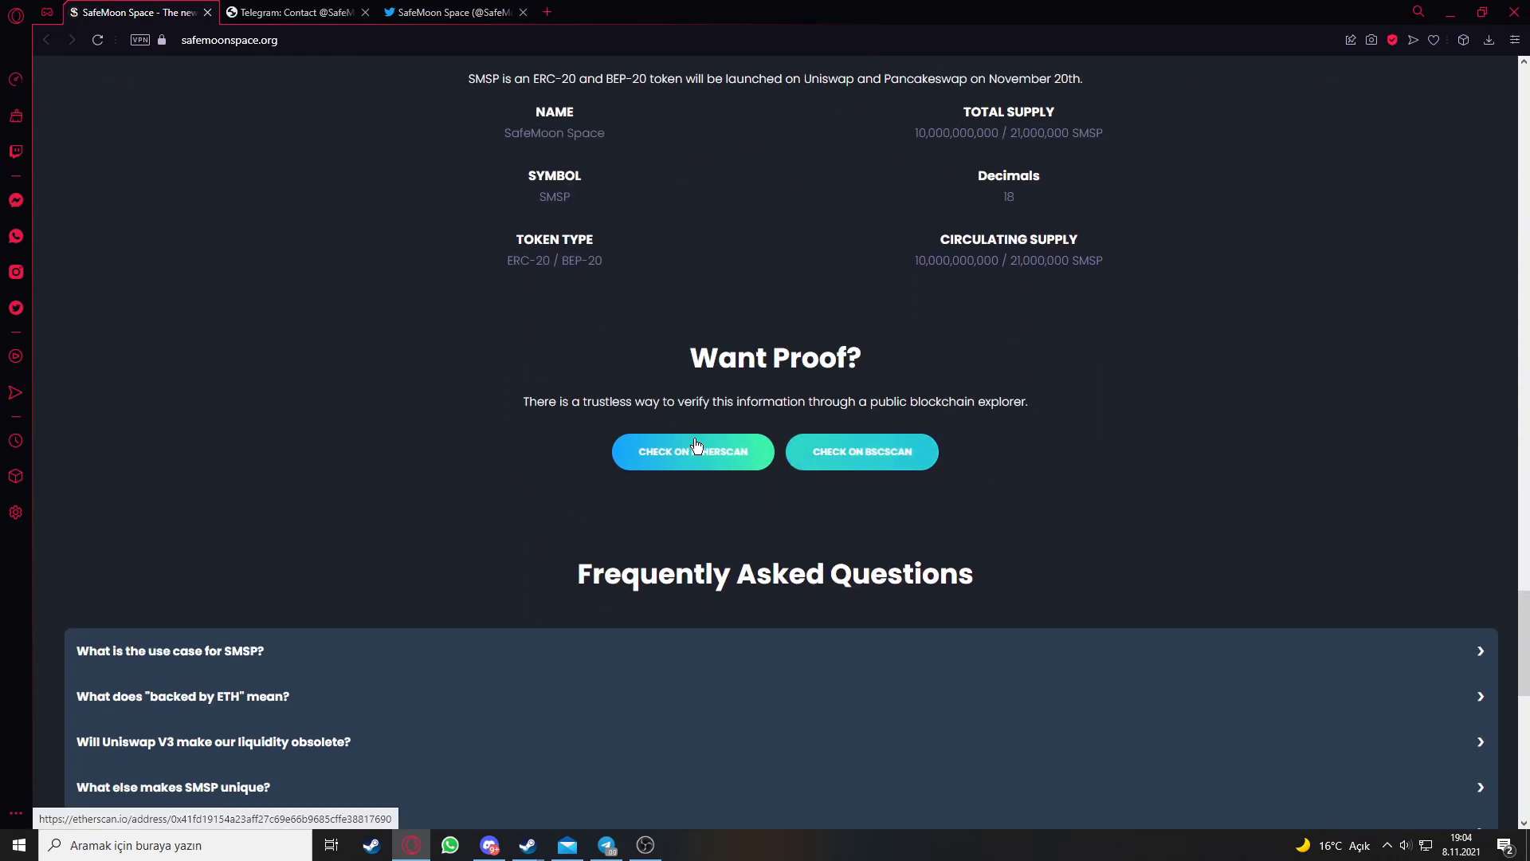
mouse_move(609, 408)
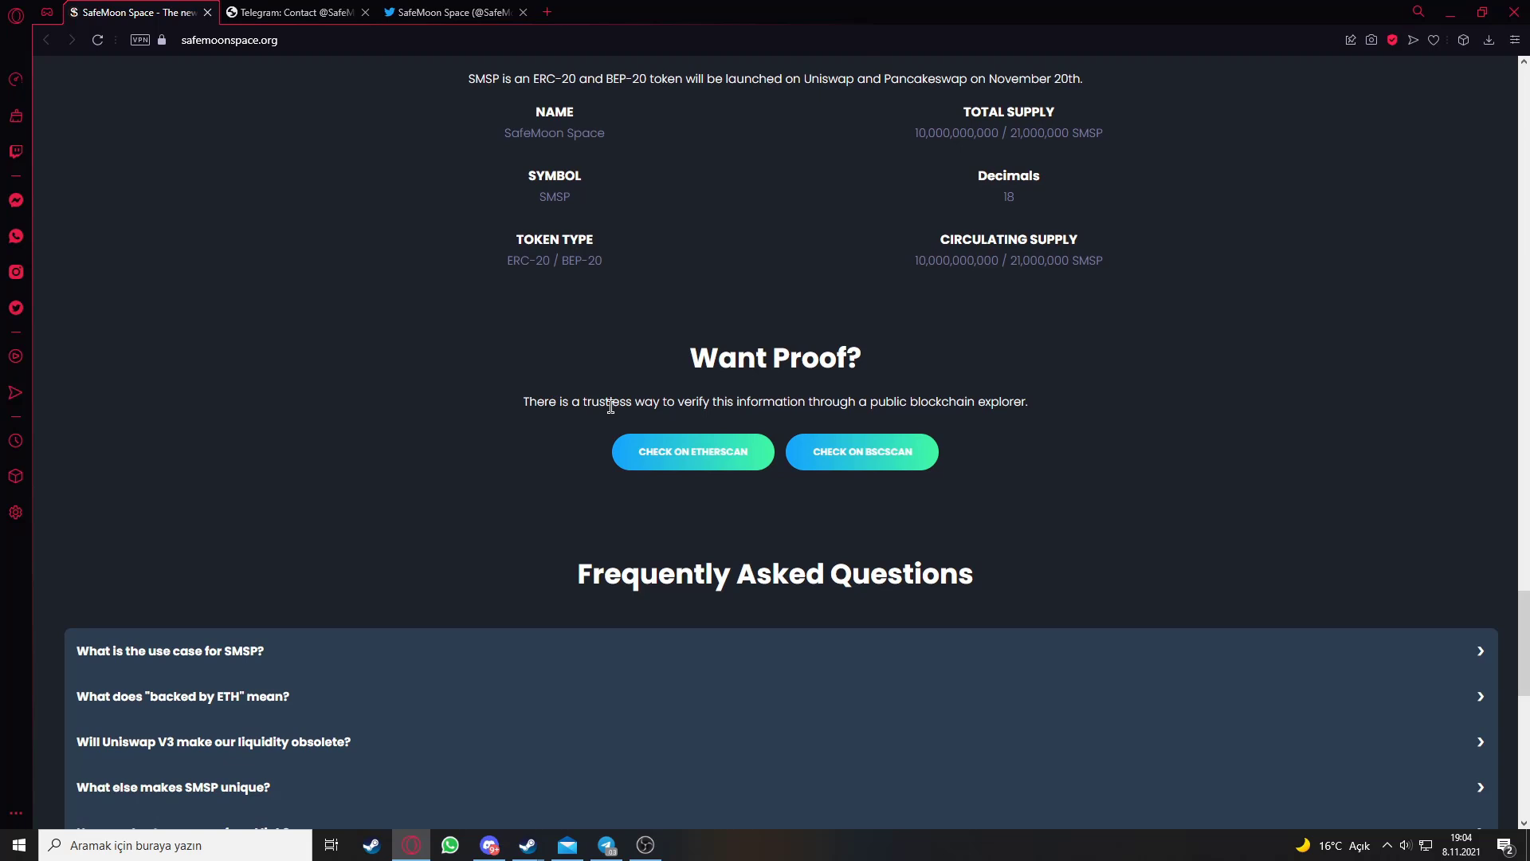
scroll(up, 3)
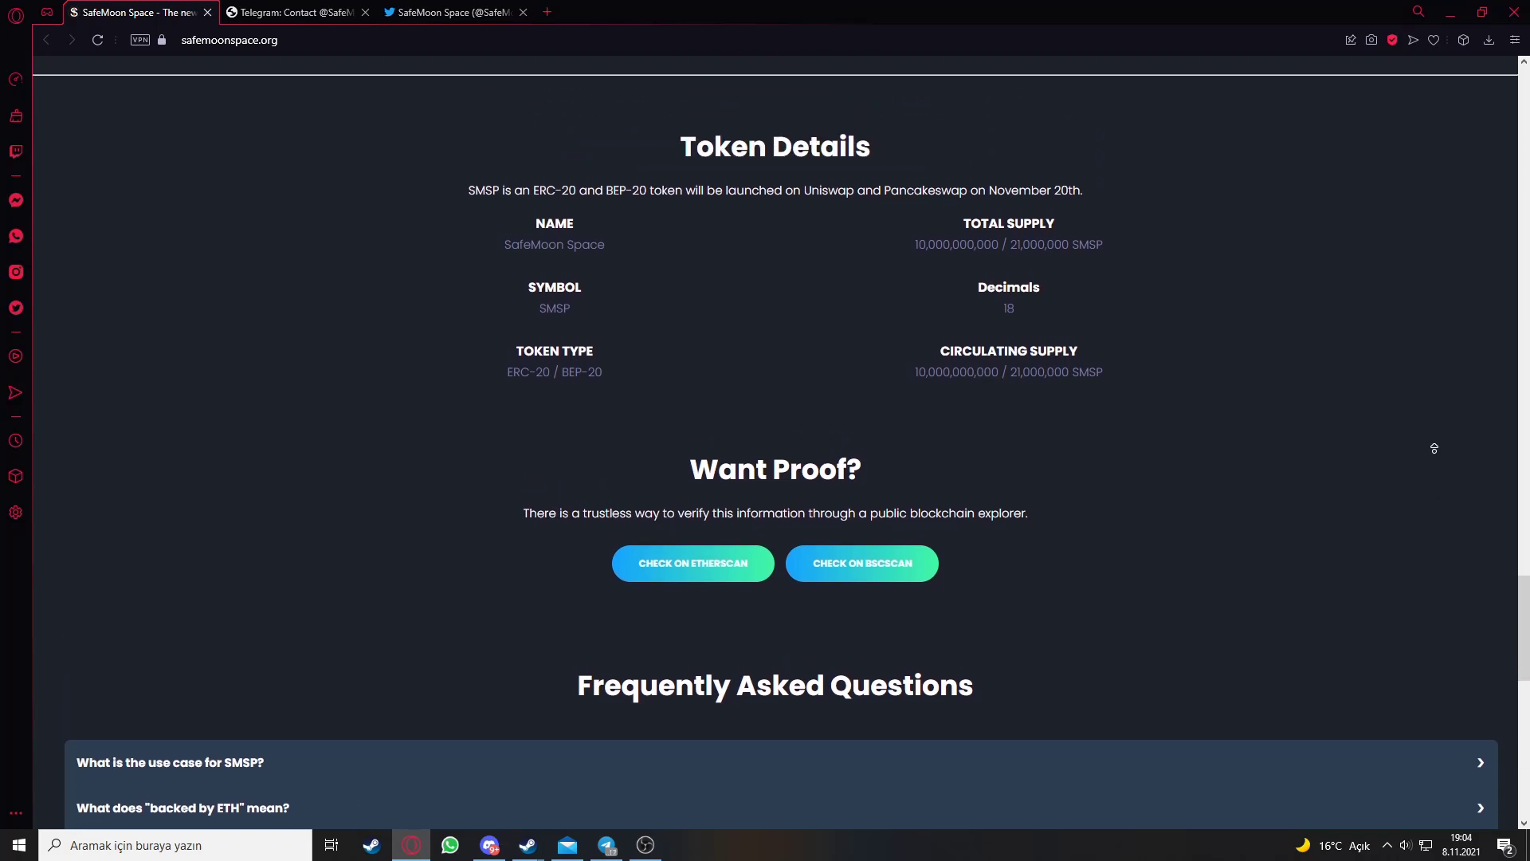
scroll(down, 3)
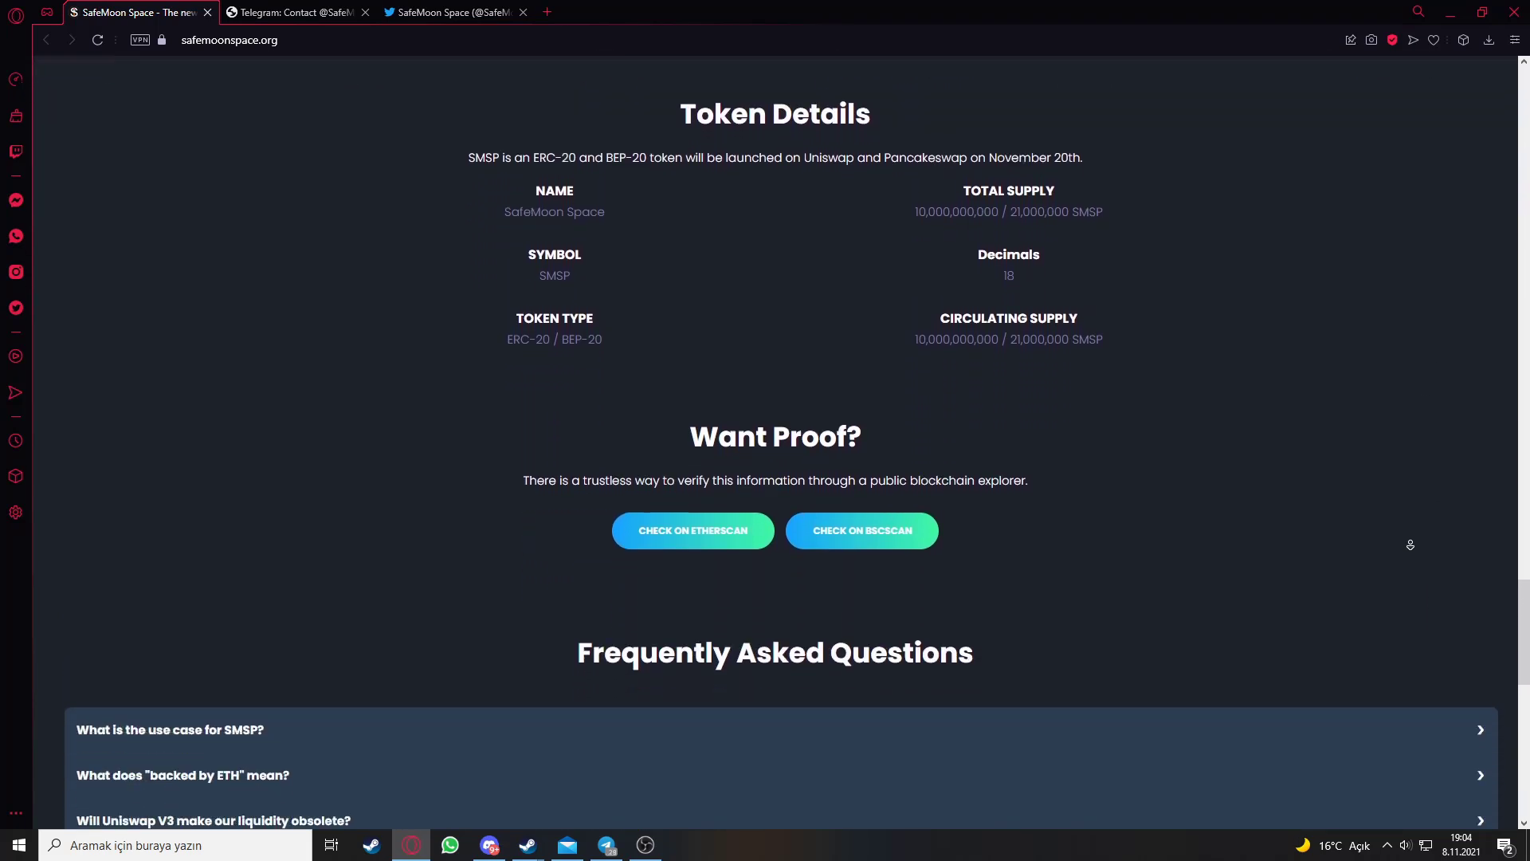
scroll(down, 3)
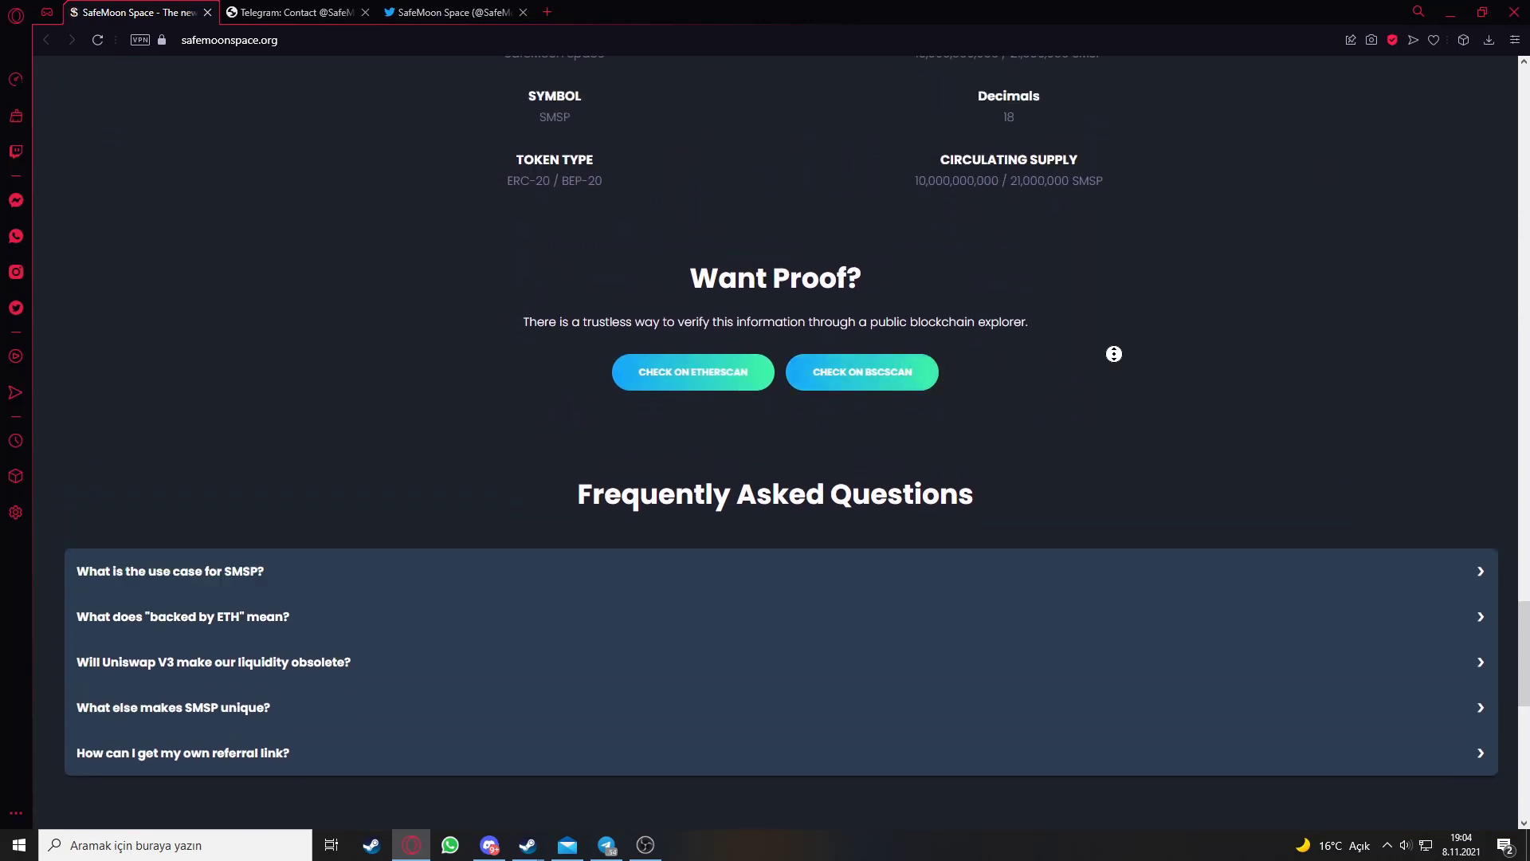
scroll(down, 3)
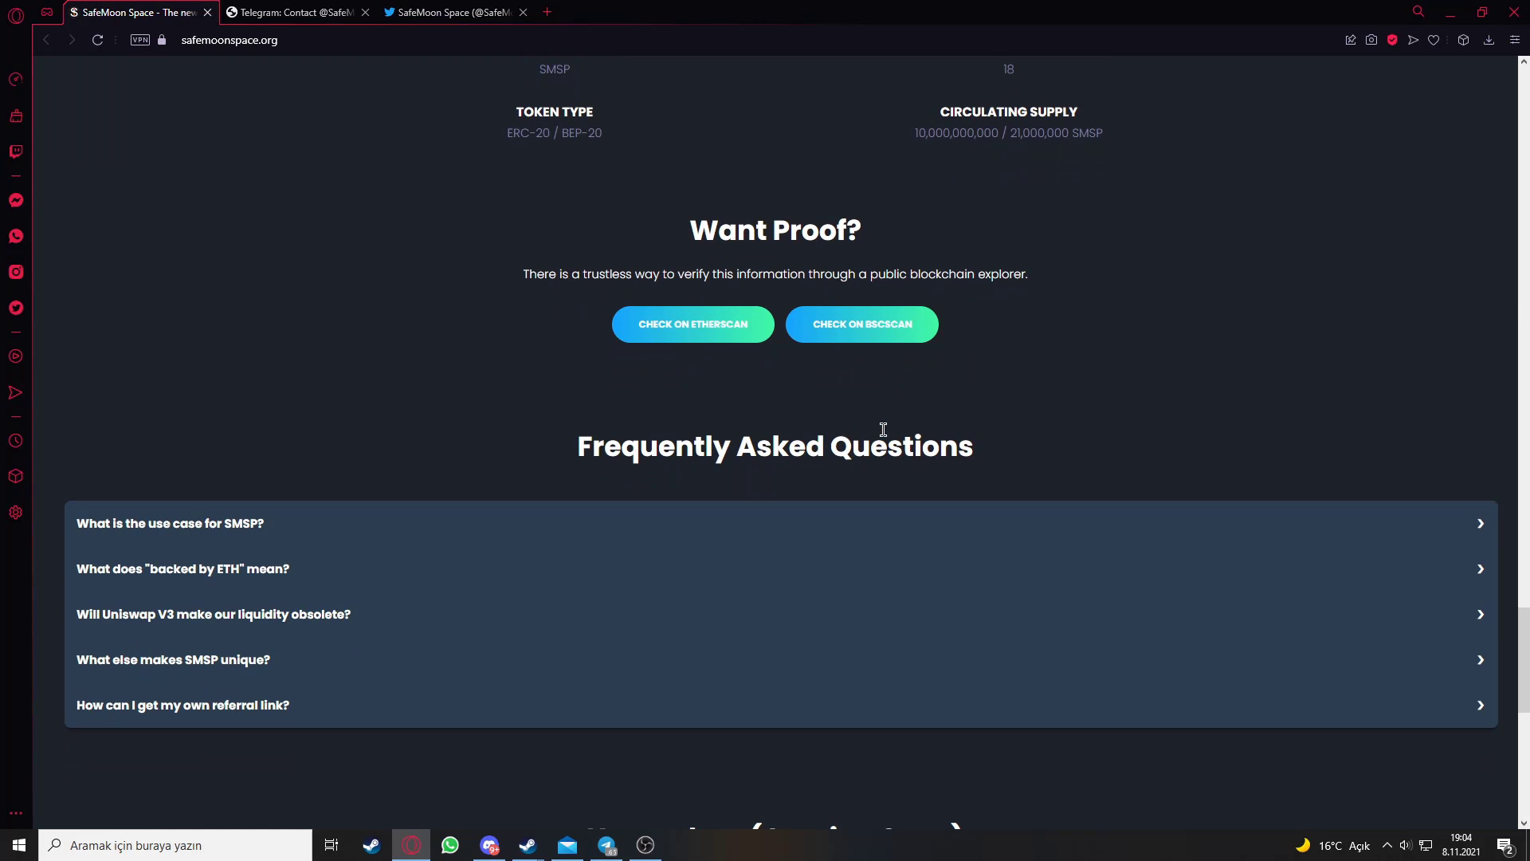
scroll(down, 3)
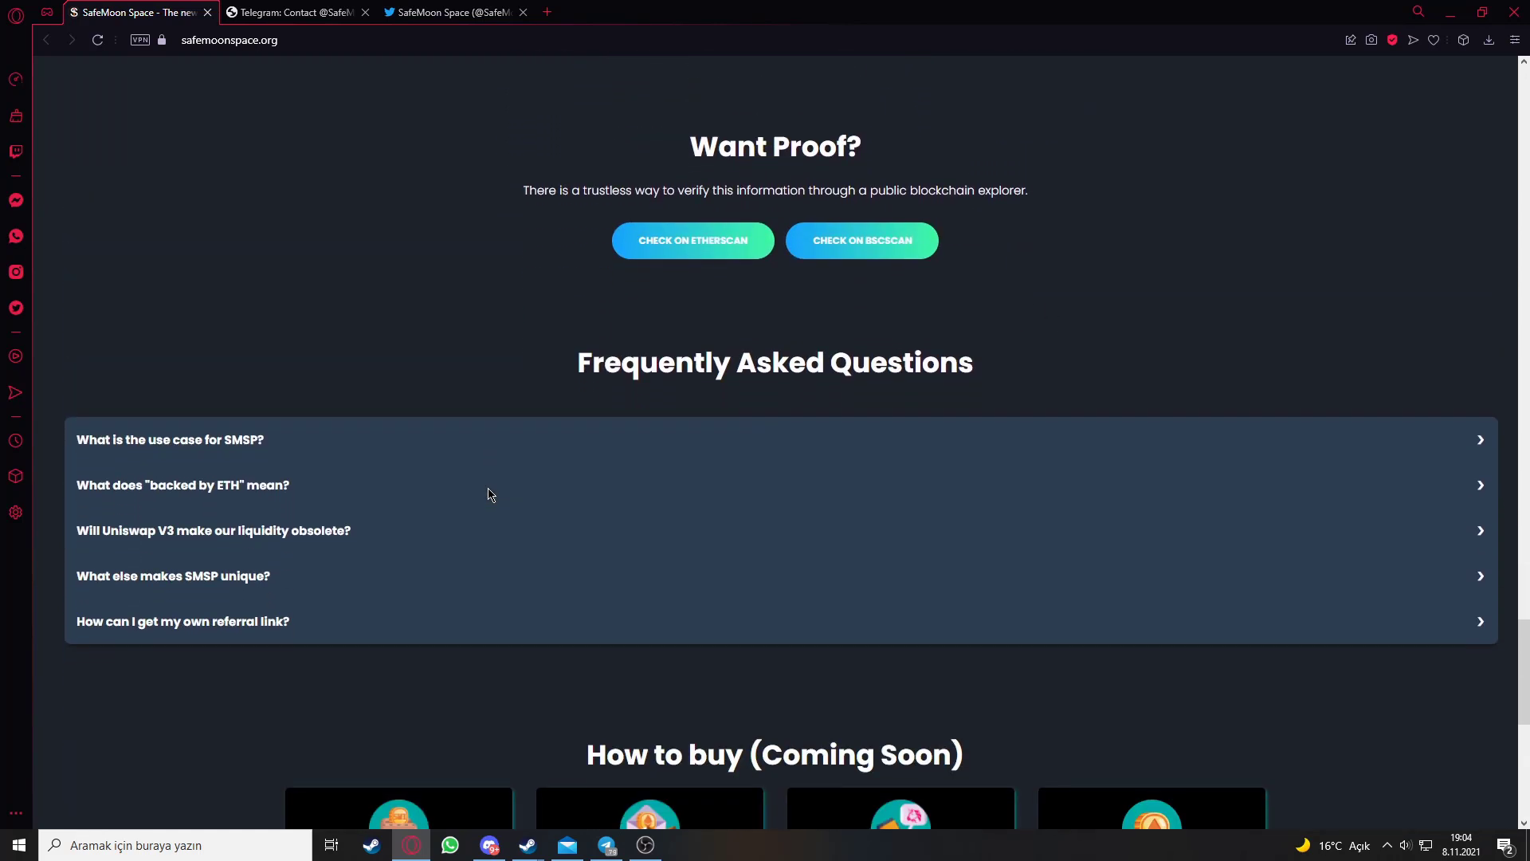
scroll(down, 3)
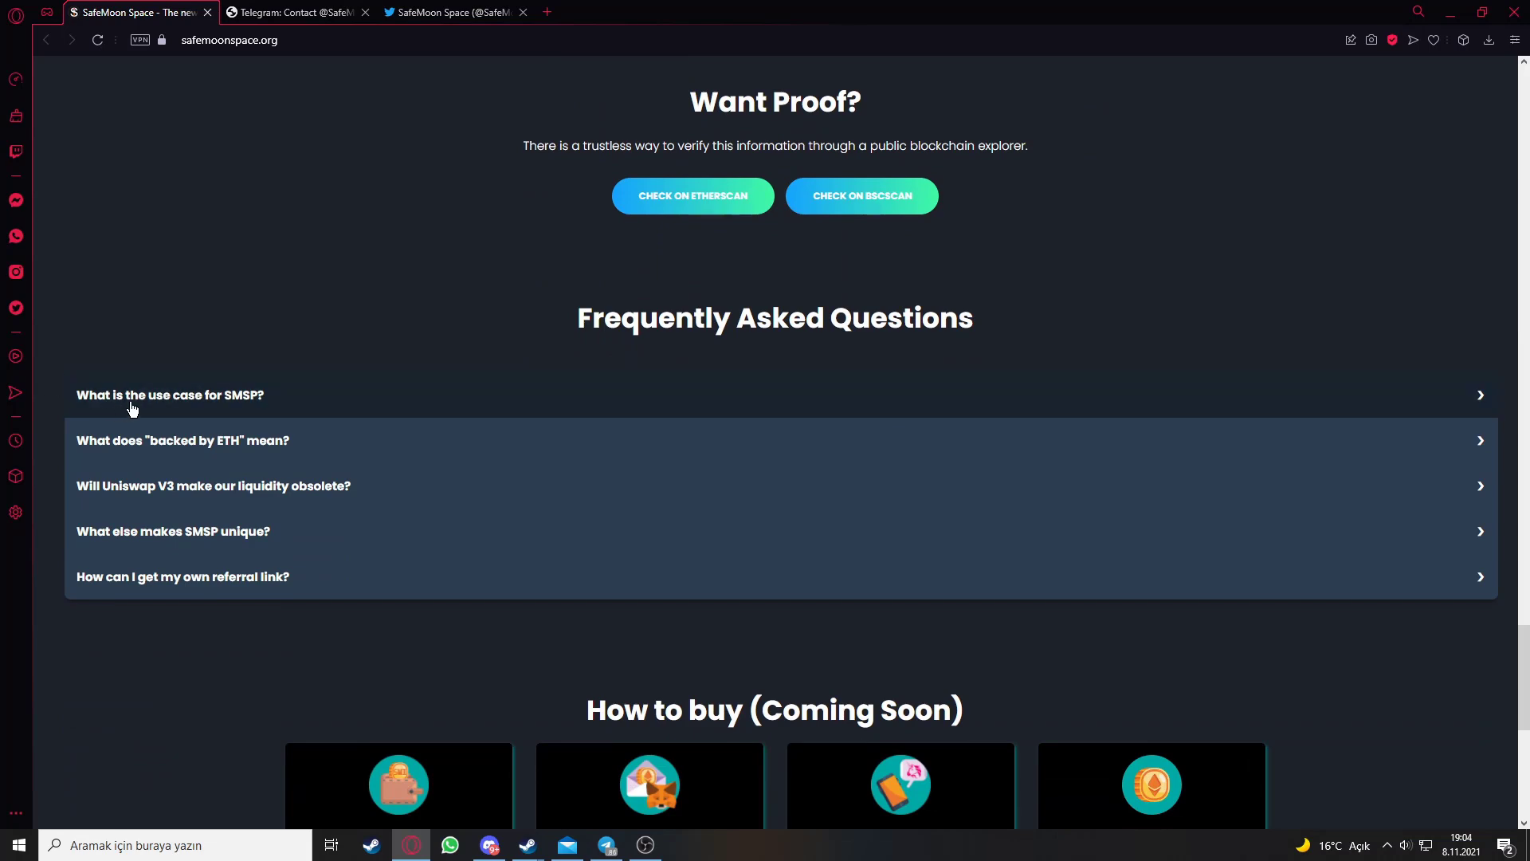
mouse_move(401, 317)
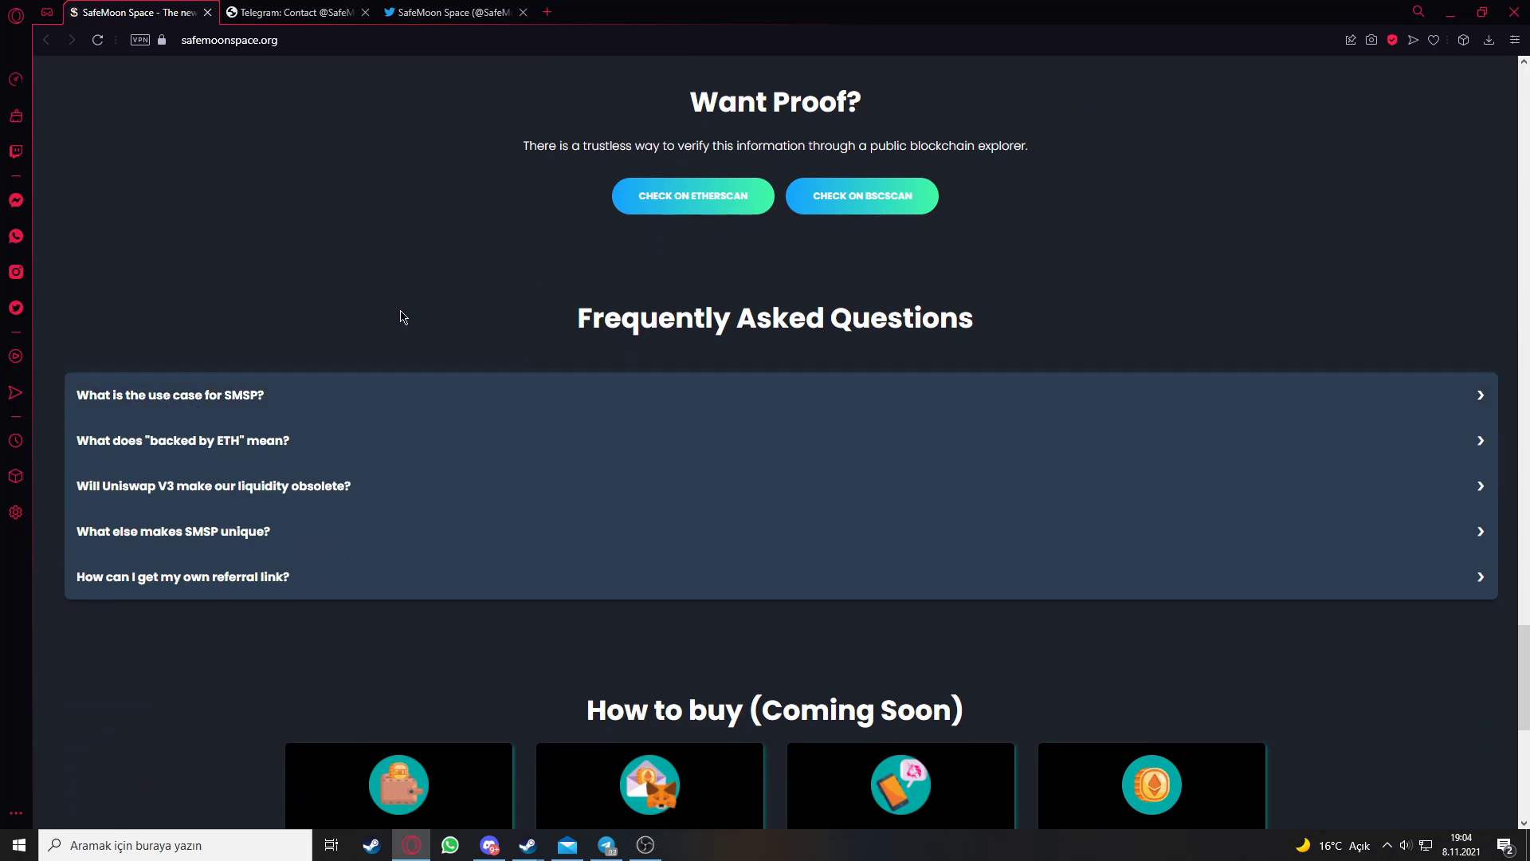
- Scroll through the How to buy cards to the closing tagline and copyright footer
scroll(down, 3)
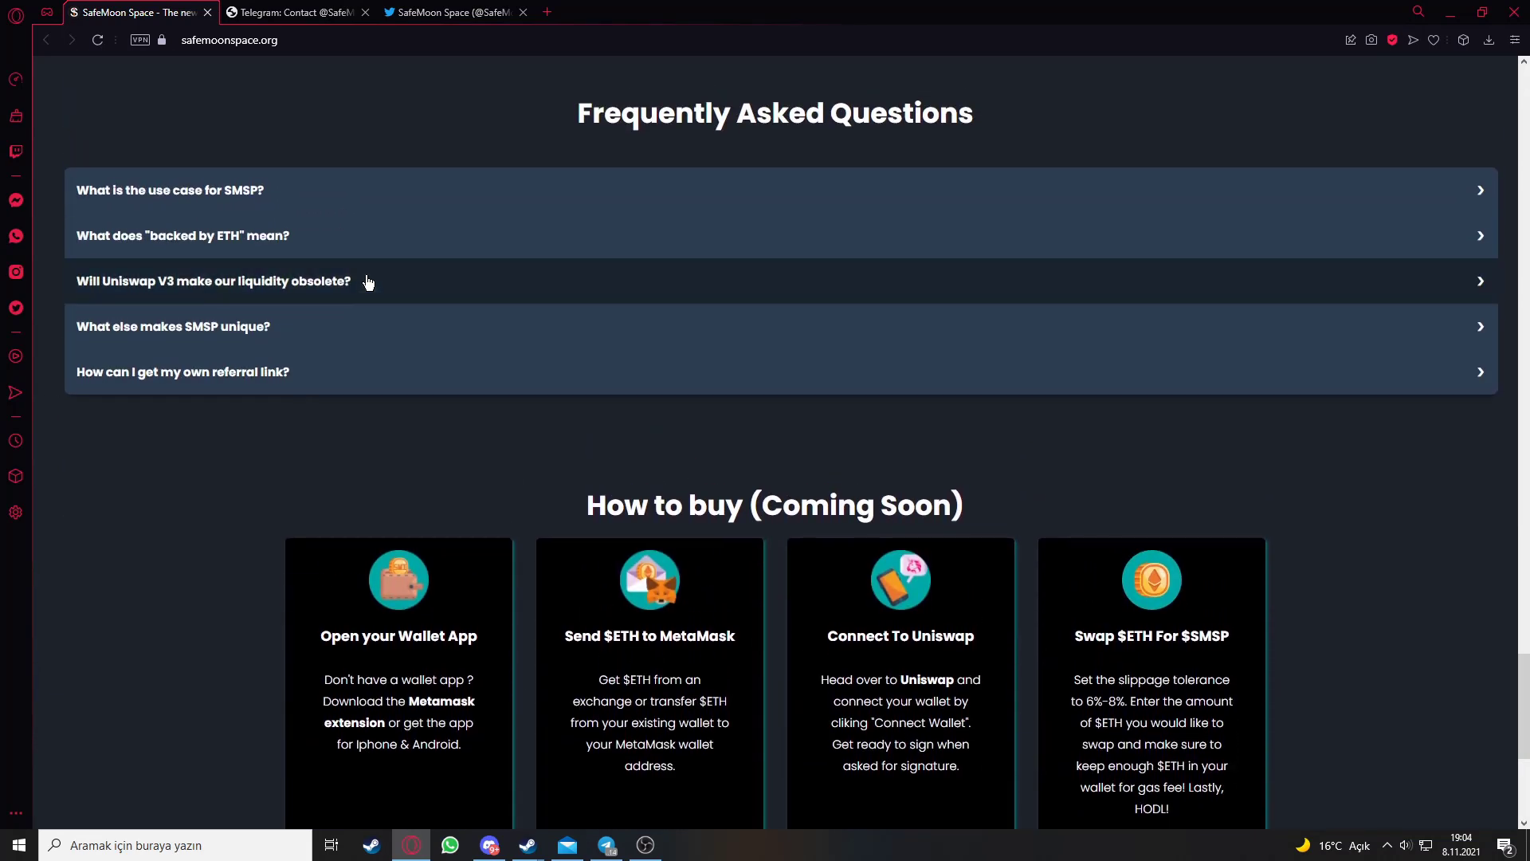
scroll(down, 3)
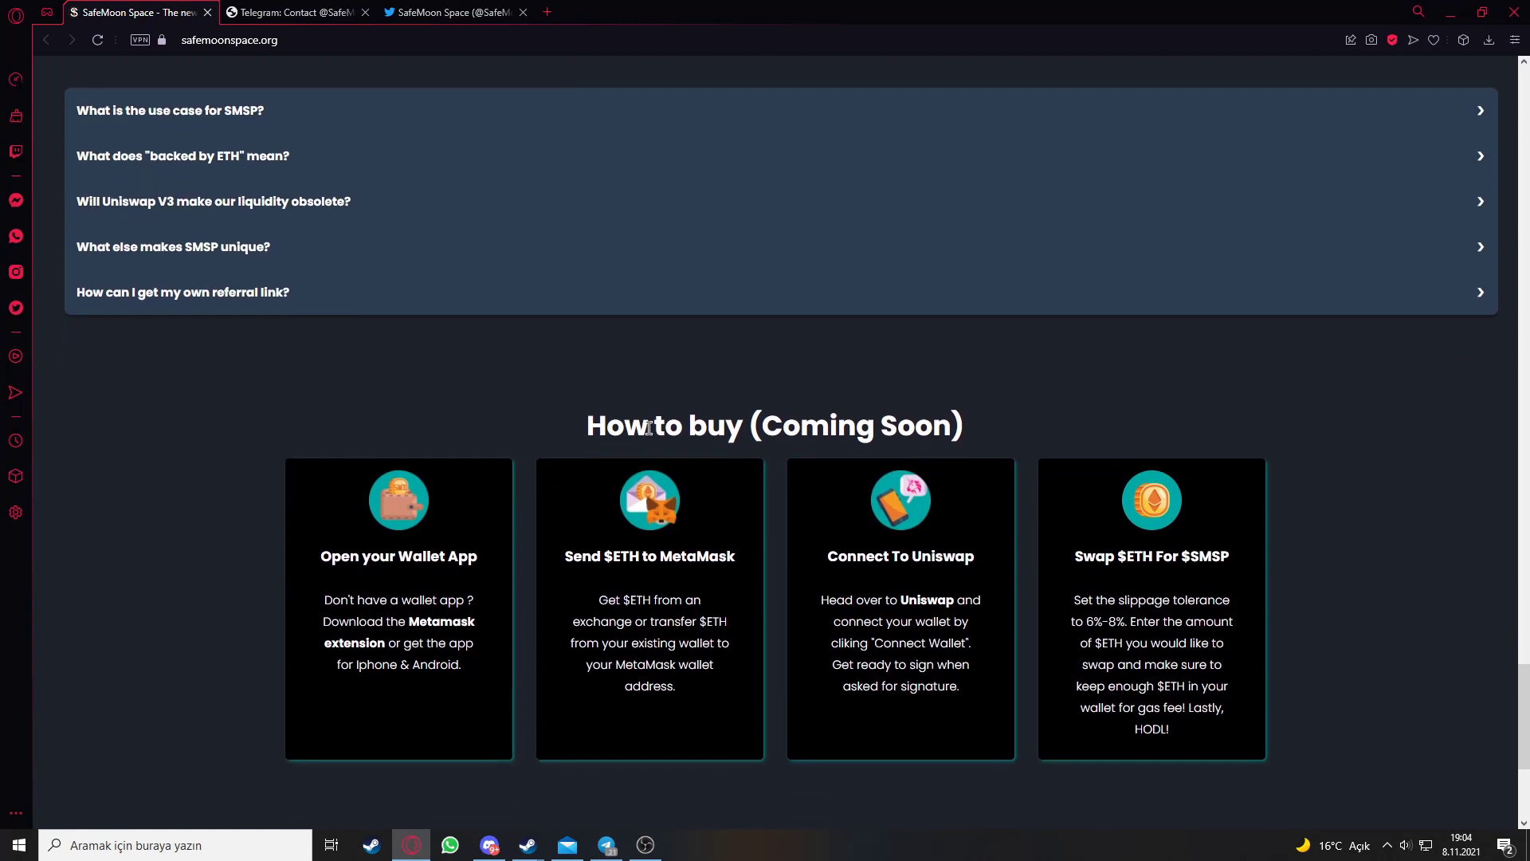
scroll(down, 3)
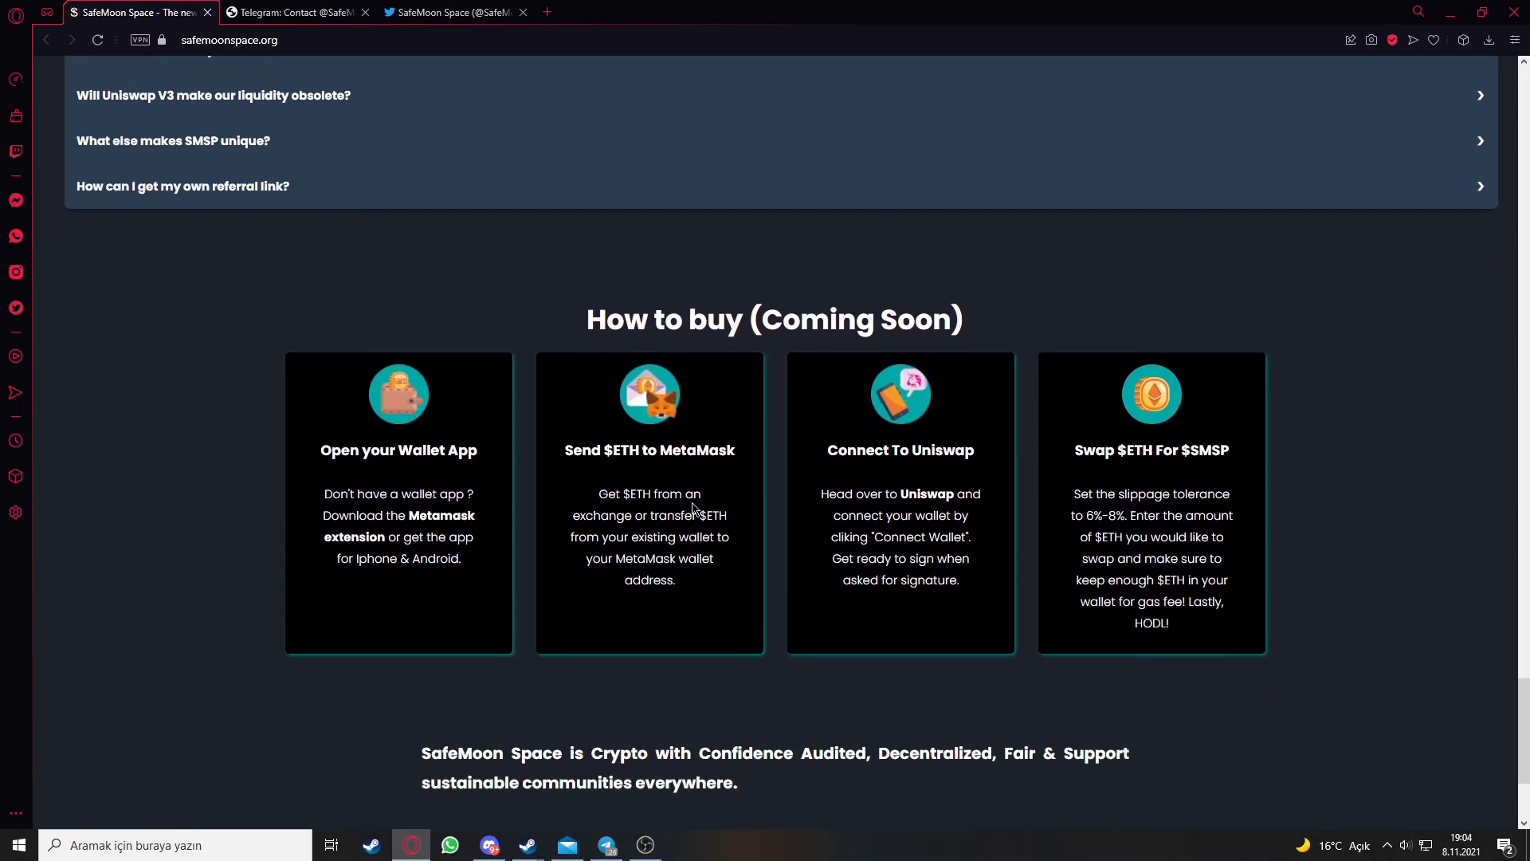
scroll(down, 3)
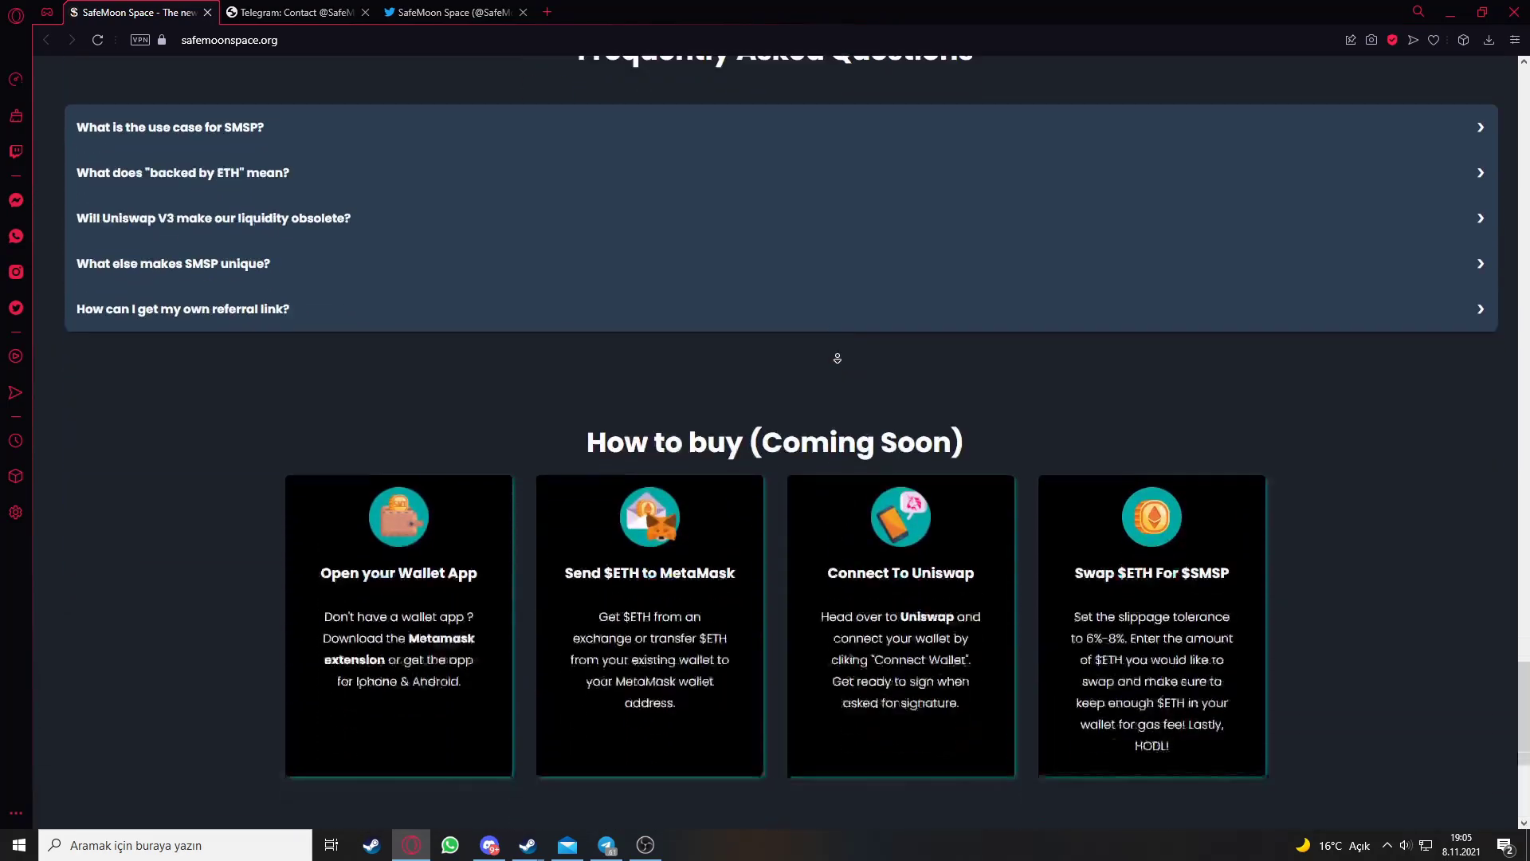
scroll(up, 3)
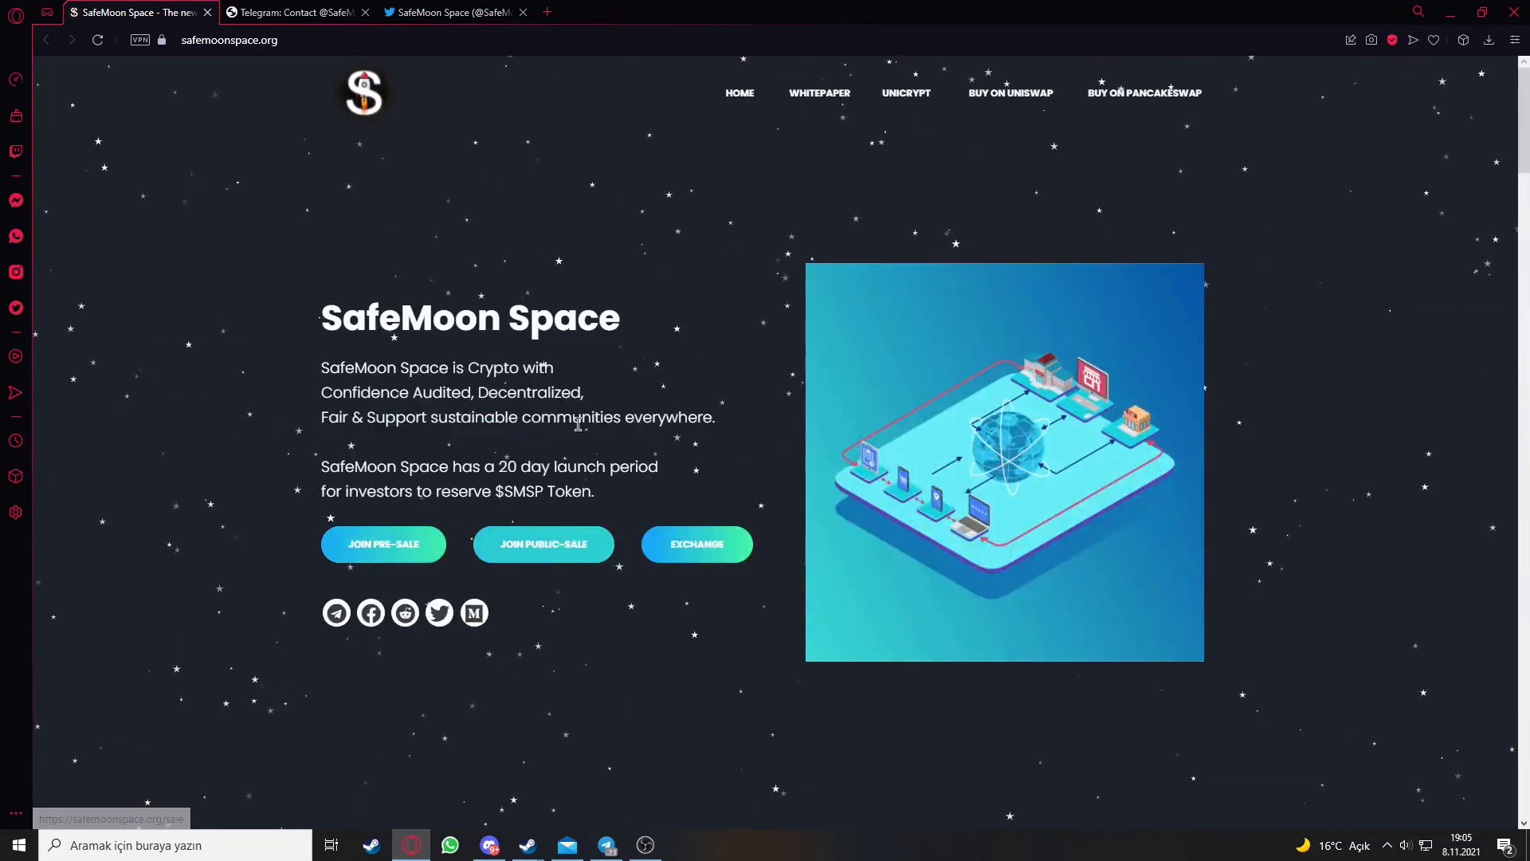
scroll(down, 3)
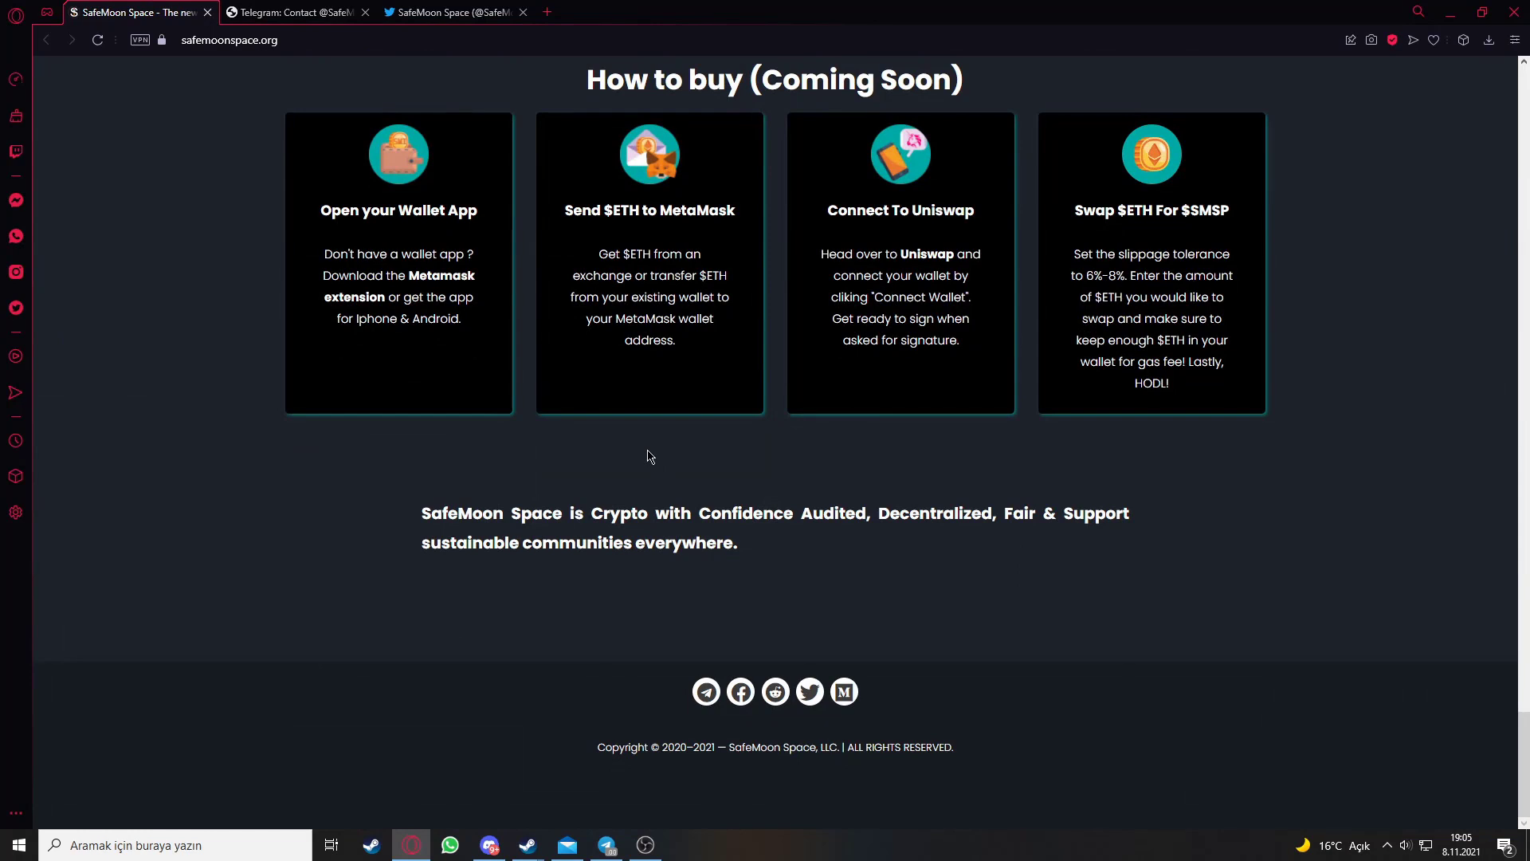
mouse_move(178, 422)
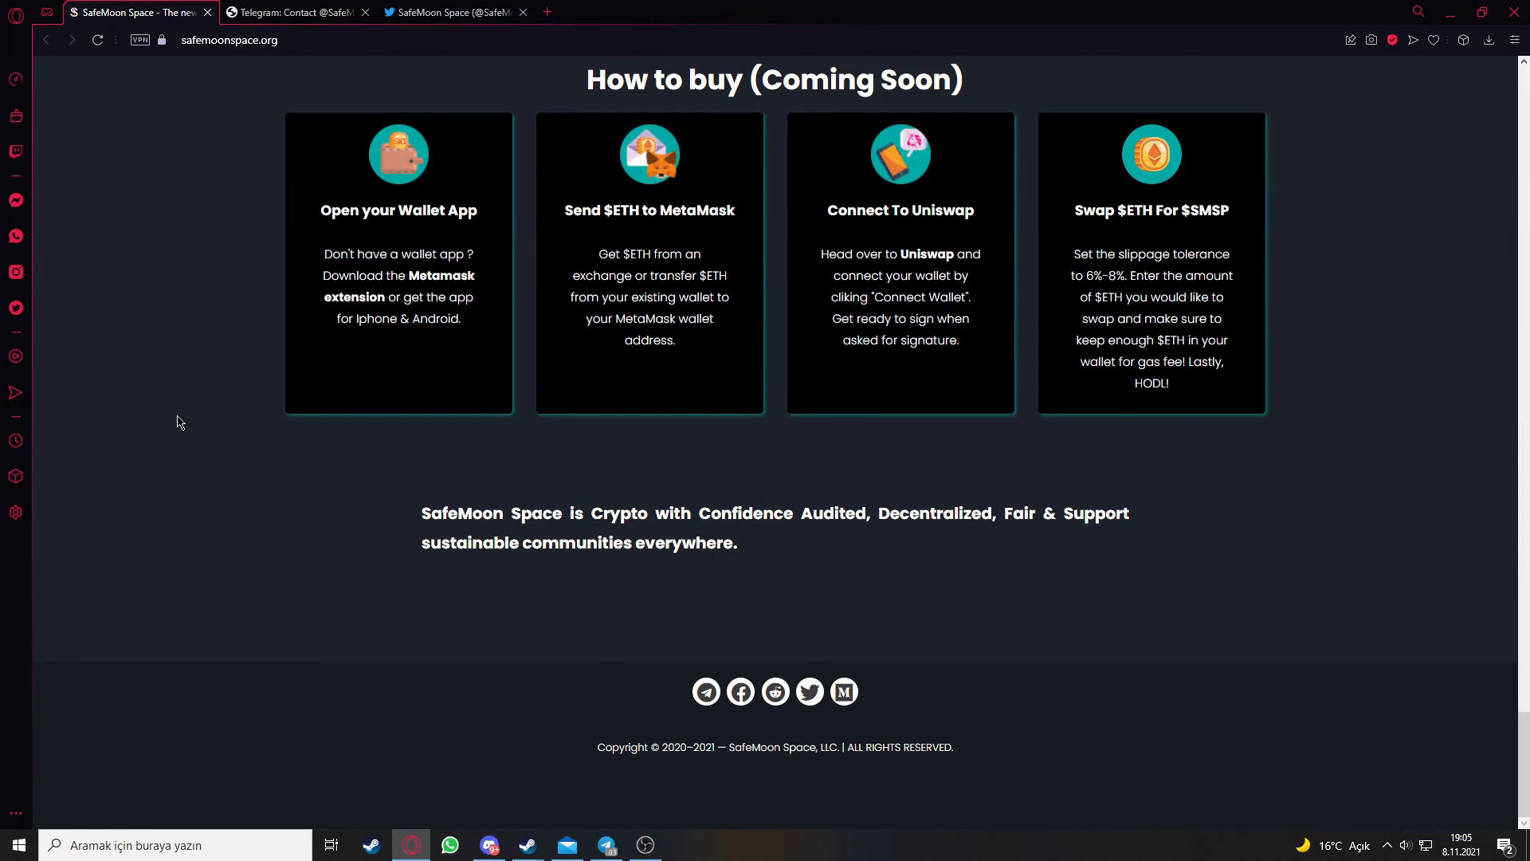
- Switch to the t.me/SafeMoonSpaceCommunity Telegram page showing about 17,144 members
click(292, 12)
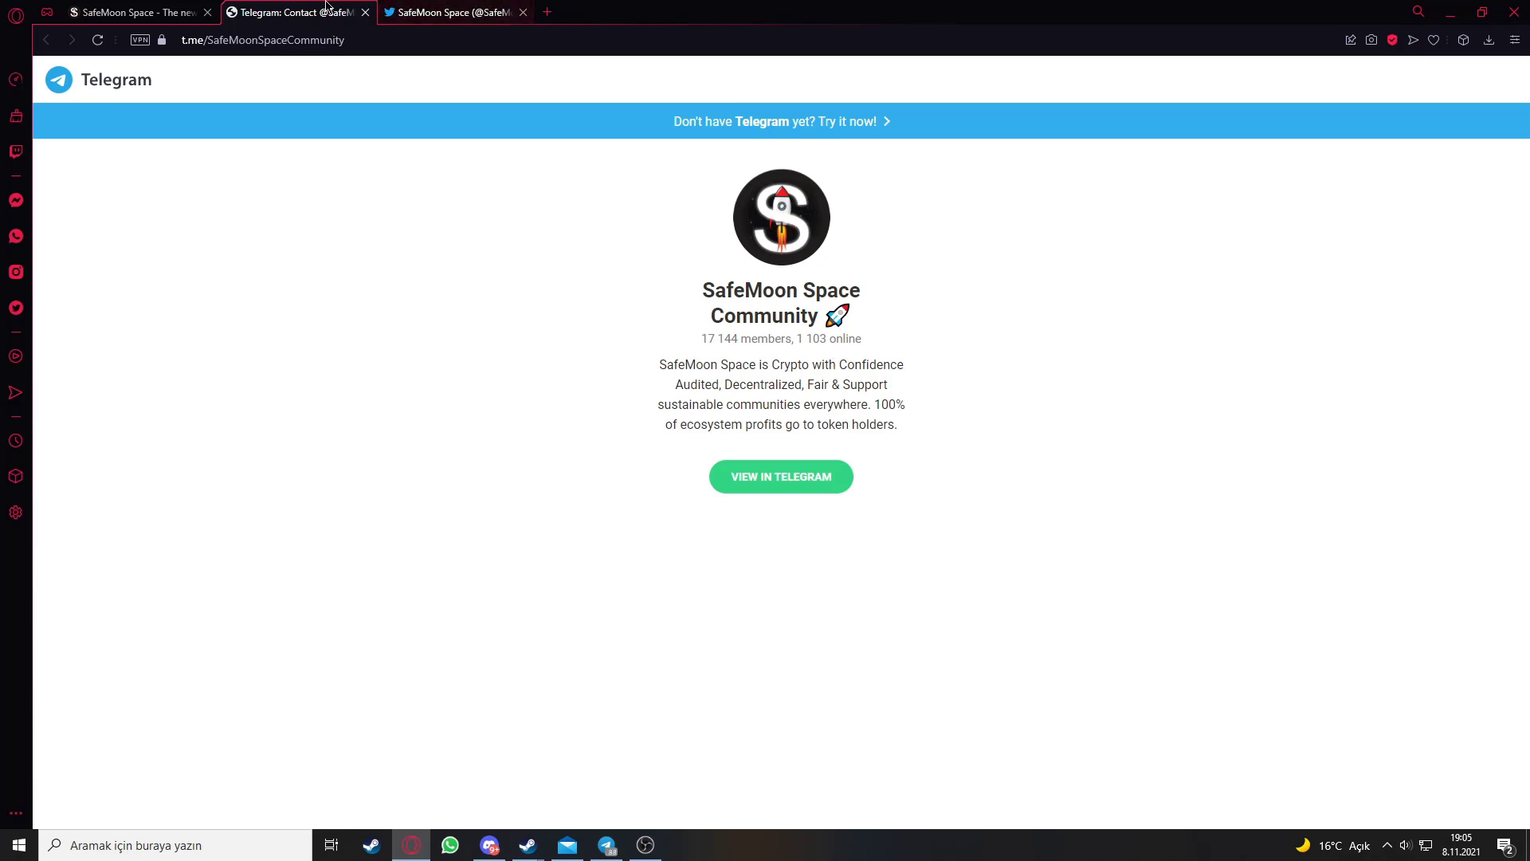
- Close the Telegram page and scroll through the SafeMoon Space Twitter profile's recent tweets
click(366, 12)
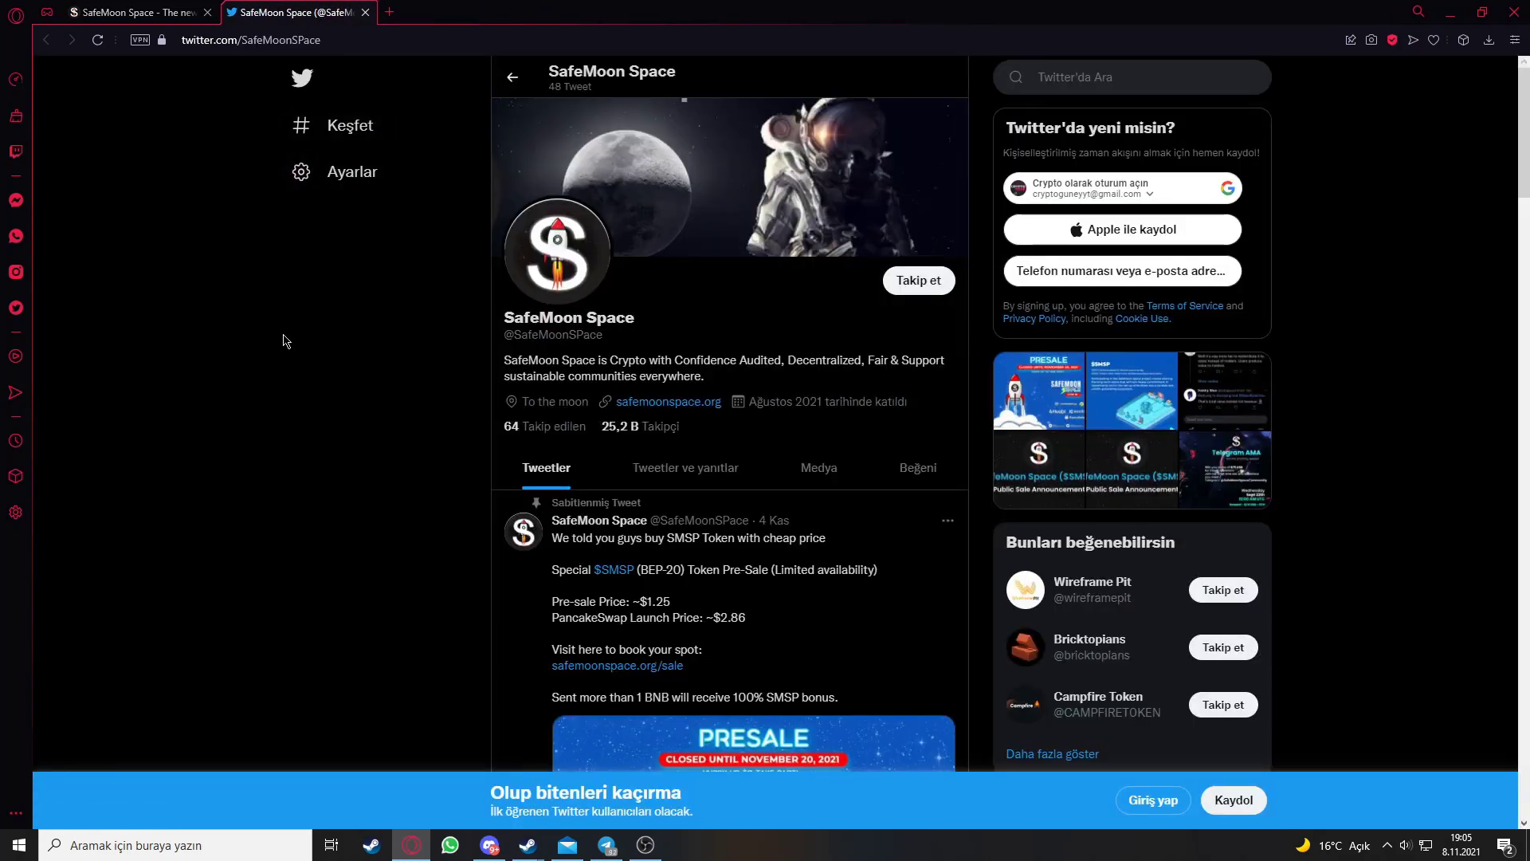
scroll(down, 3)
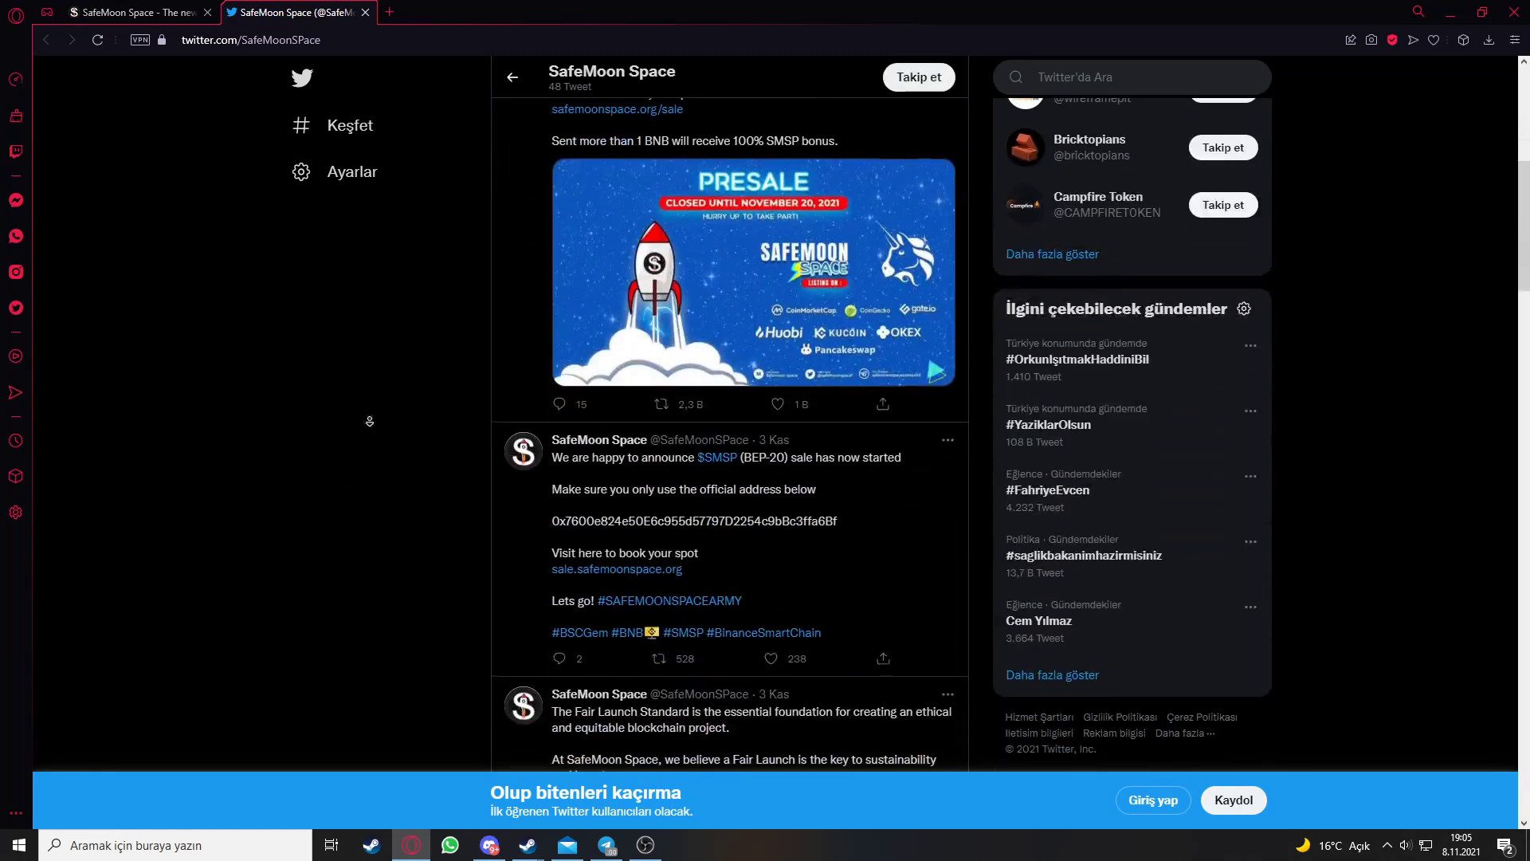
scroll(down, 3)
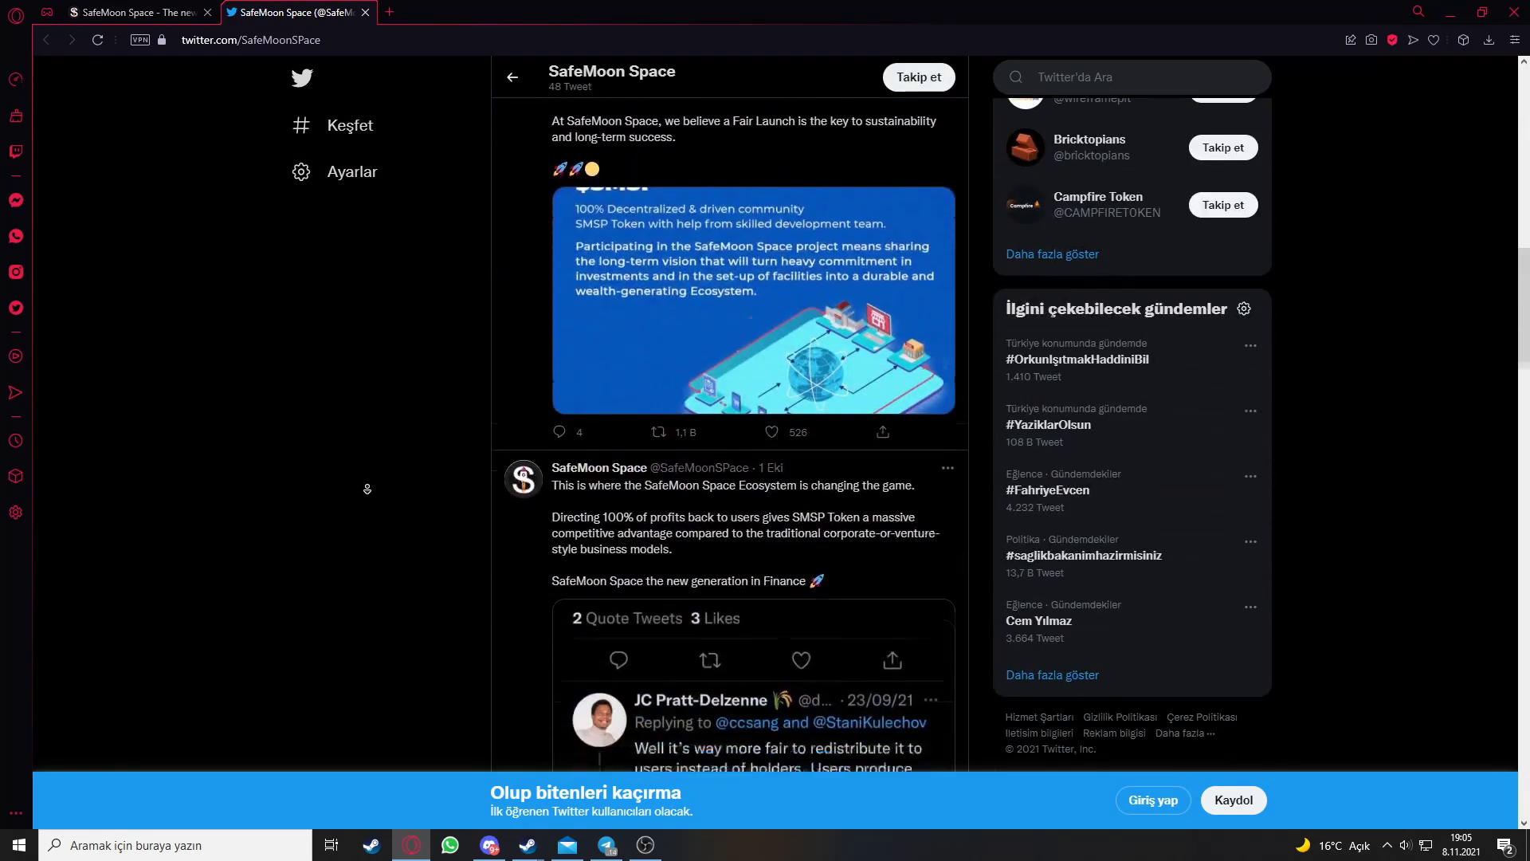
scroll(down, 3)
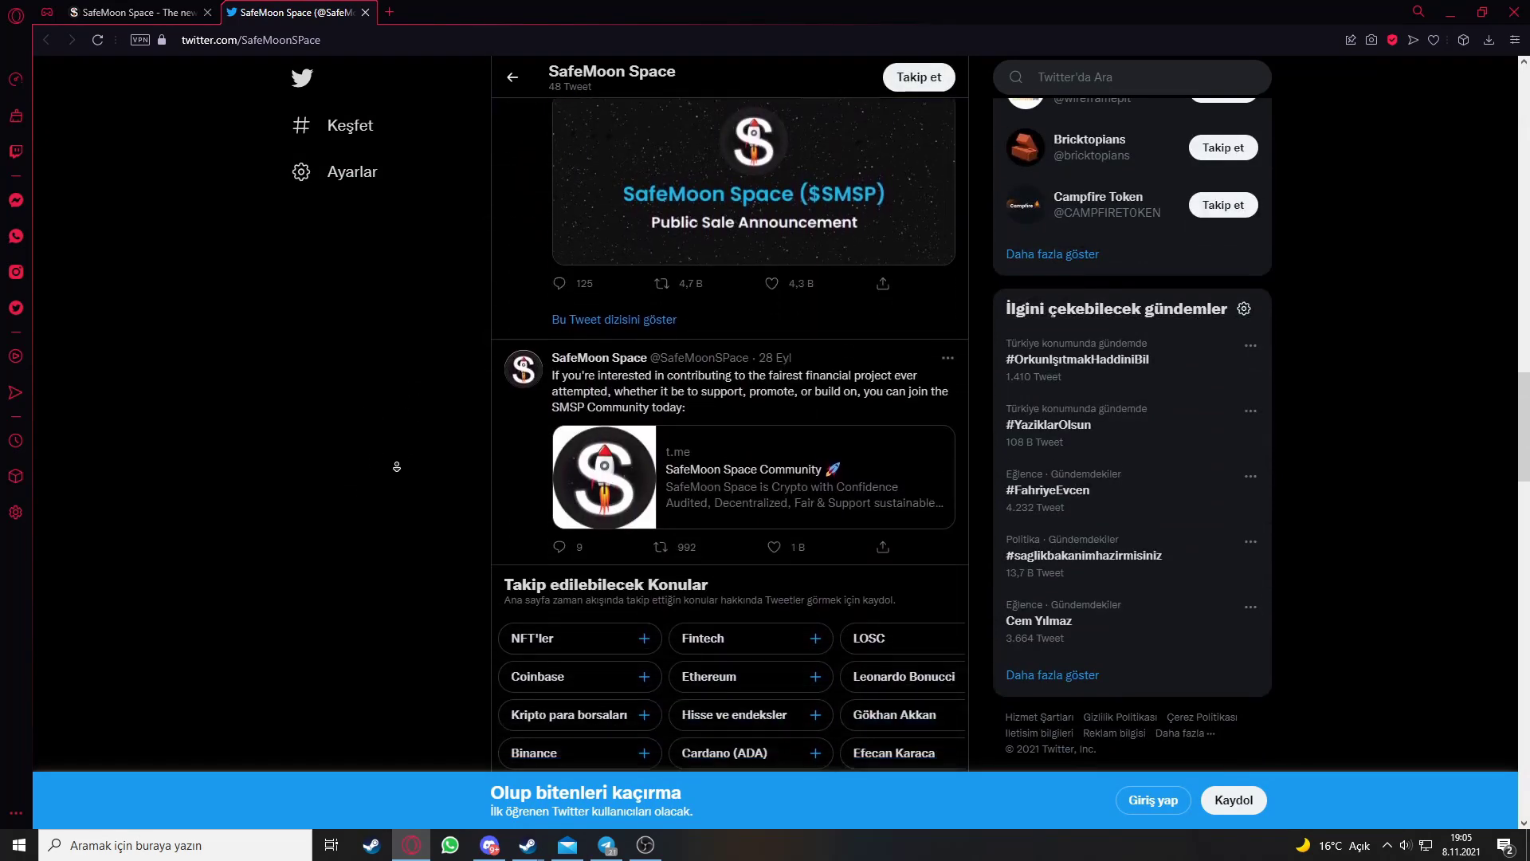
scroll(down, 3)
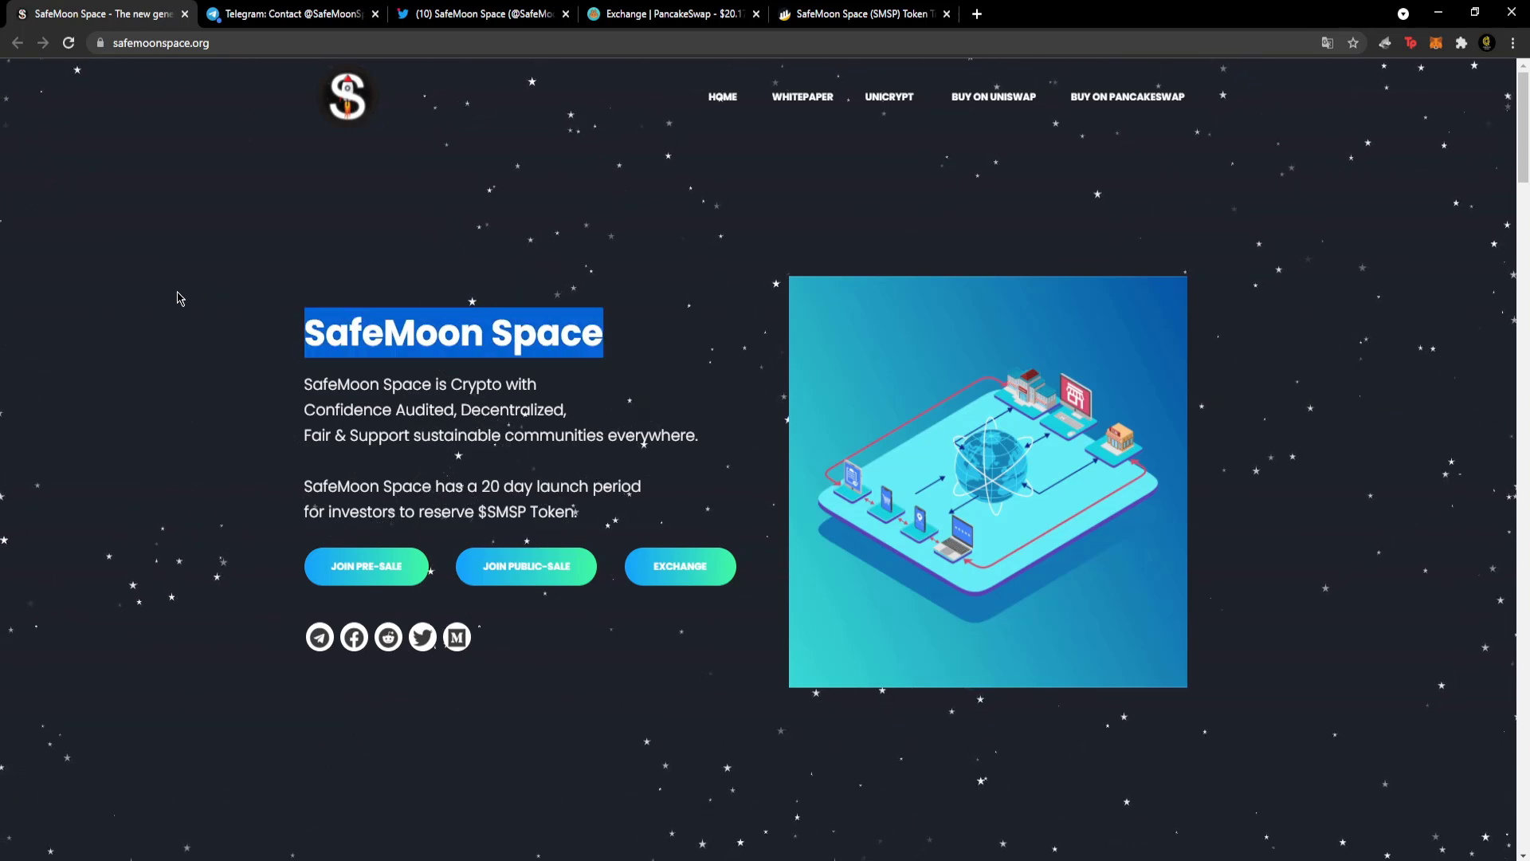
click(1343, 478)
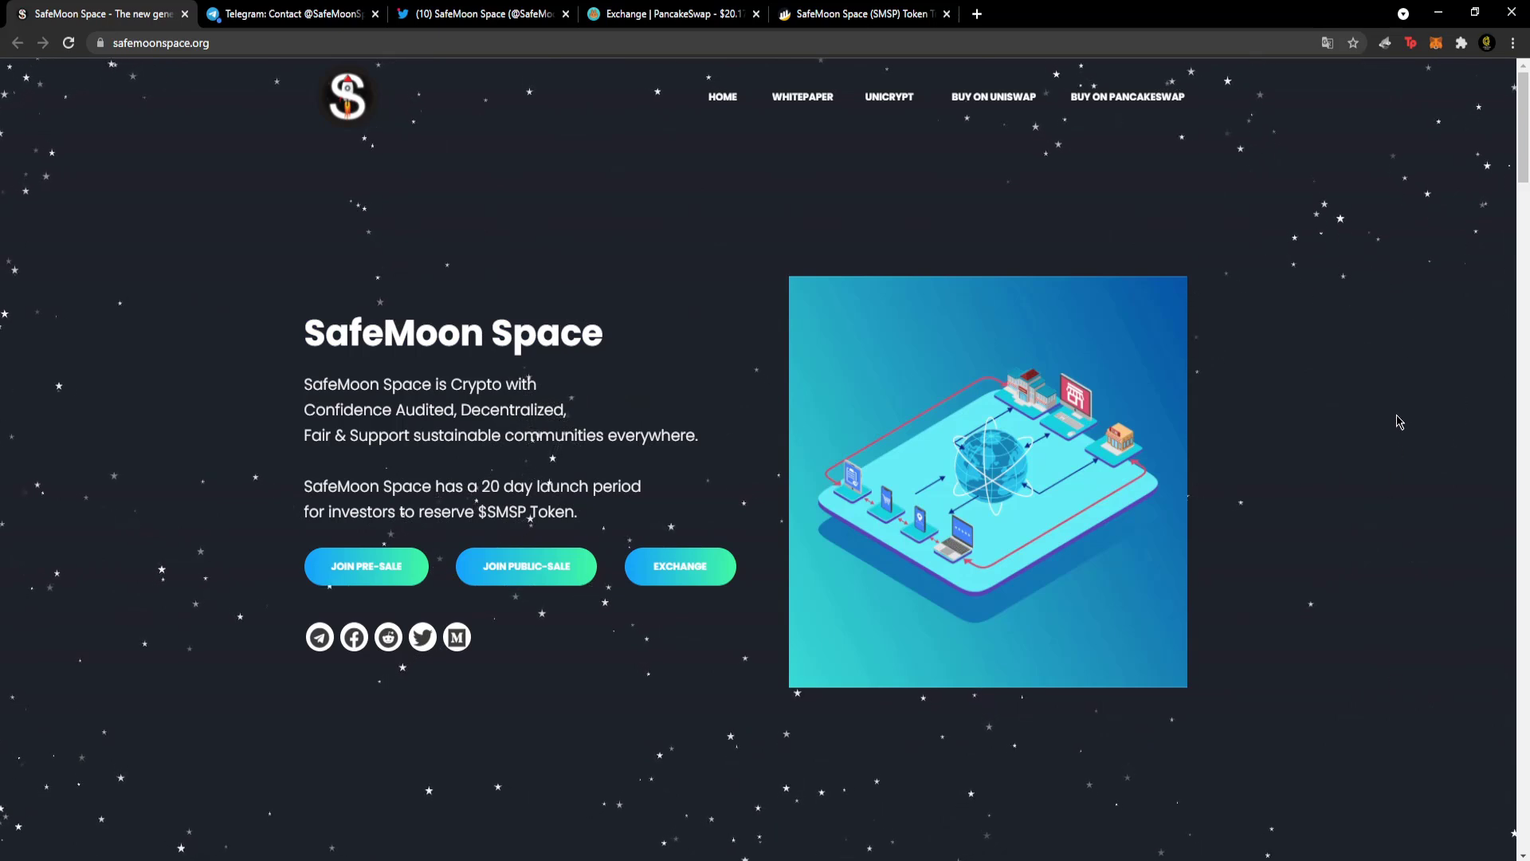
mouse_move(1214, 164)
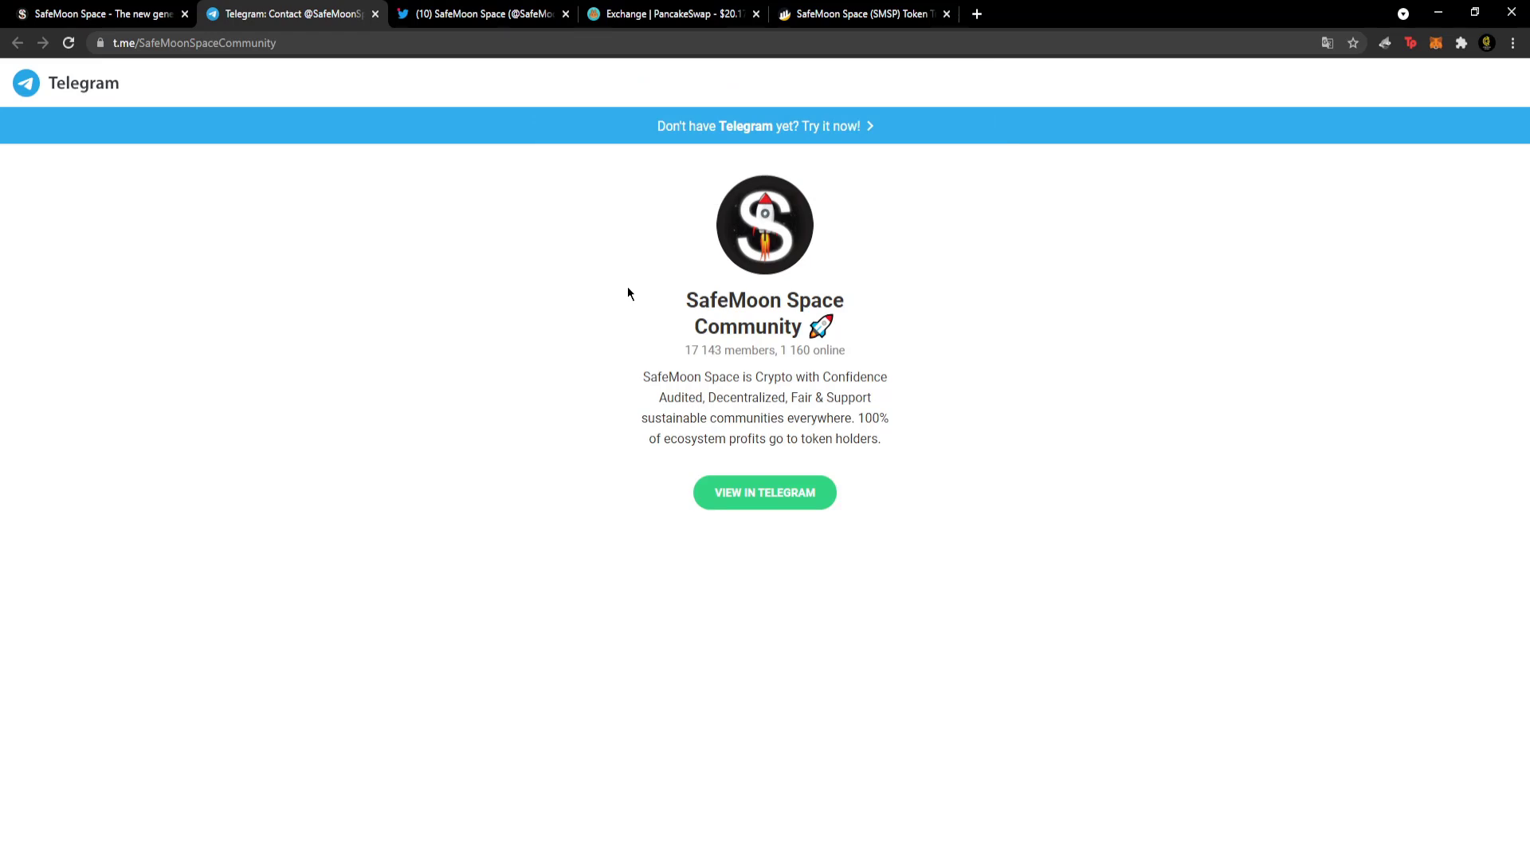
mouse_move(274, 330)
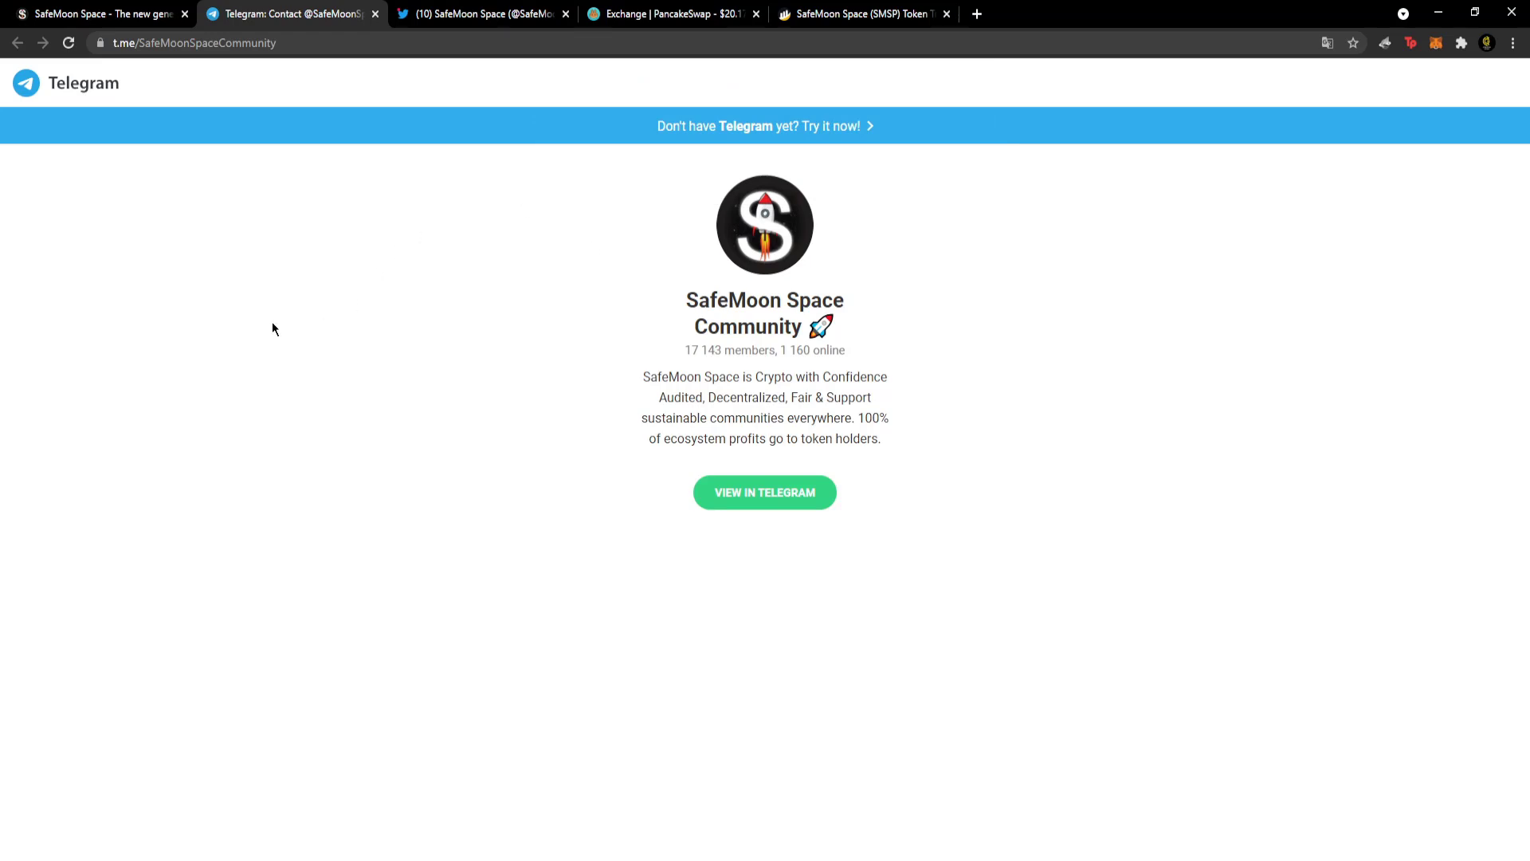
mouse_move(253, 330)
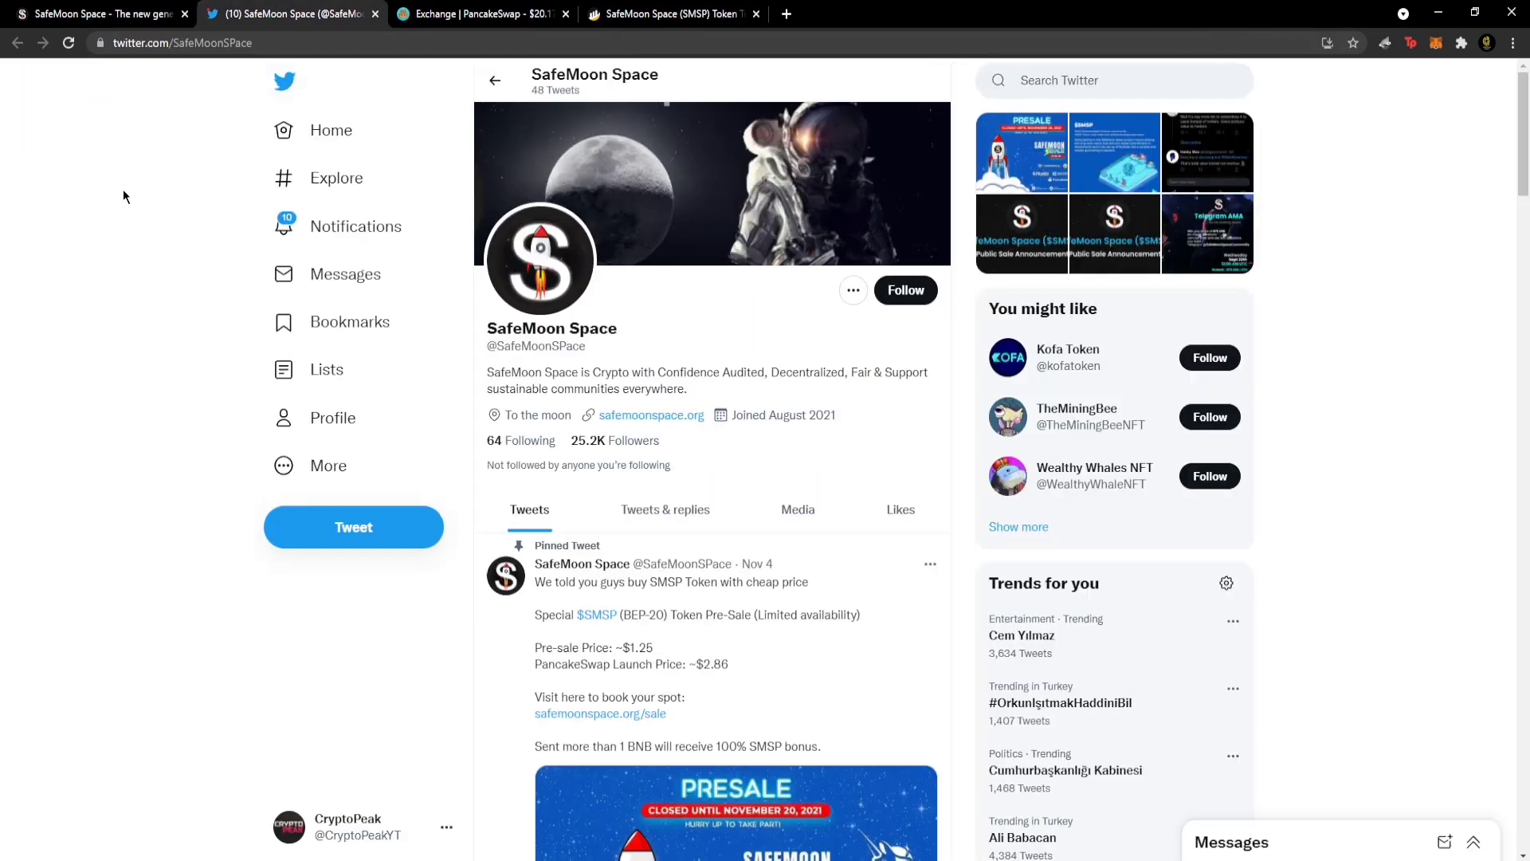
scroll(down, 3)
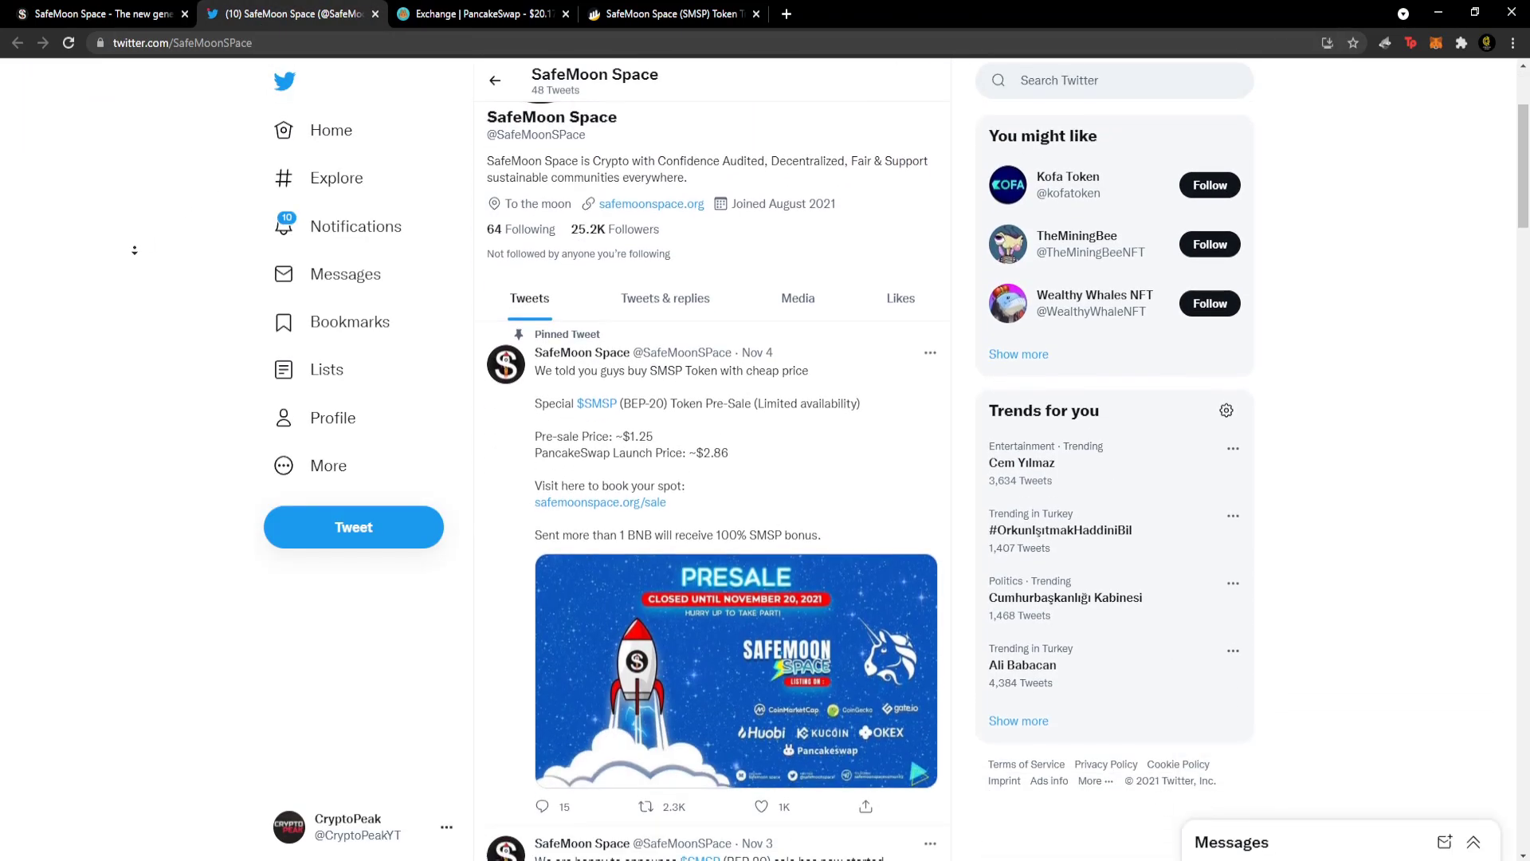
scroll(down, 3)
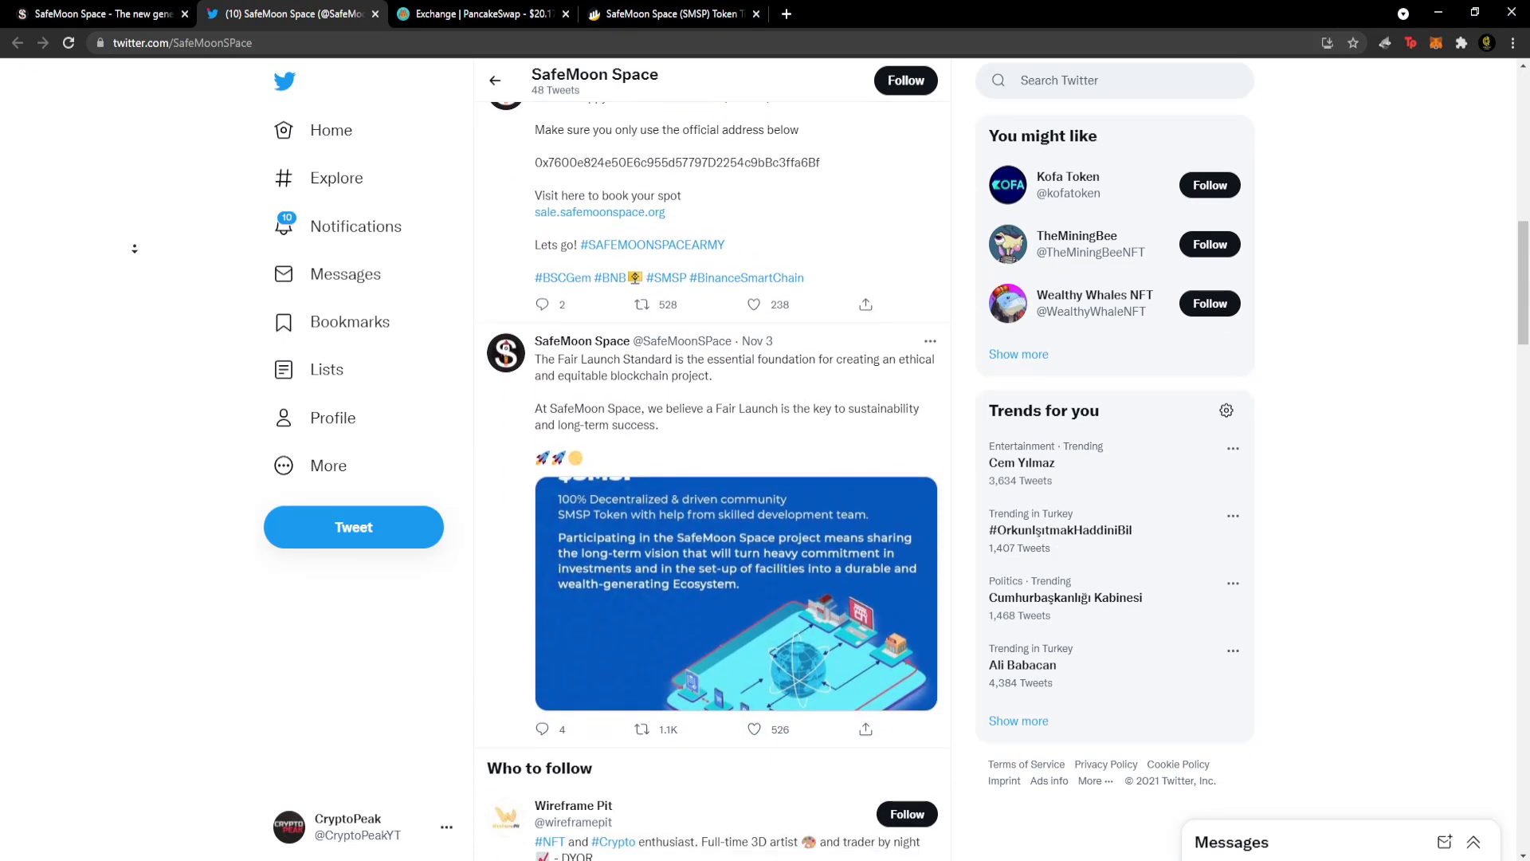
scroll(down, 3)
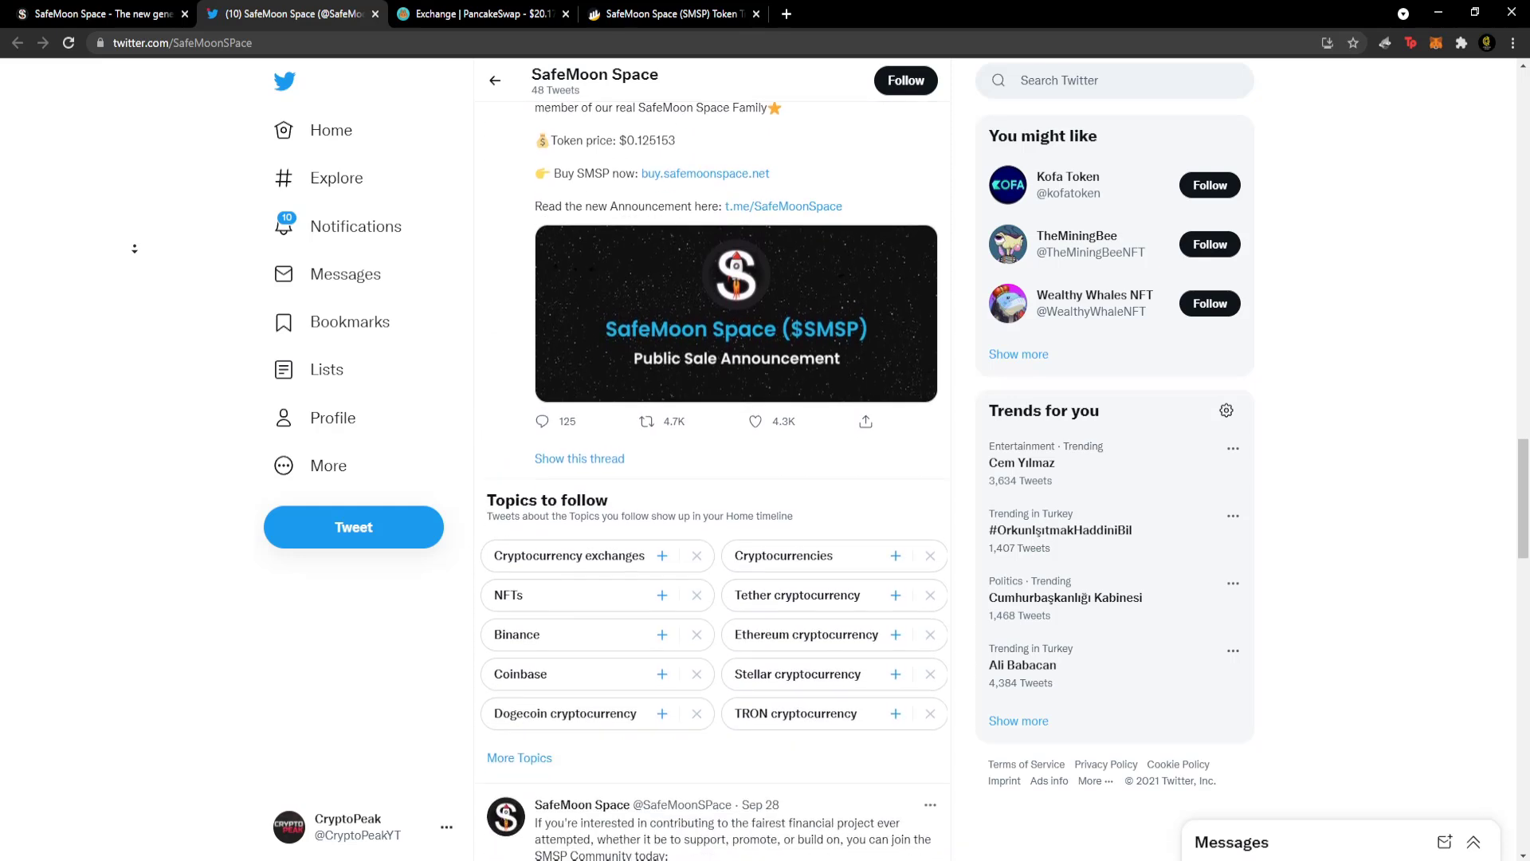
scroll(down, 3)
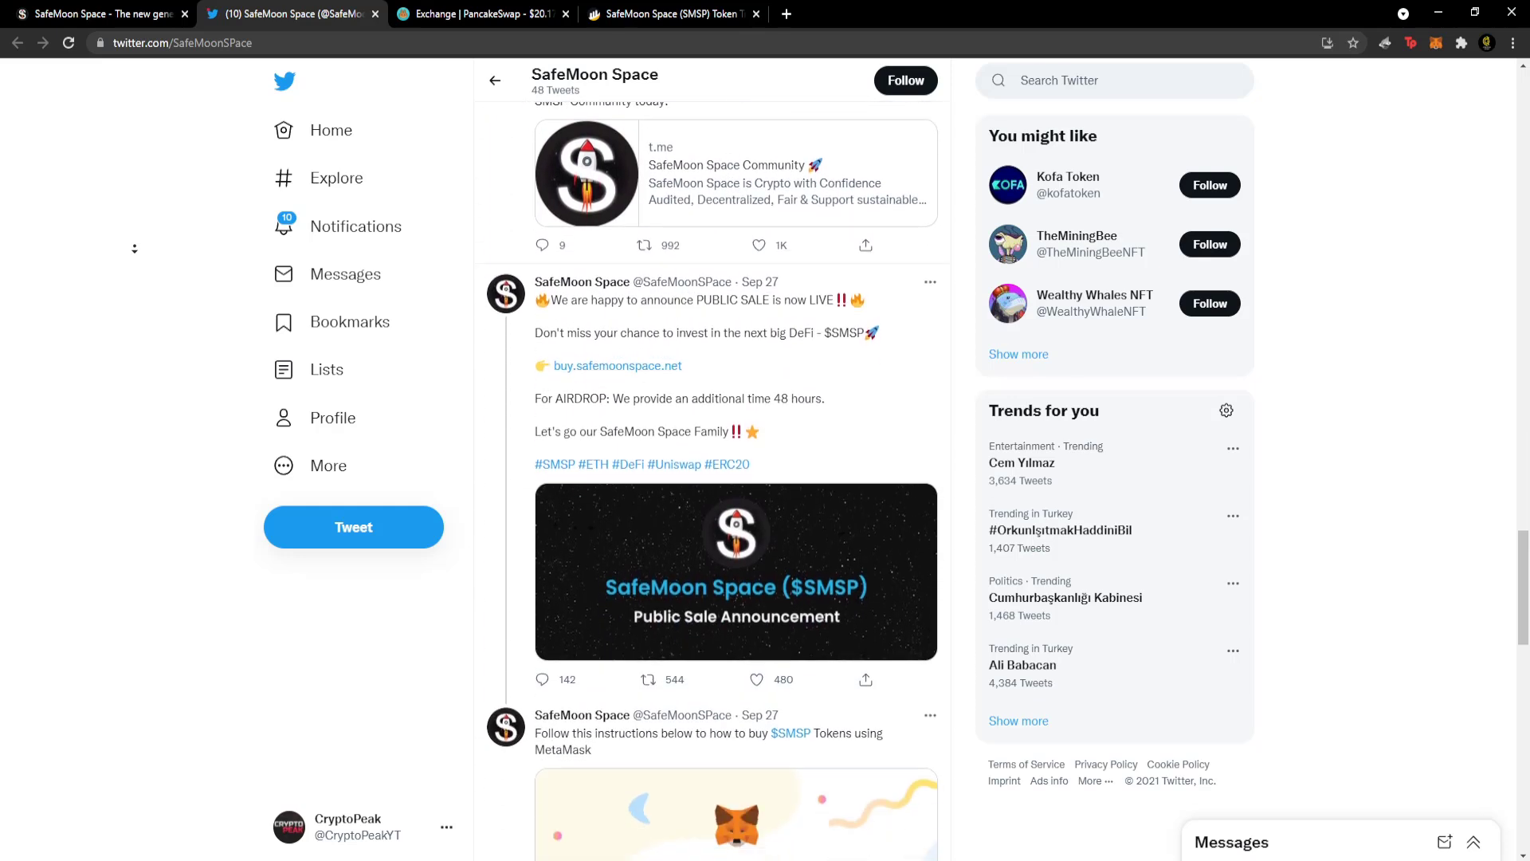
scroll(down, 3)
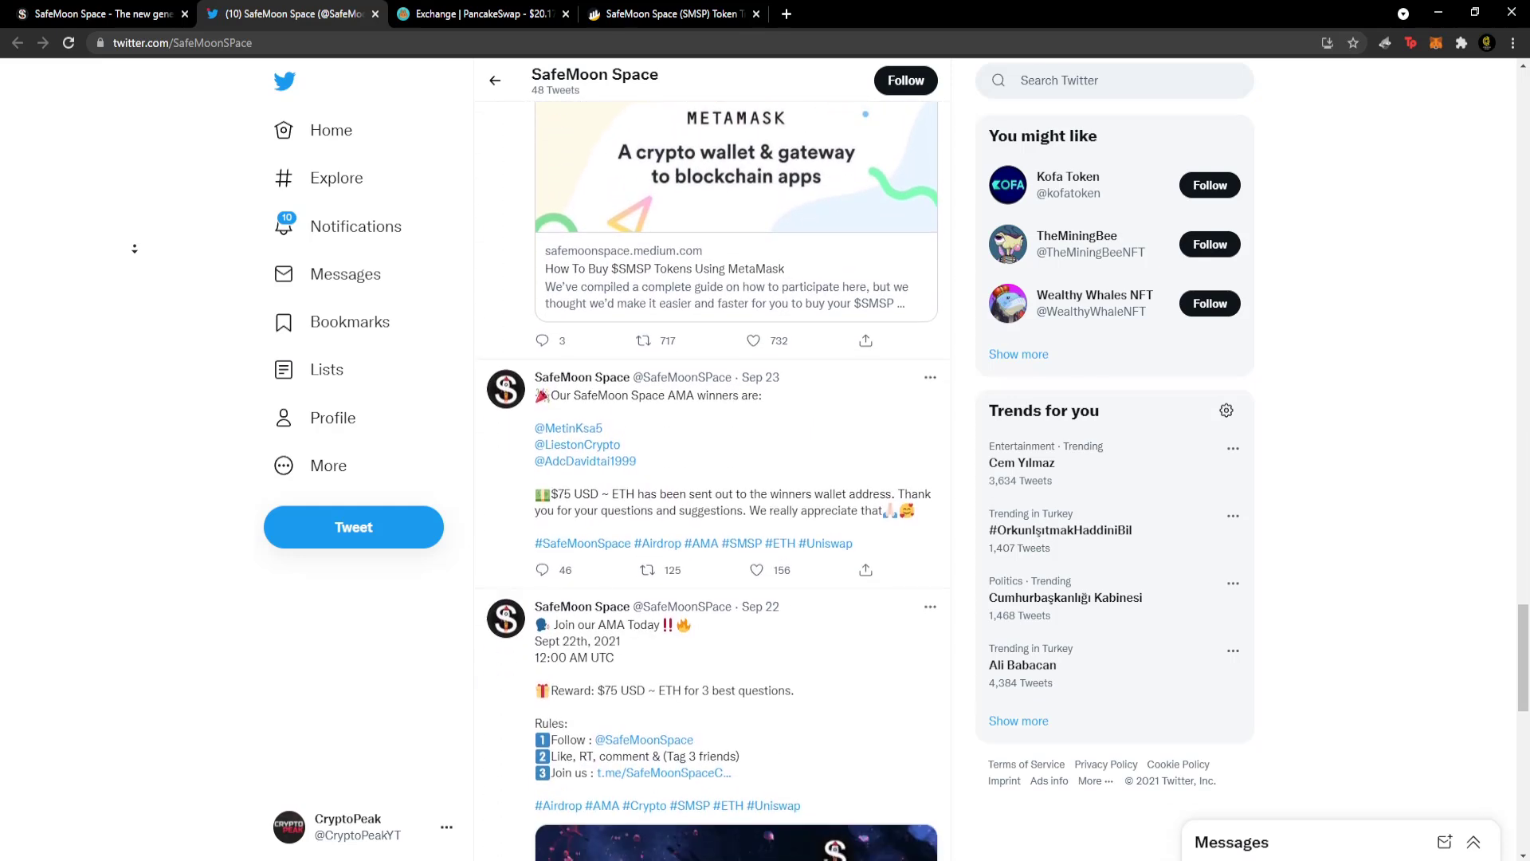
scroll(down, 3)
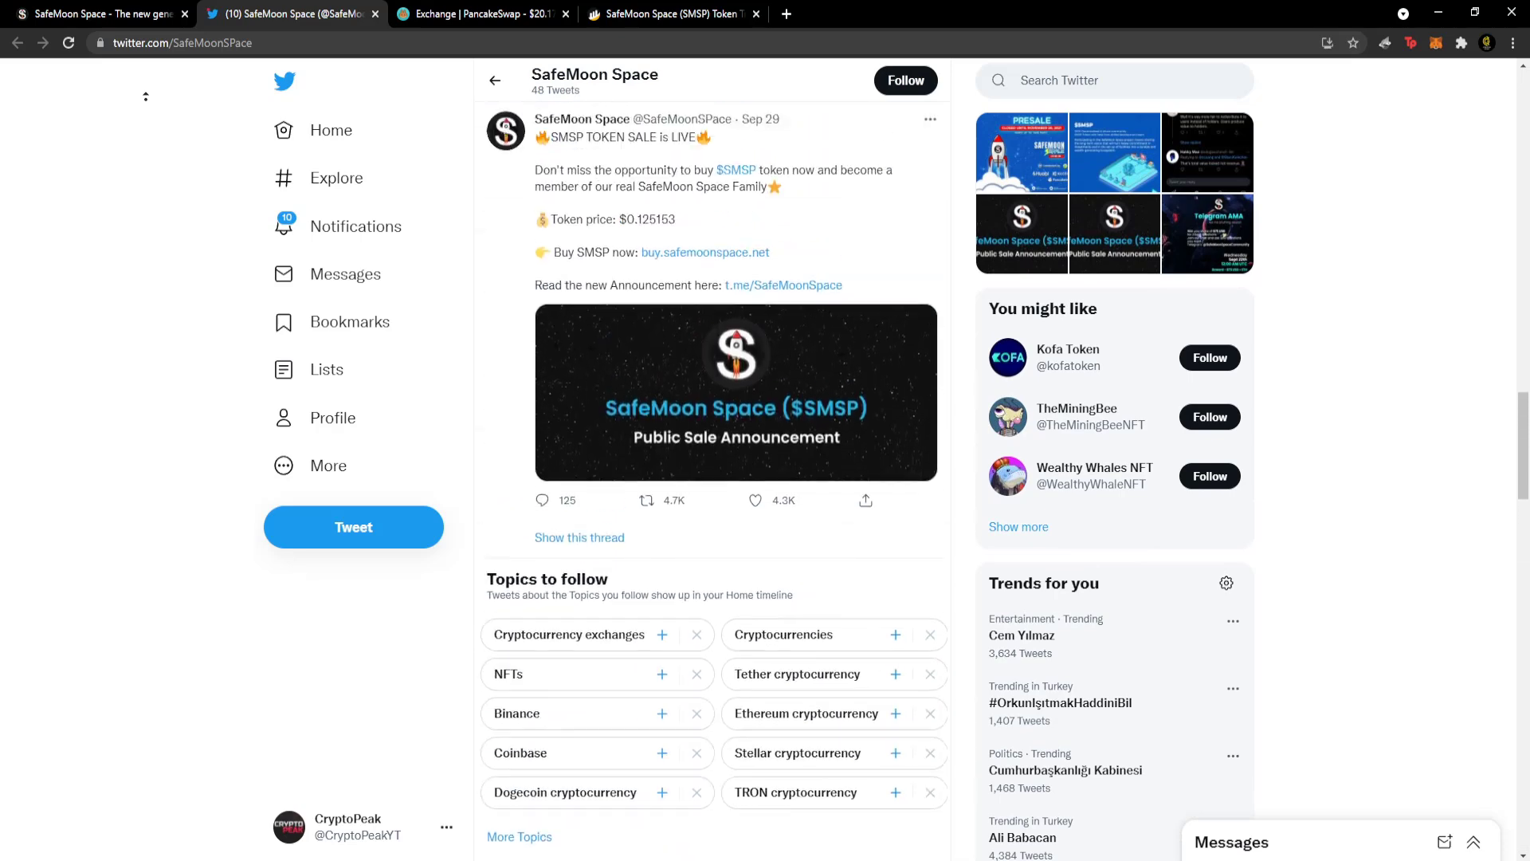
scroll(down, 3)
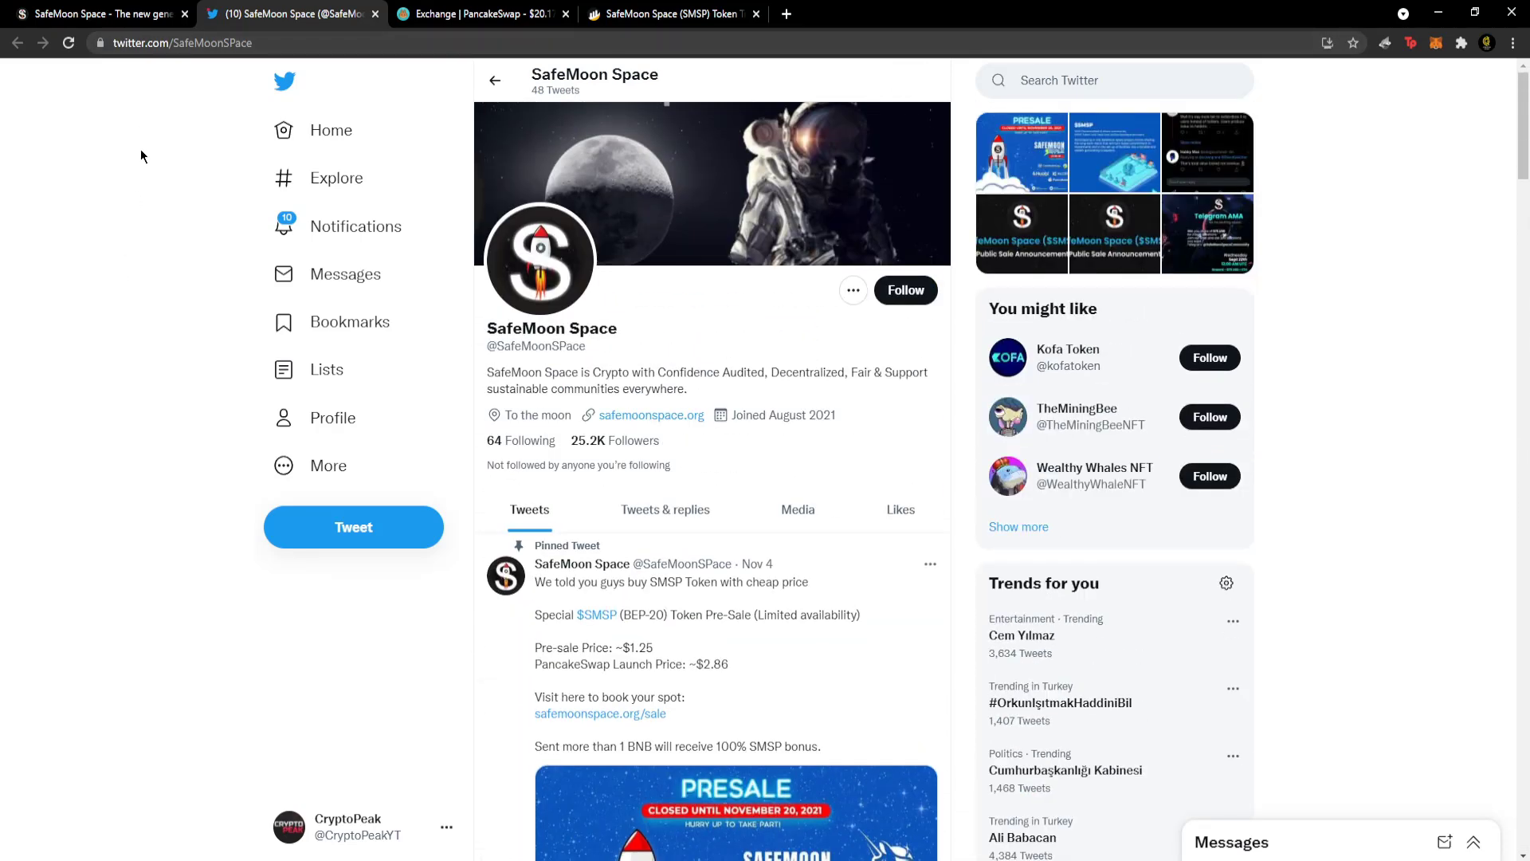
- Close the Twitter page and enter 1 BNB in the PancakeSwap From field to swap for SMSP
click(293, 13)
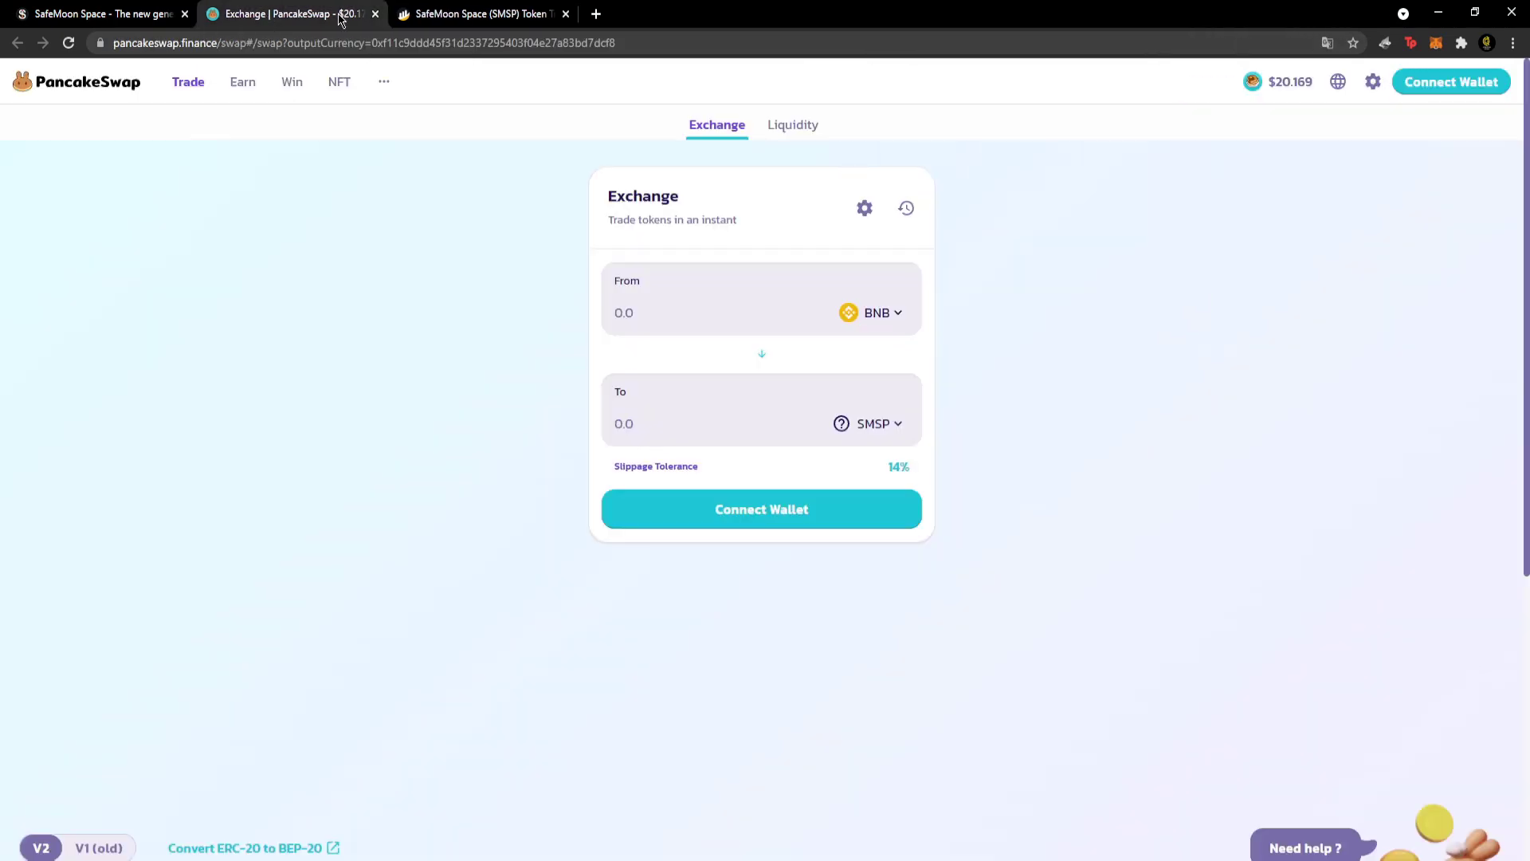
mouse_move(705, 361)
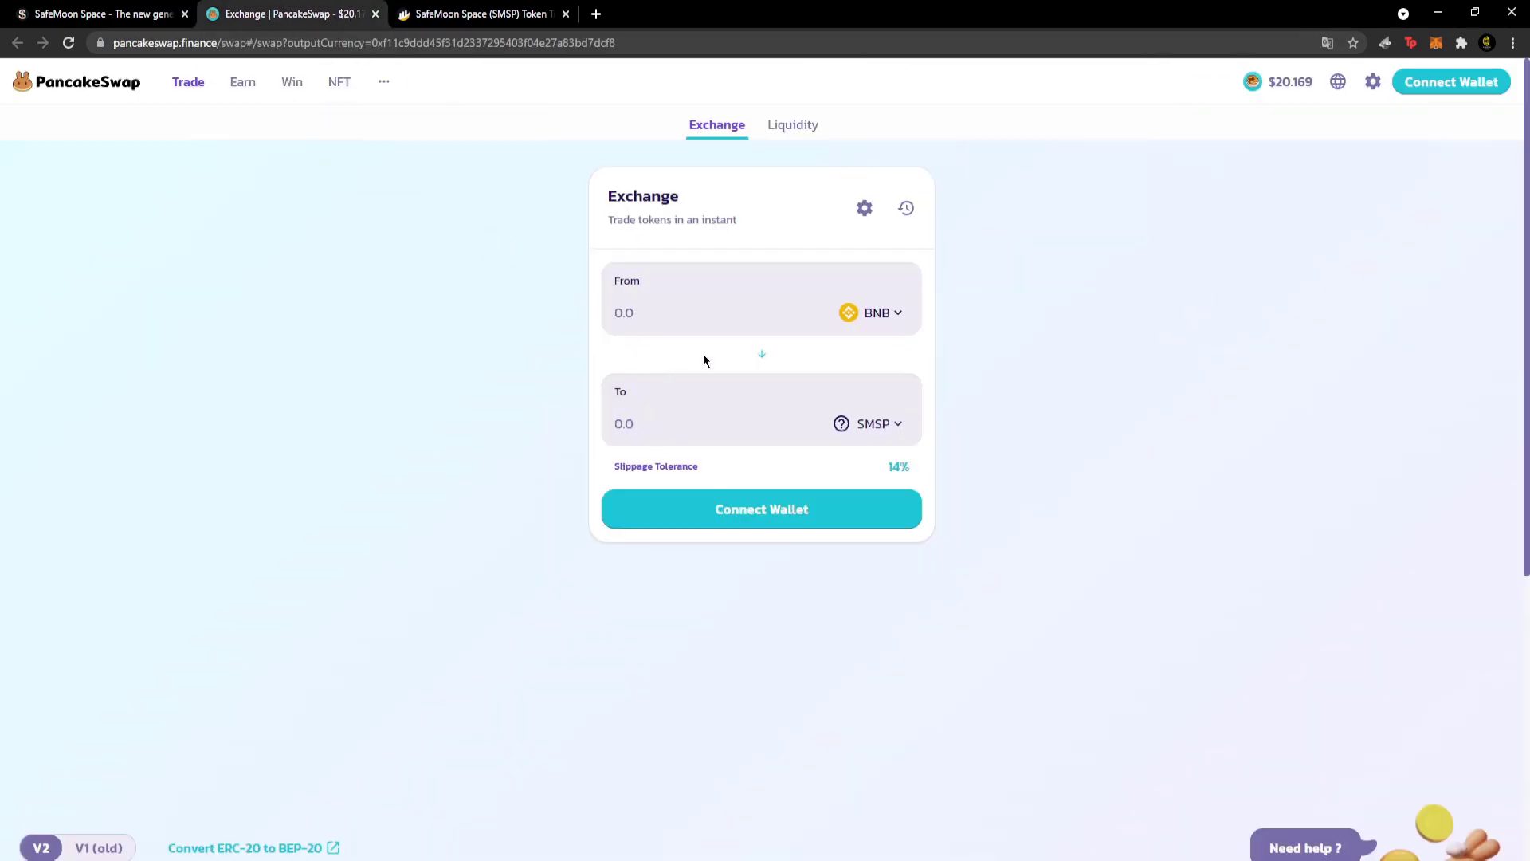
click(649, 313)
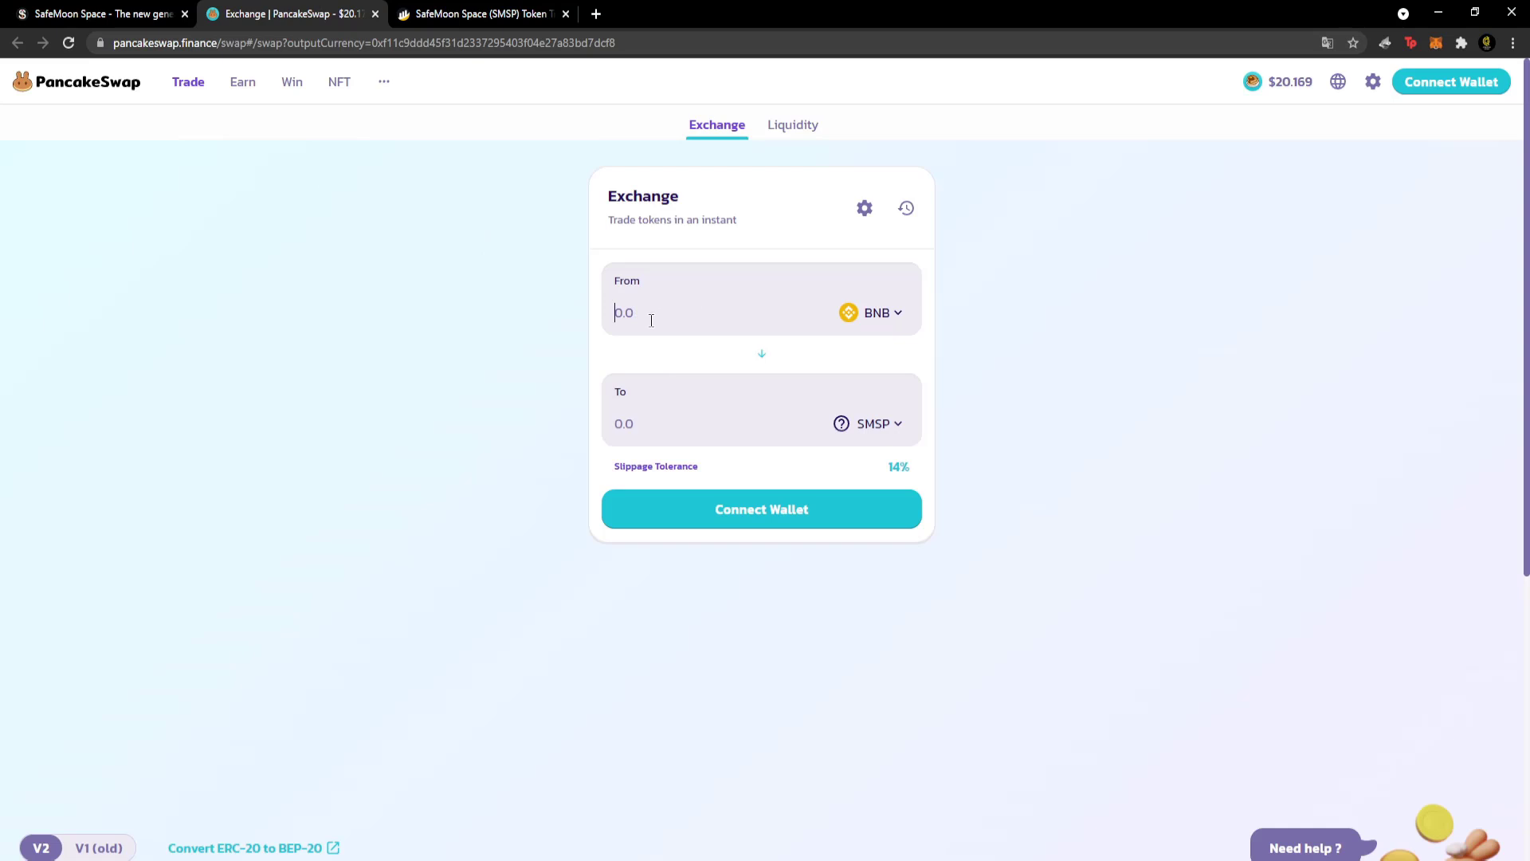
text(1)
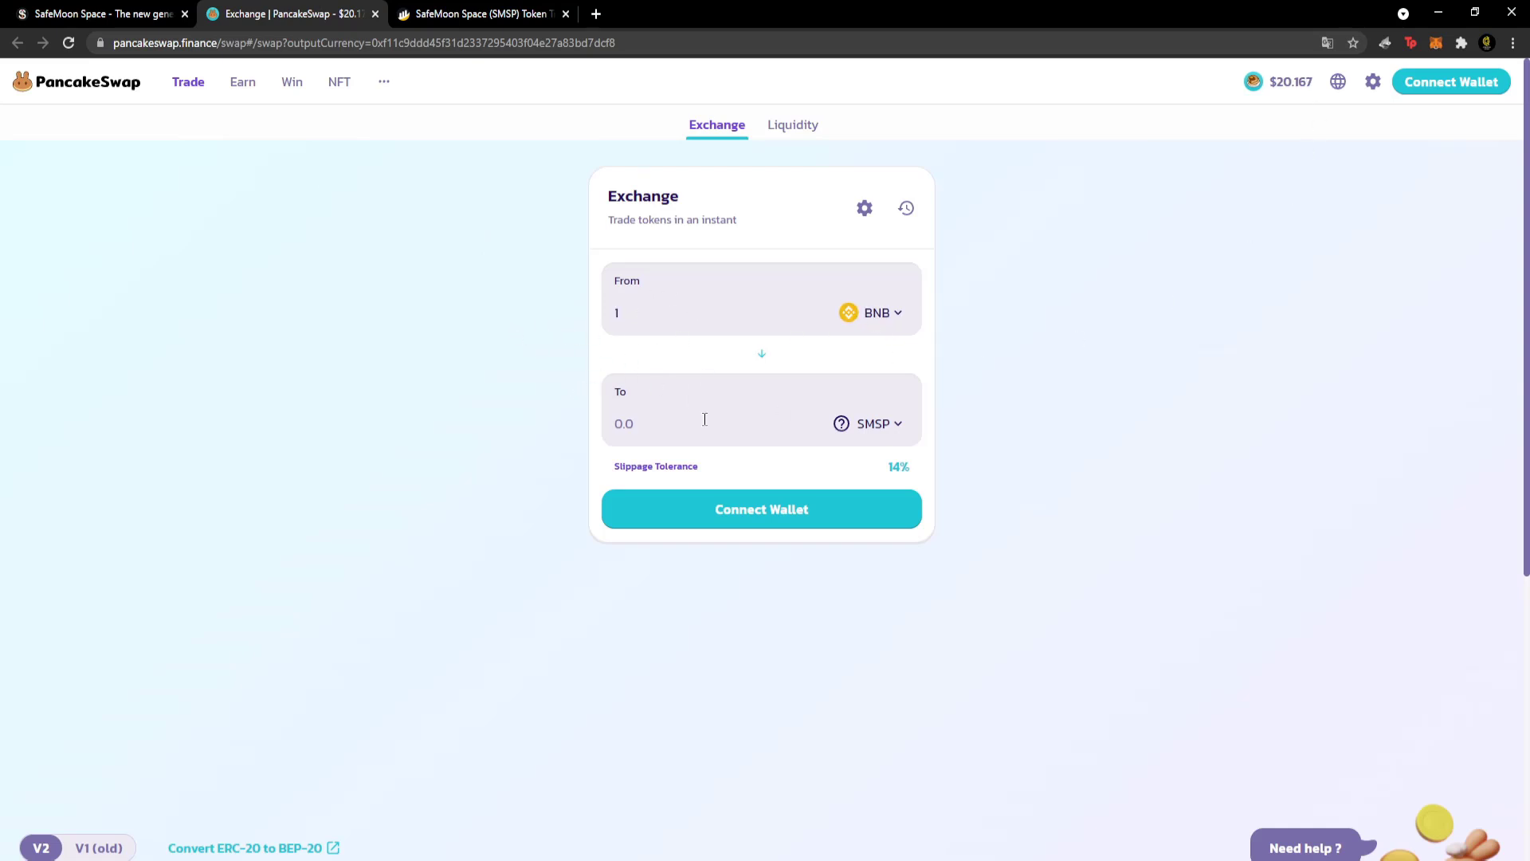
mouse_move(1183, 199)
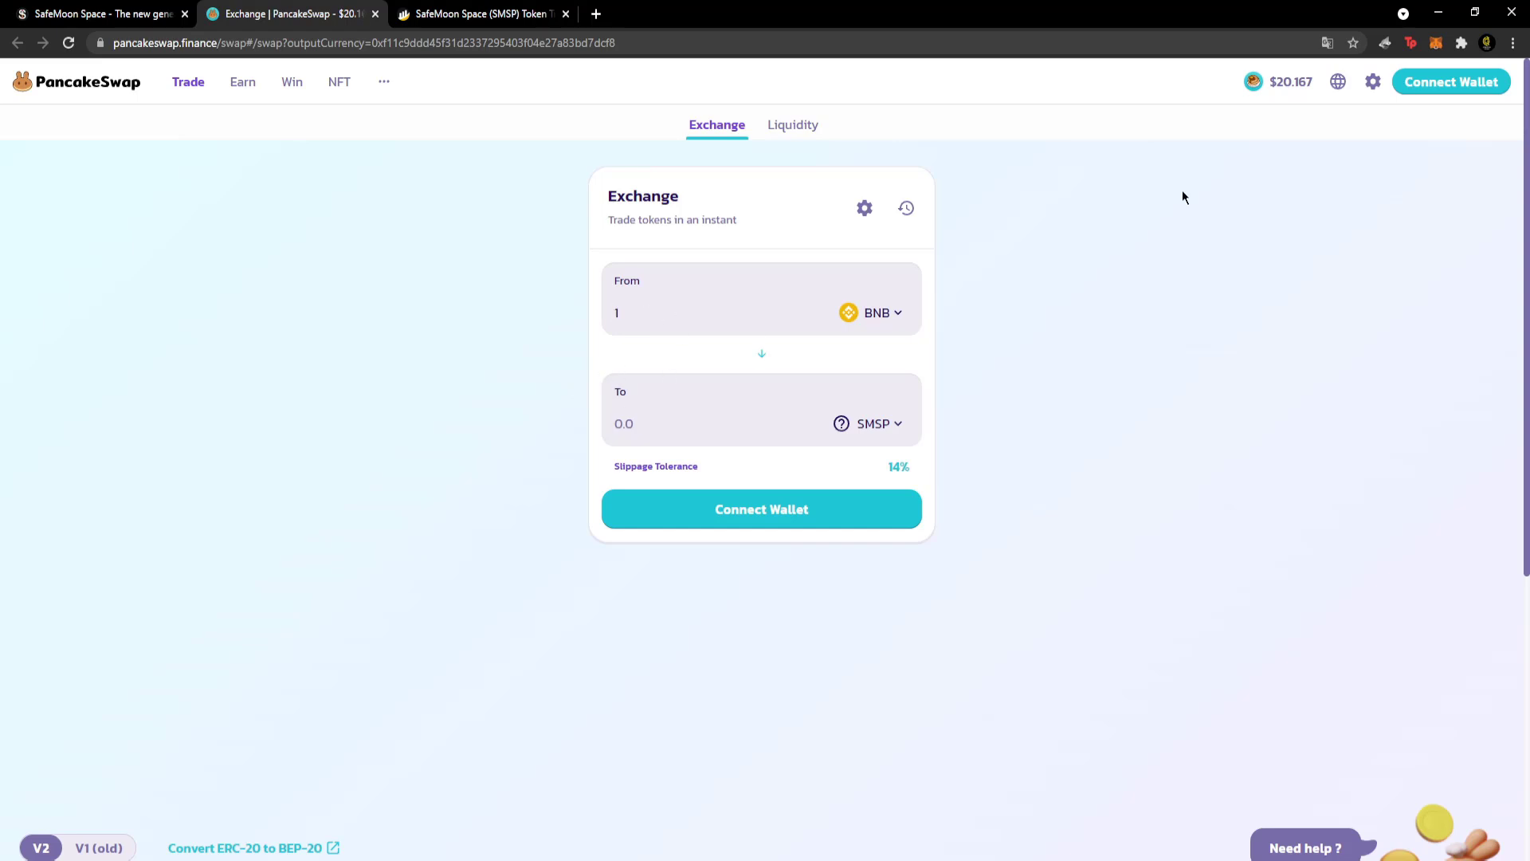
mouse_move(1511, 71)
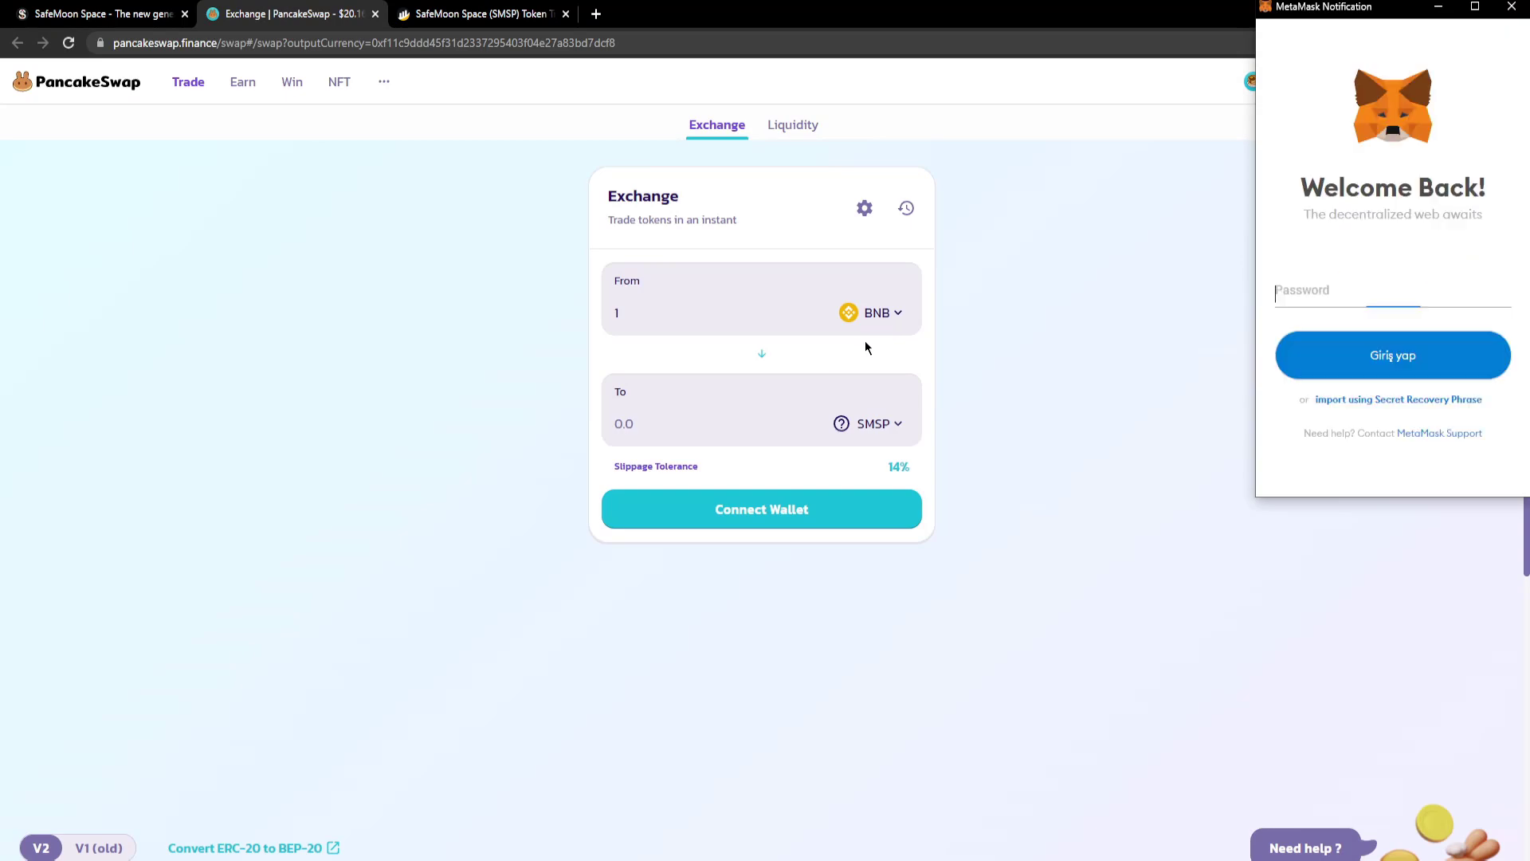
- Unlock MetaMask with the password so PancakeSwap connects and reports insufficient liquidity
text(password)
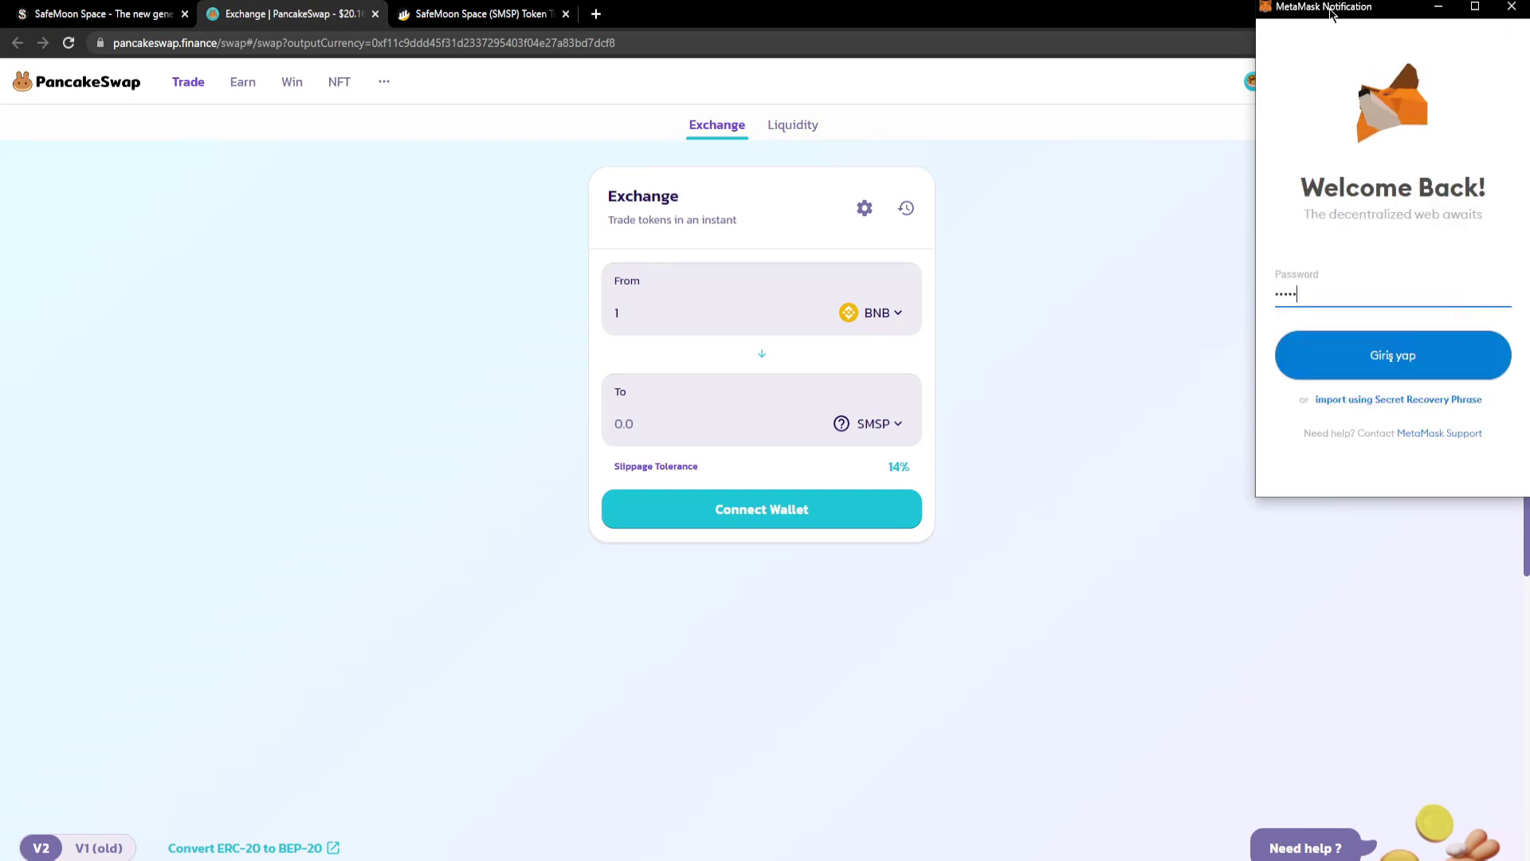
click(1393, 354)
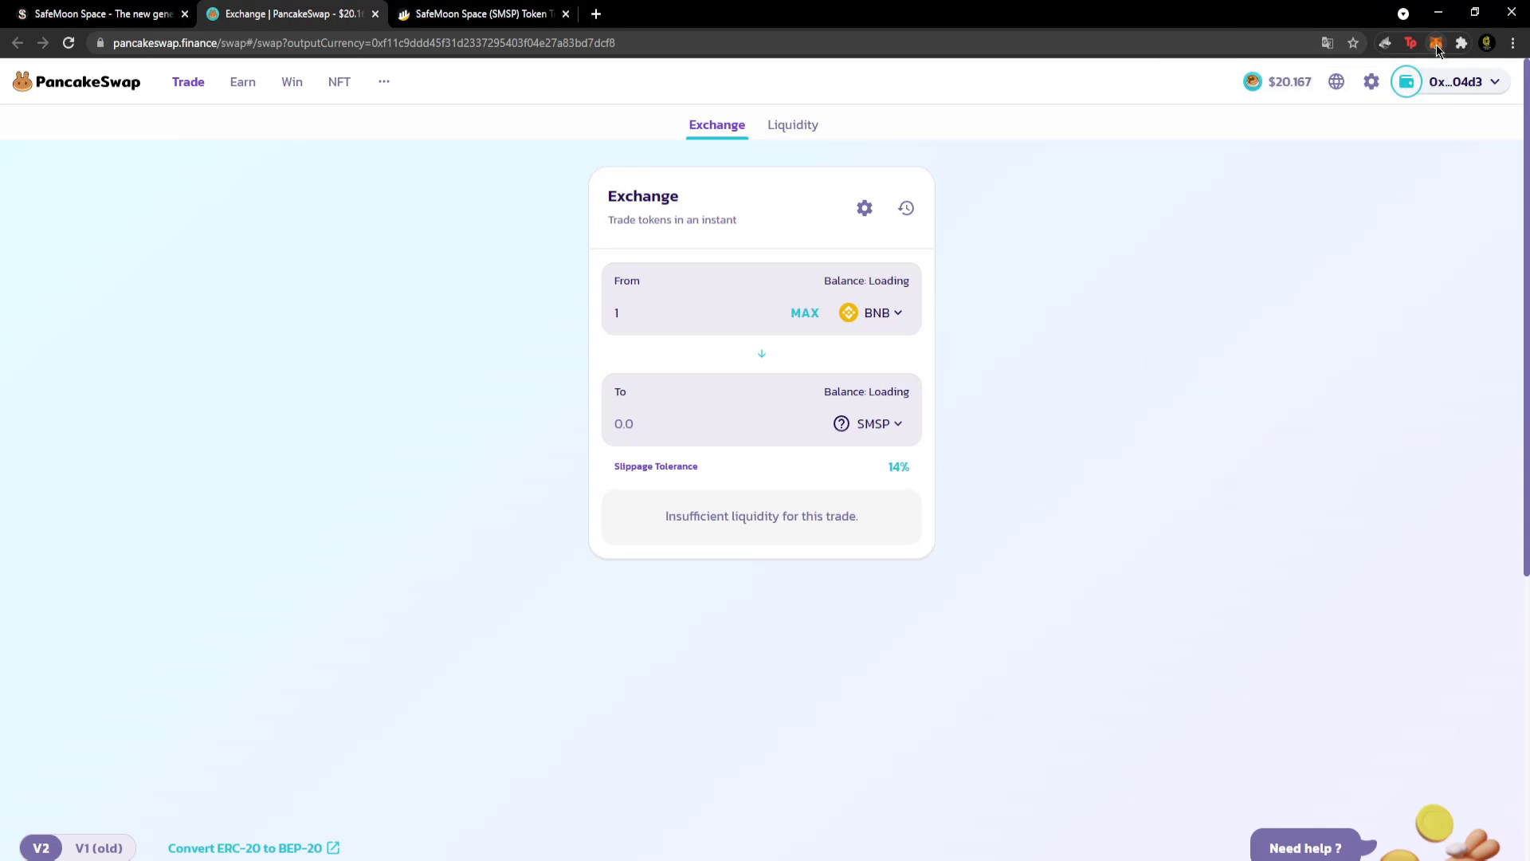
click(1436, 43)
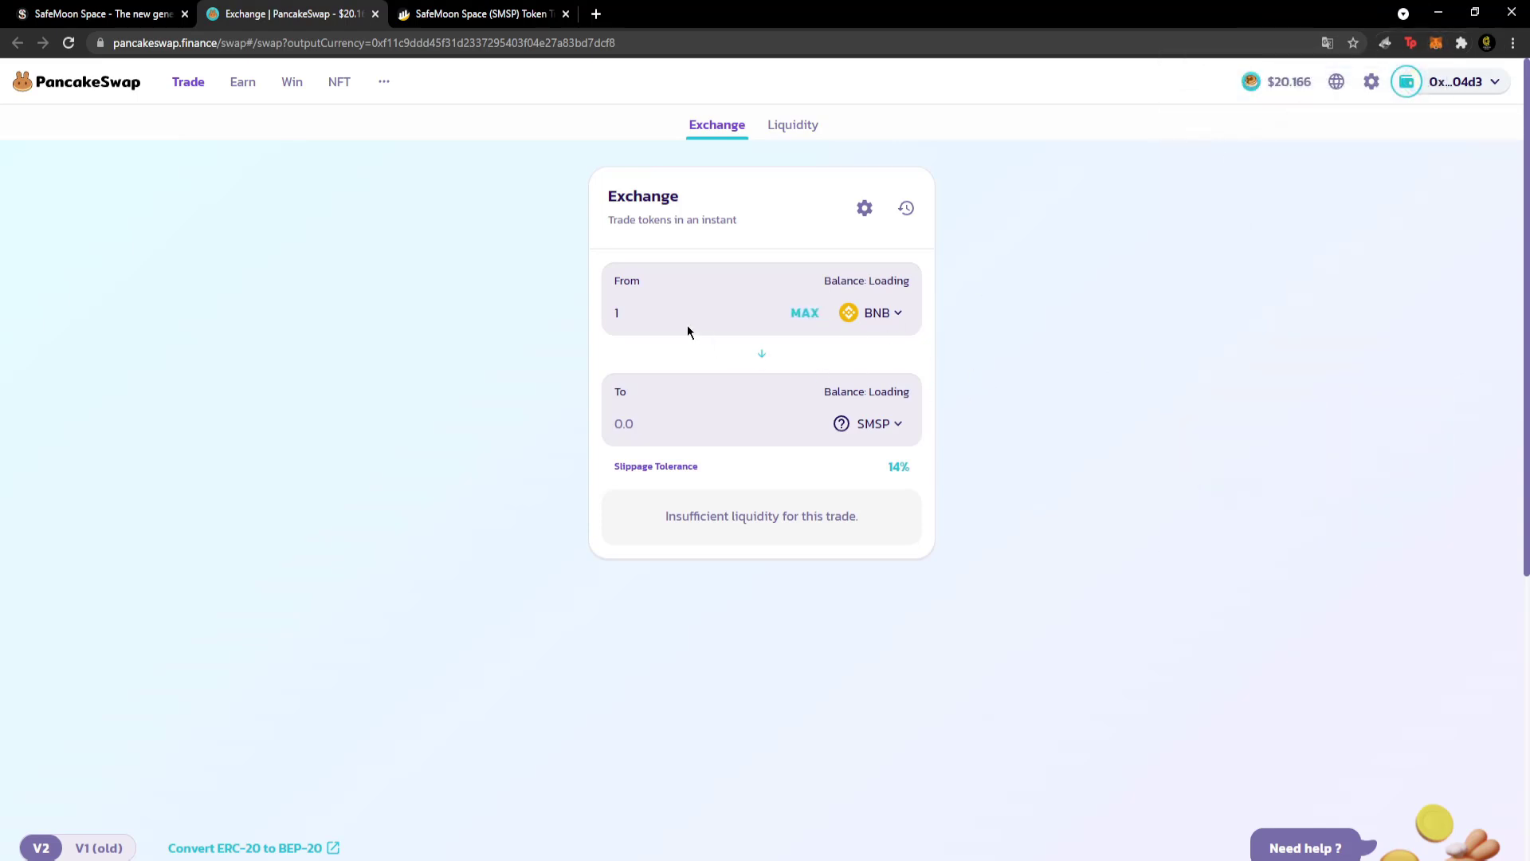
mouse_move(521, 215)
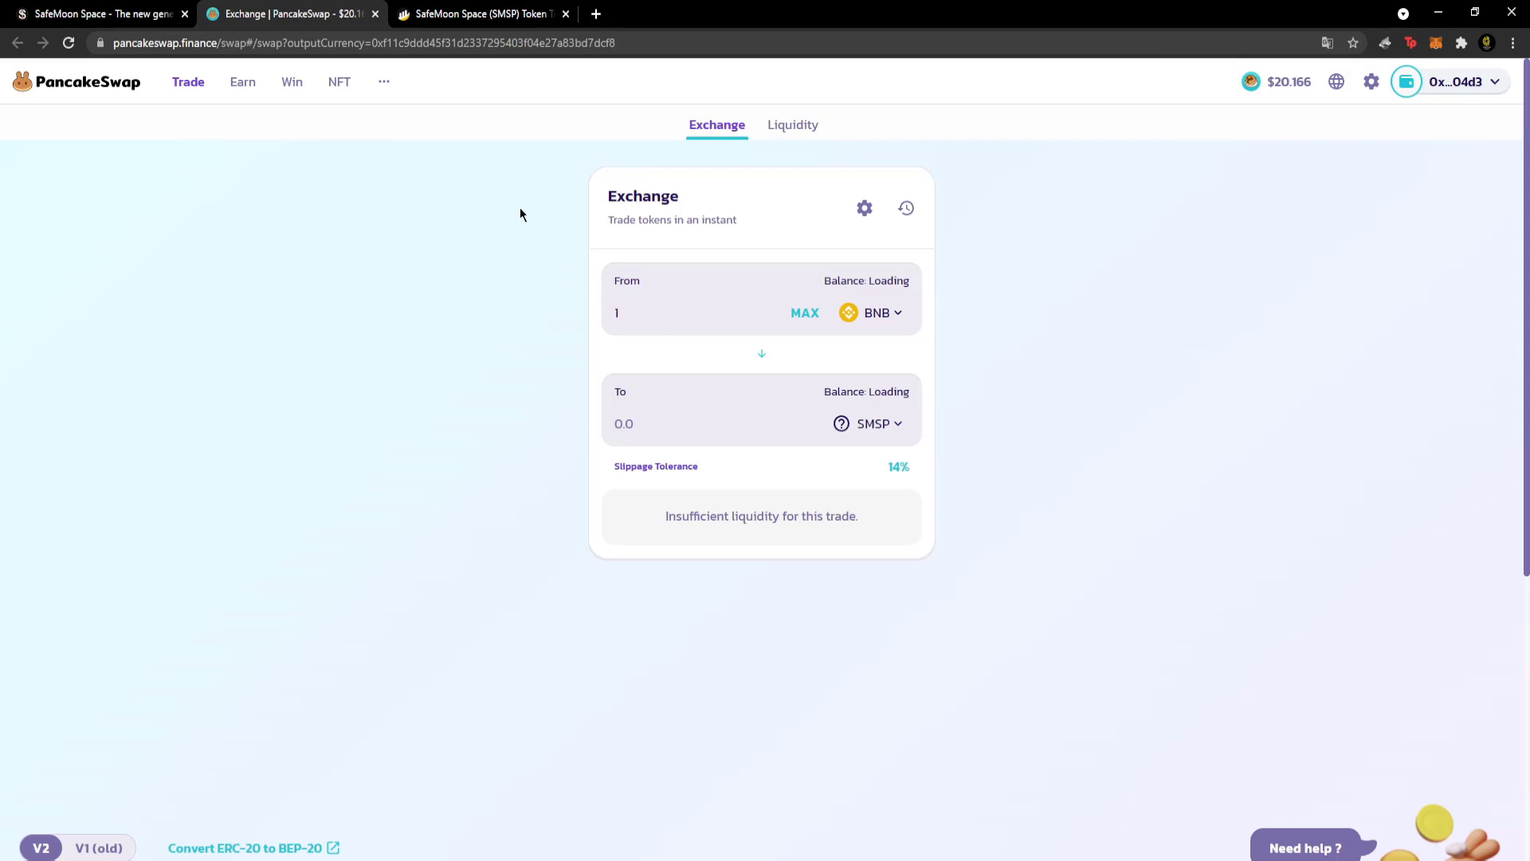
- Close PancakeSwap and review the SMSP token's supply, holders and transfers on BscScan
click(97, 13)
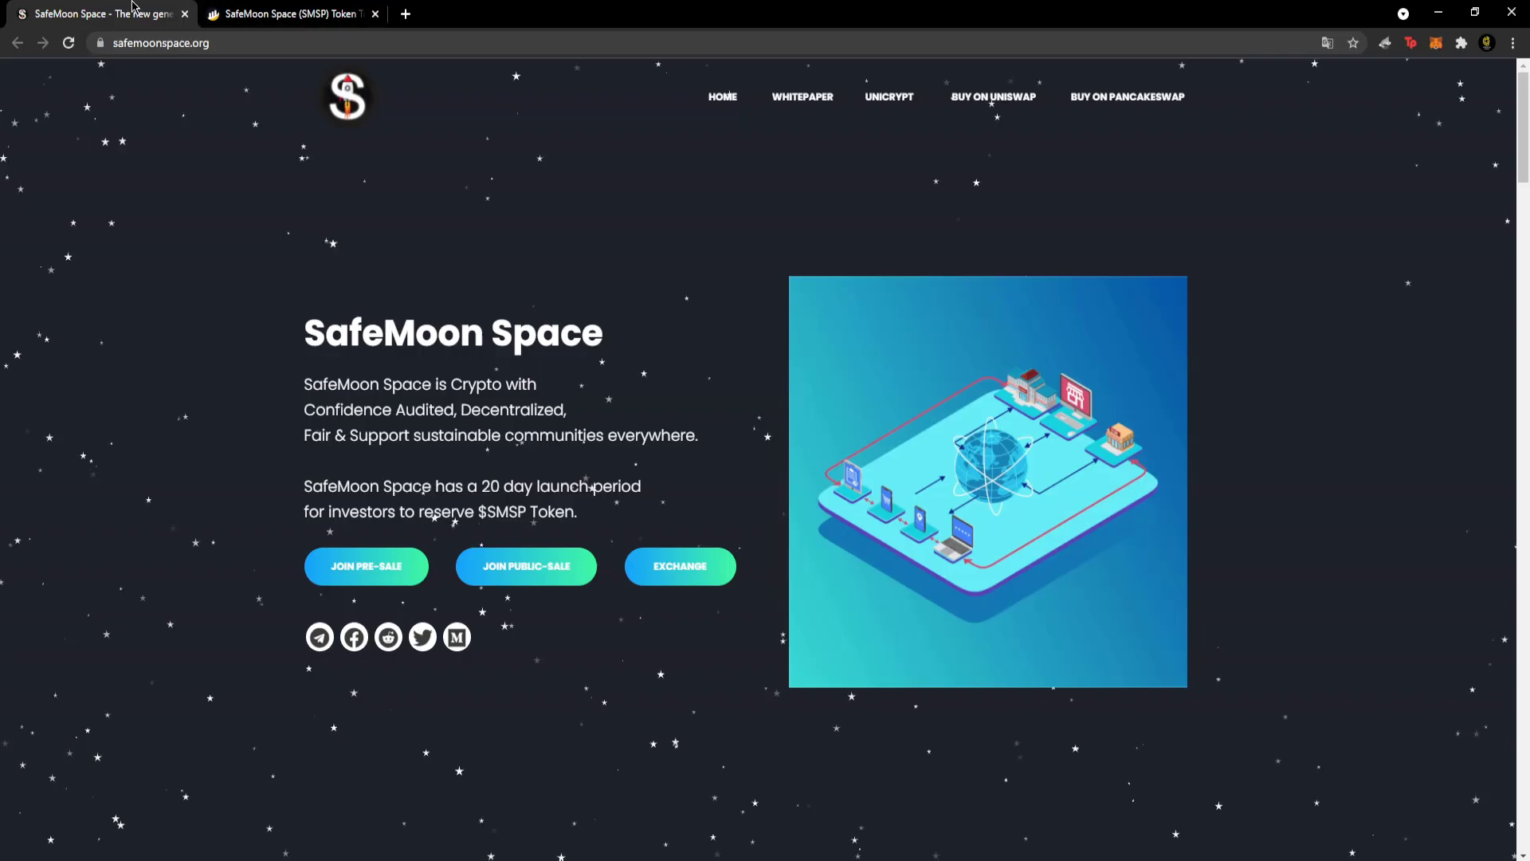
click(287, 13)
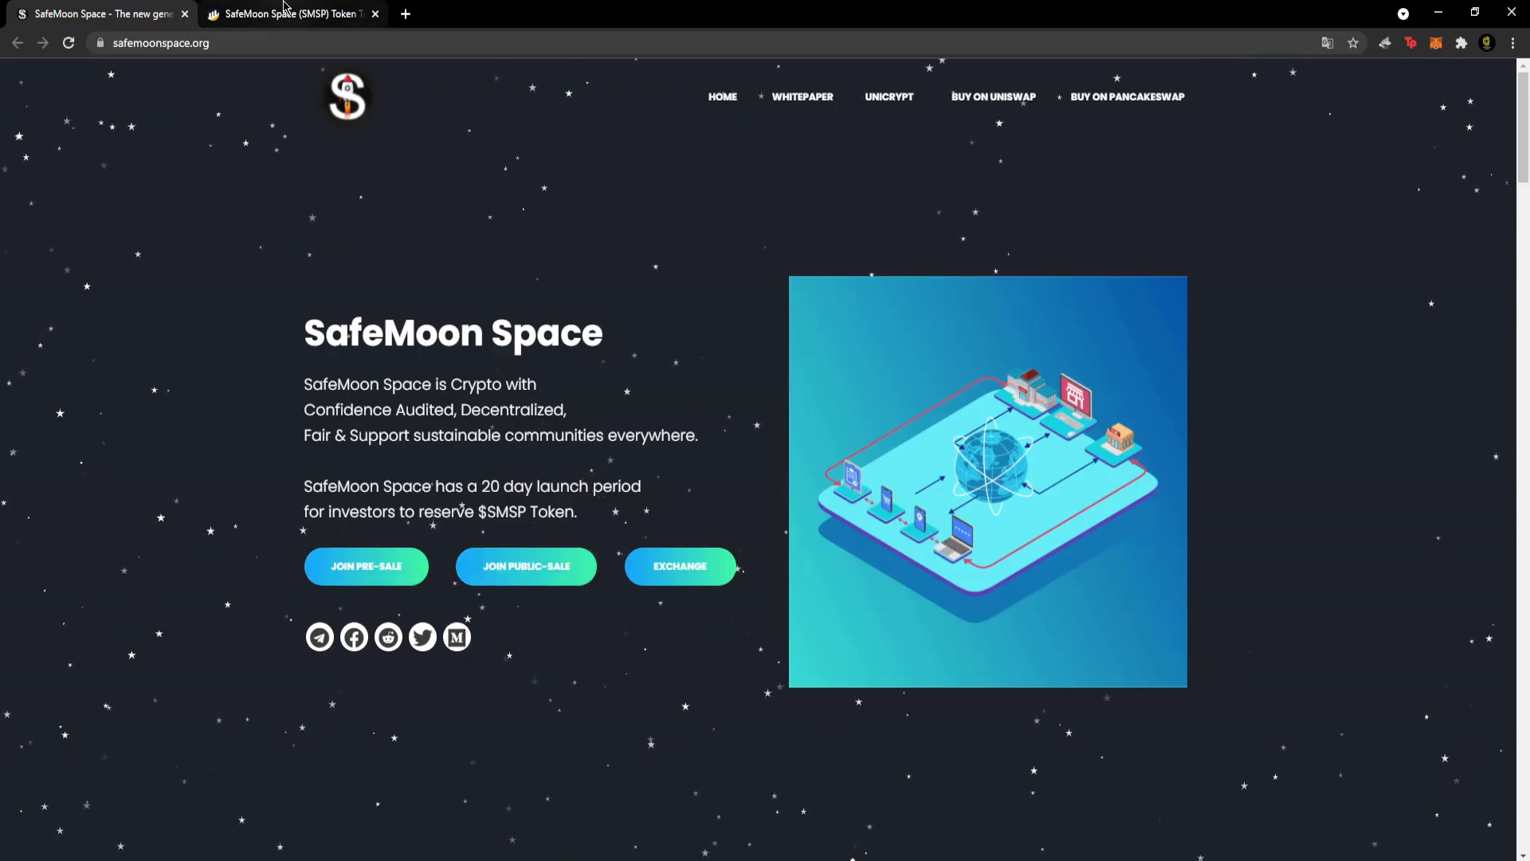
click(290, 13)
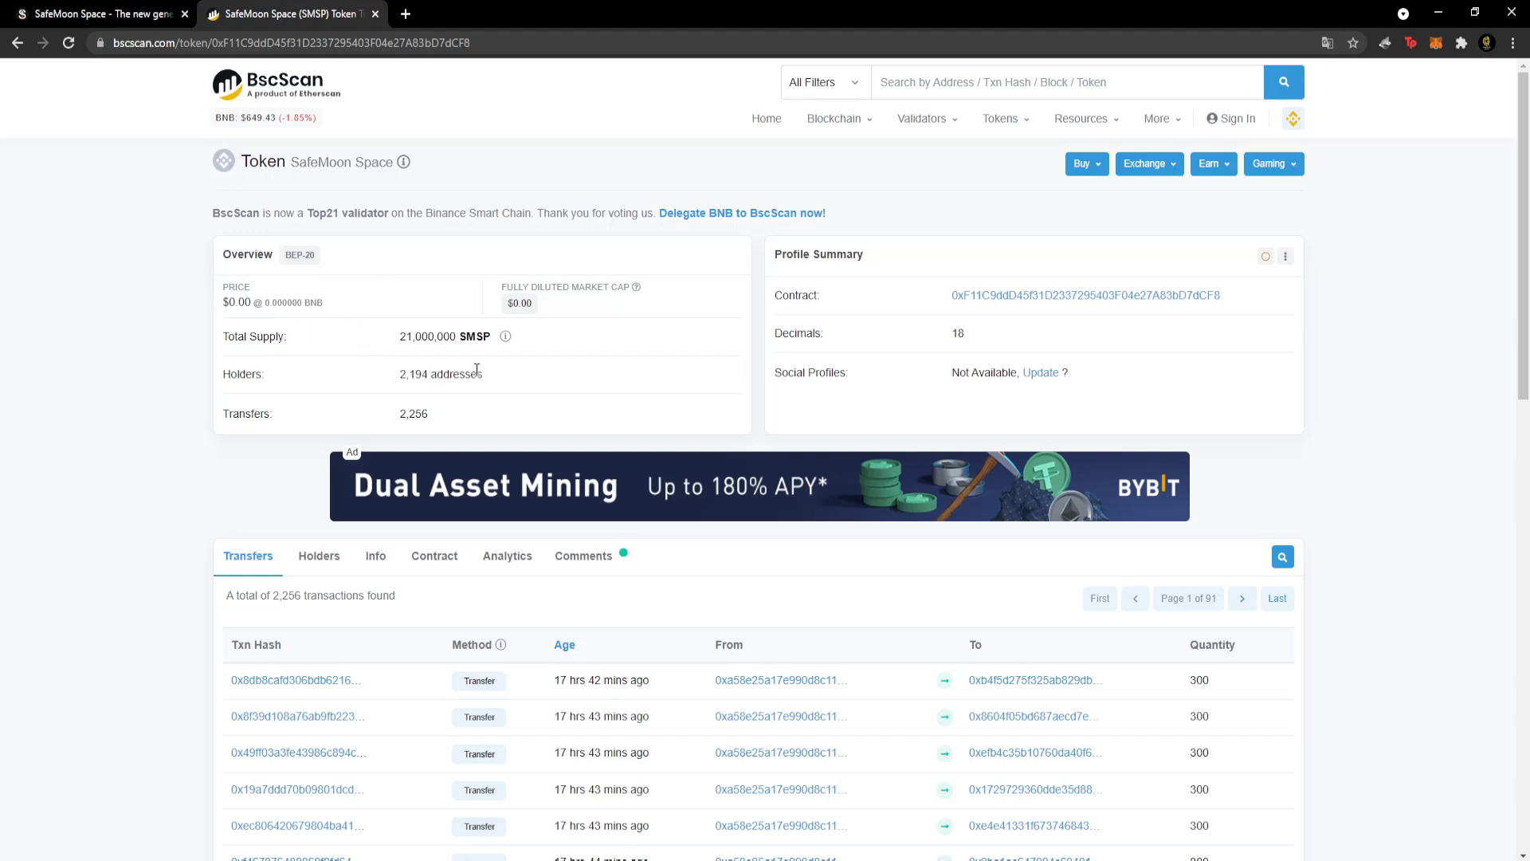
scroll(down, 3)
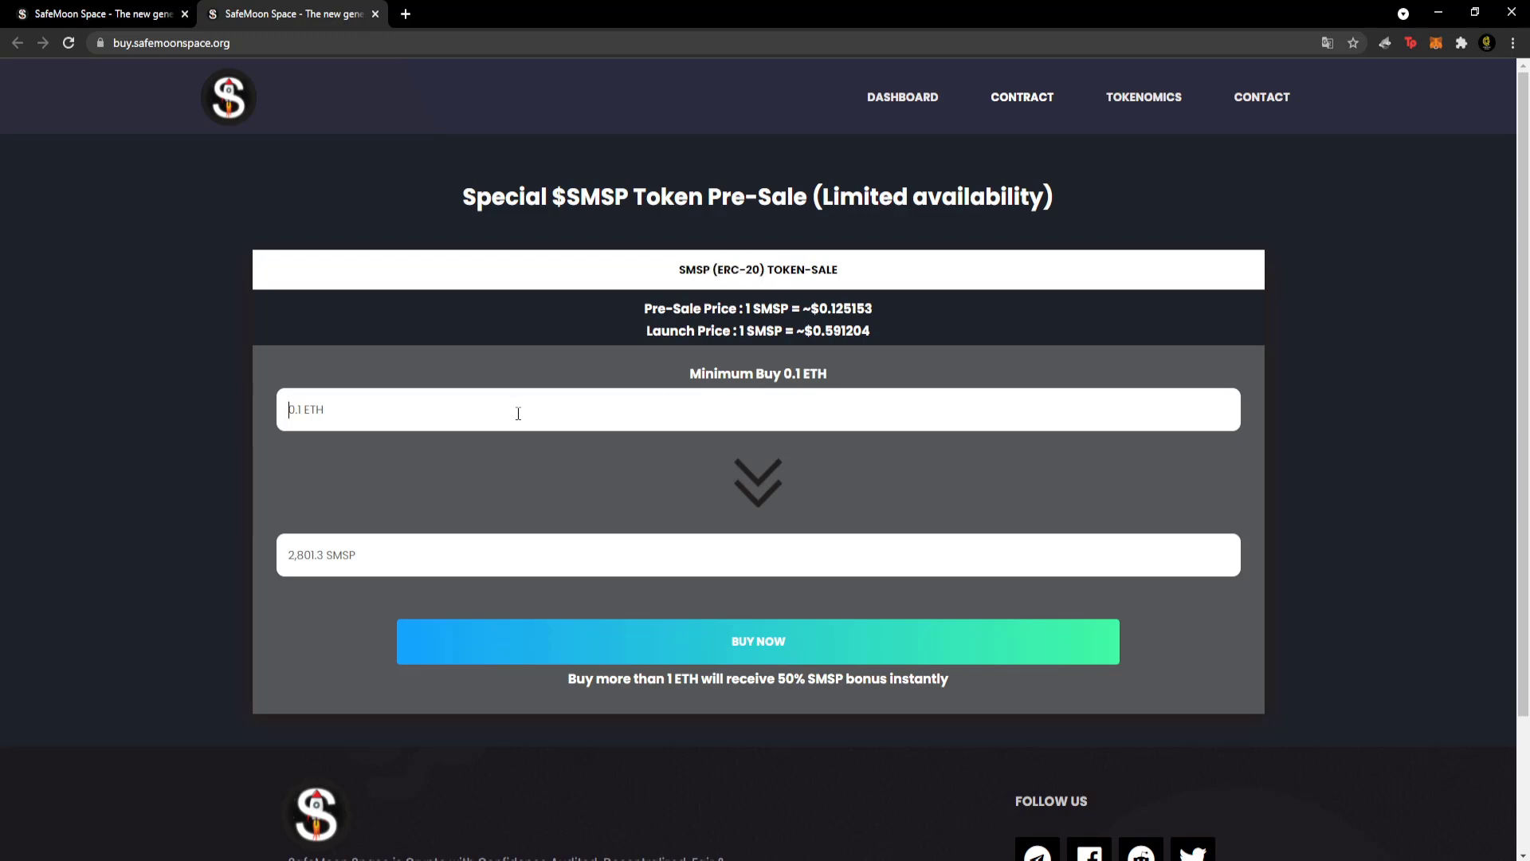
- Enter 0.01 ETH, try Buy on PancakeSwap, then go to the SMSP Swaps/Exchange page
text(0.01)
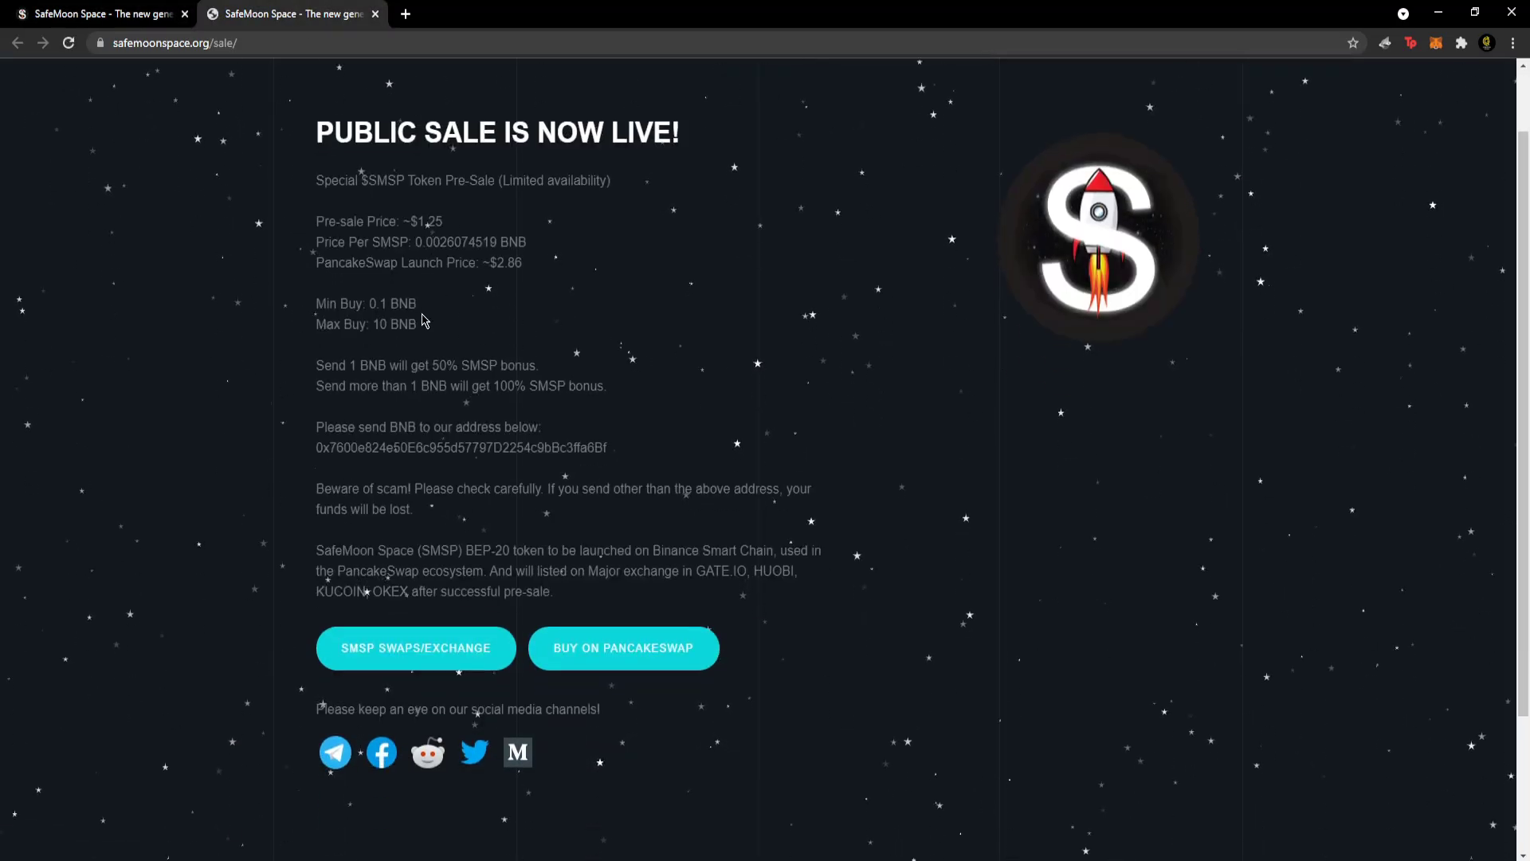
mouse_move(486, 325)
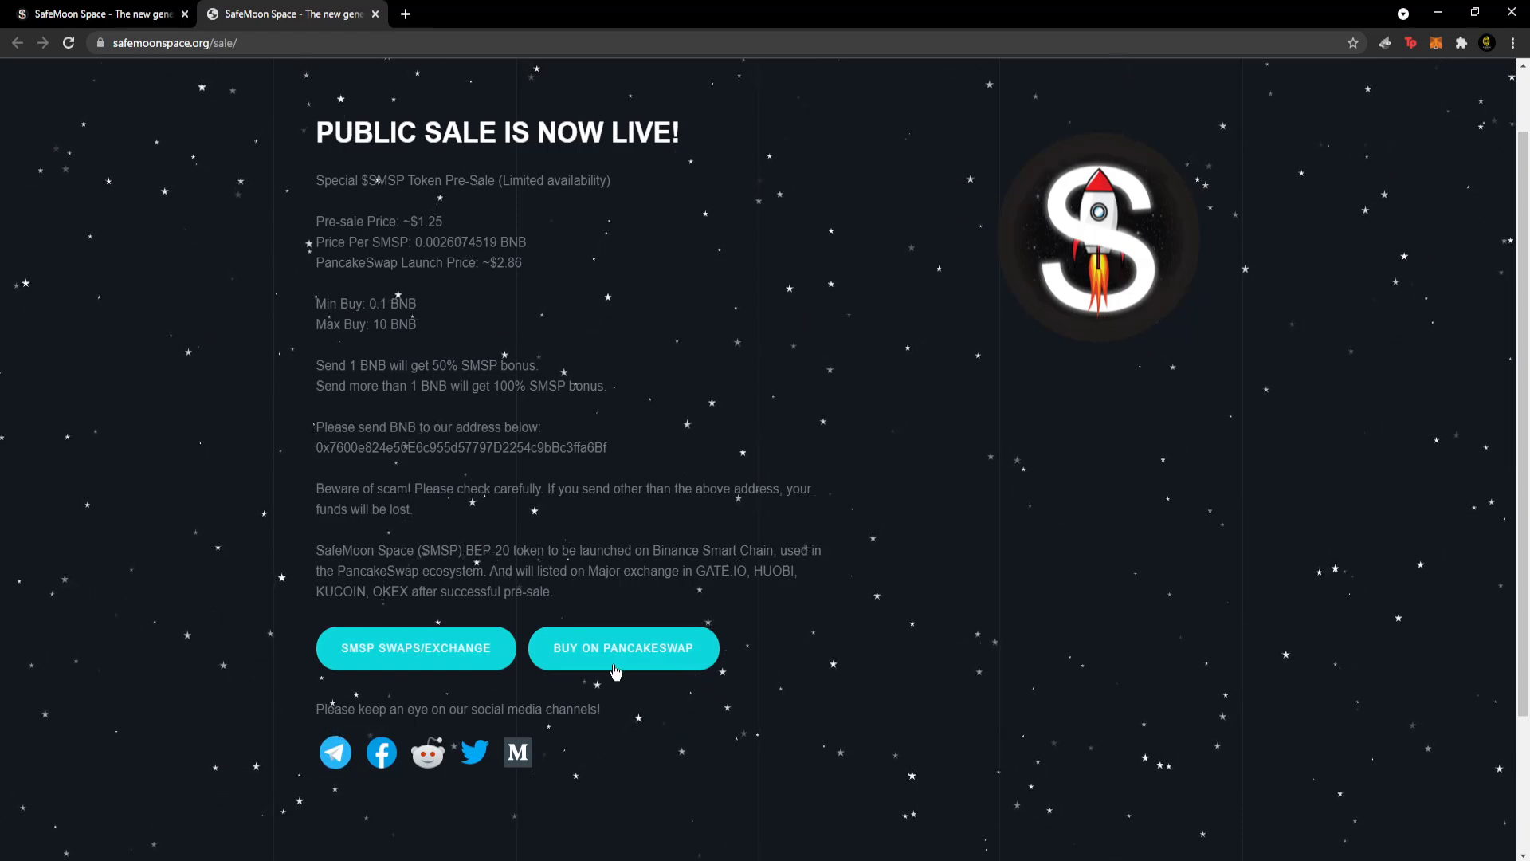
click(623, 648)
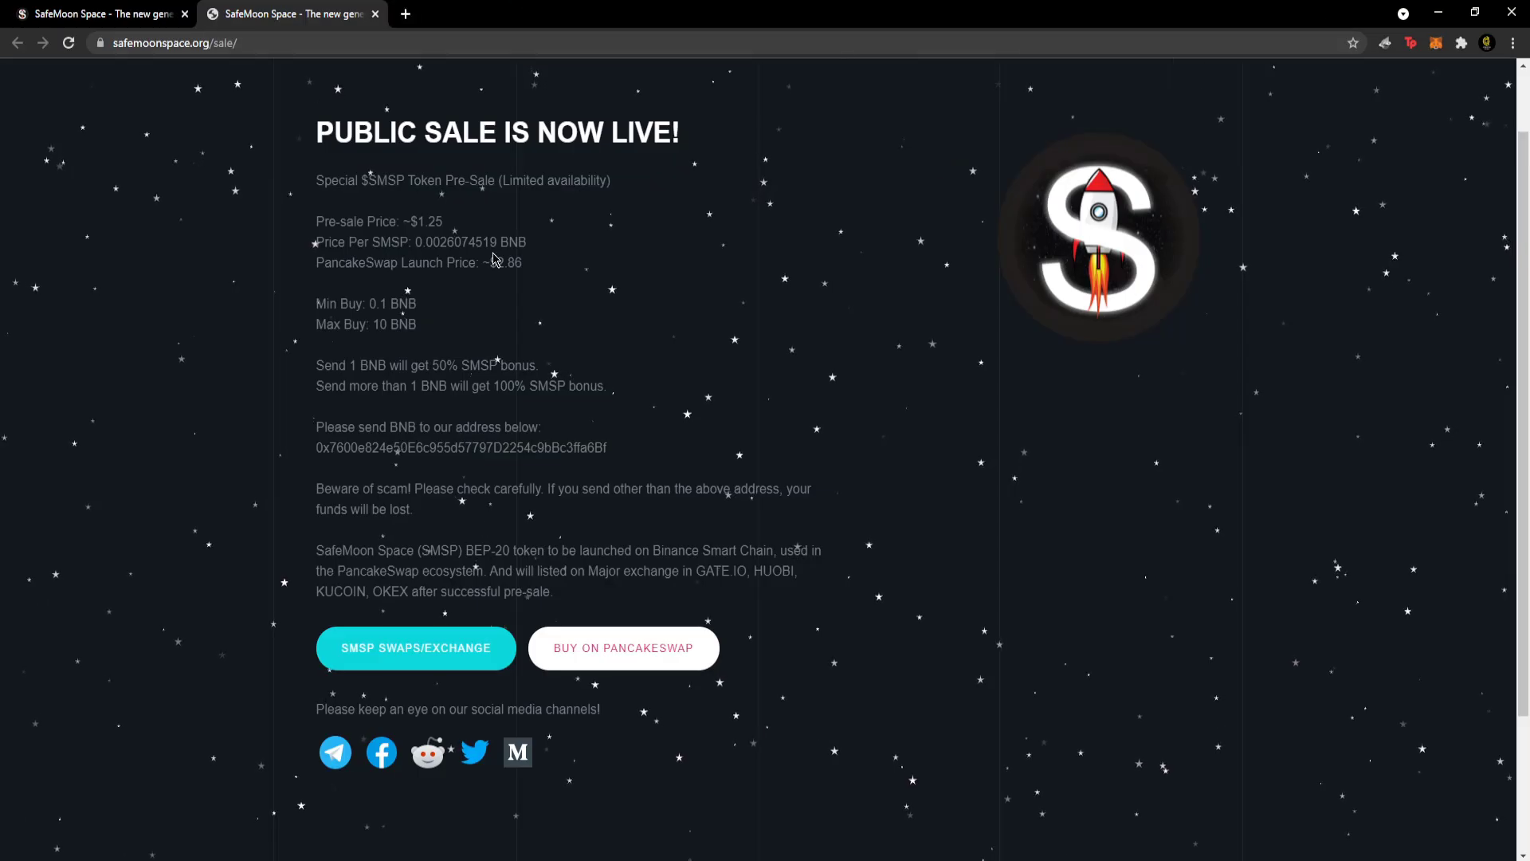
click(414, 647)
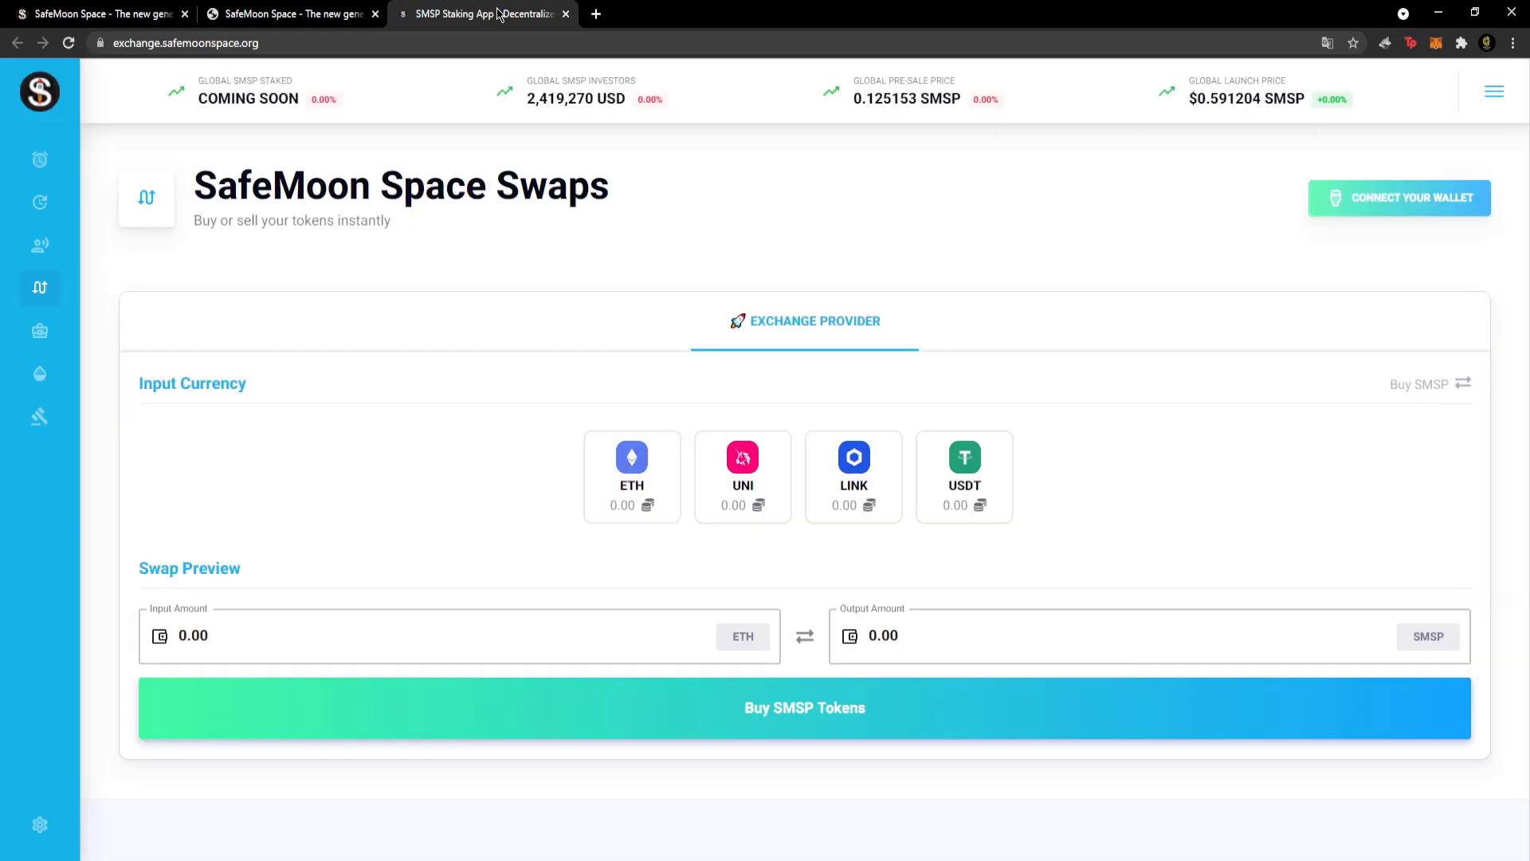
- Return to the SafeMoon Space homepage with the Turkish translation offer showing
click(631, 475)
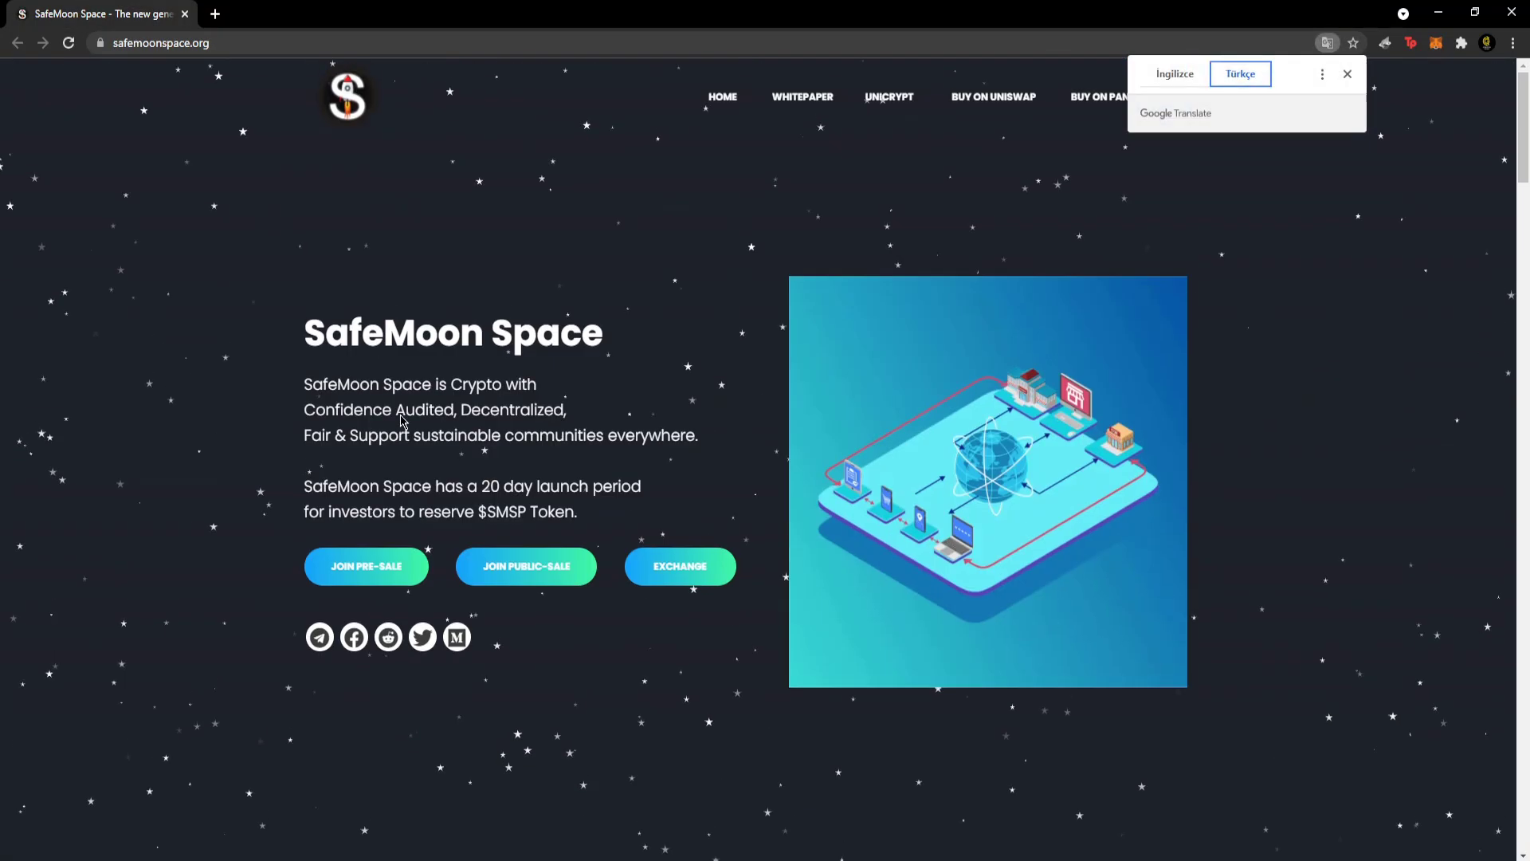
- Translate the homepage into Türkçe and read down to the Vizyon + Kültür section
click(1240, 74)
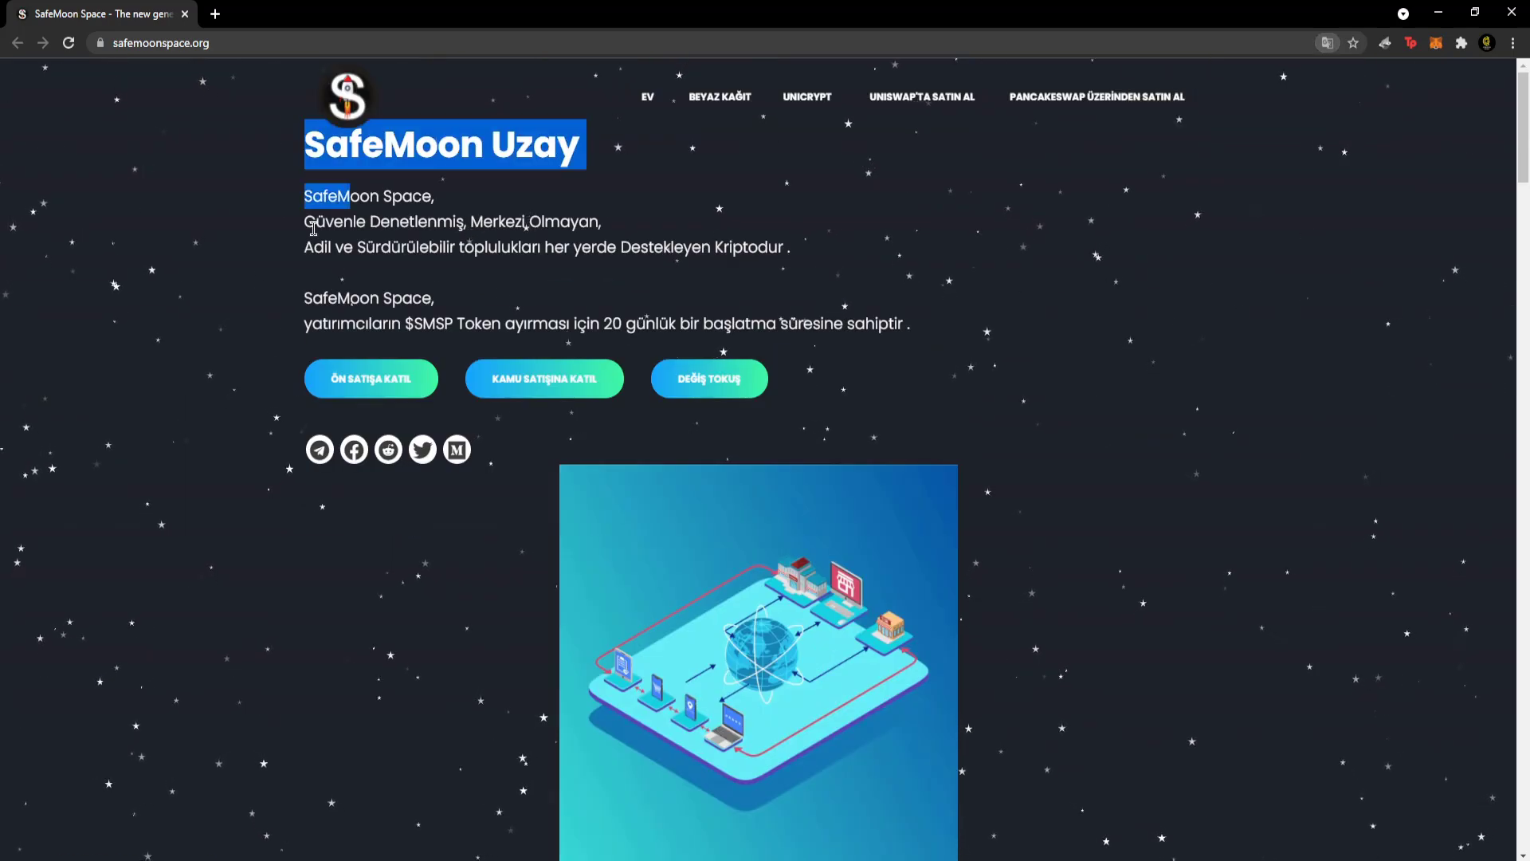
click(147, 226)
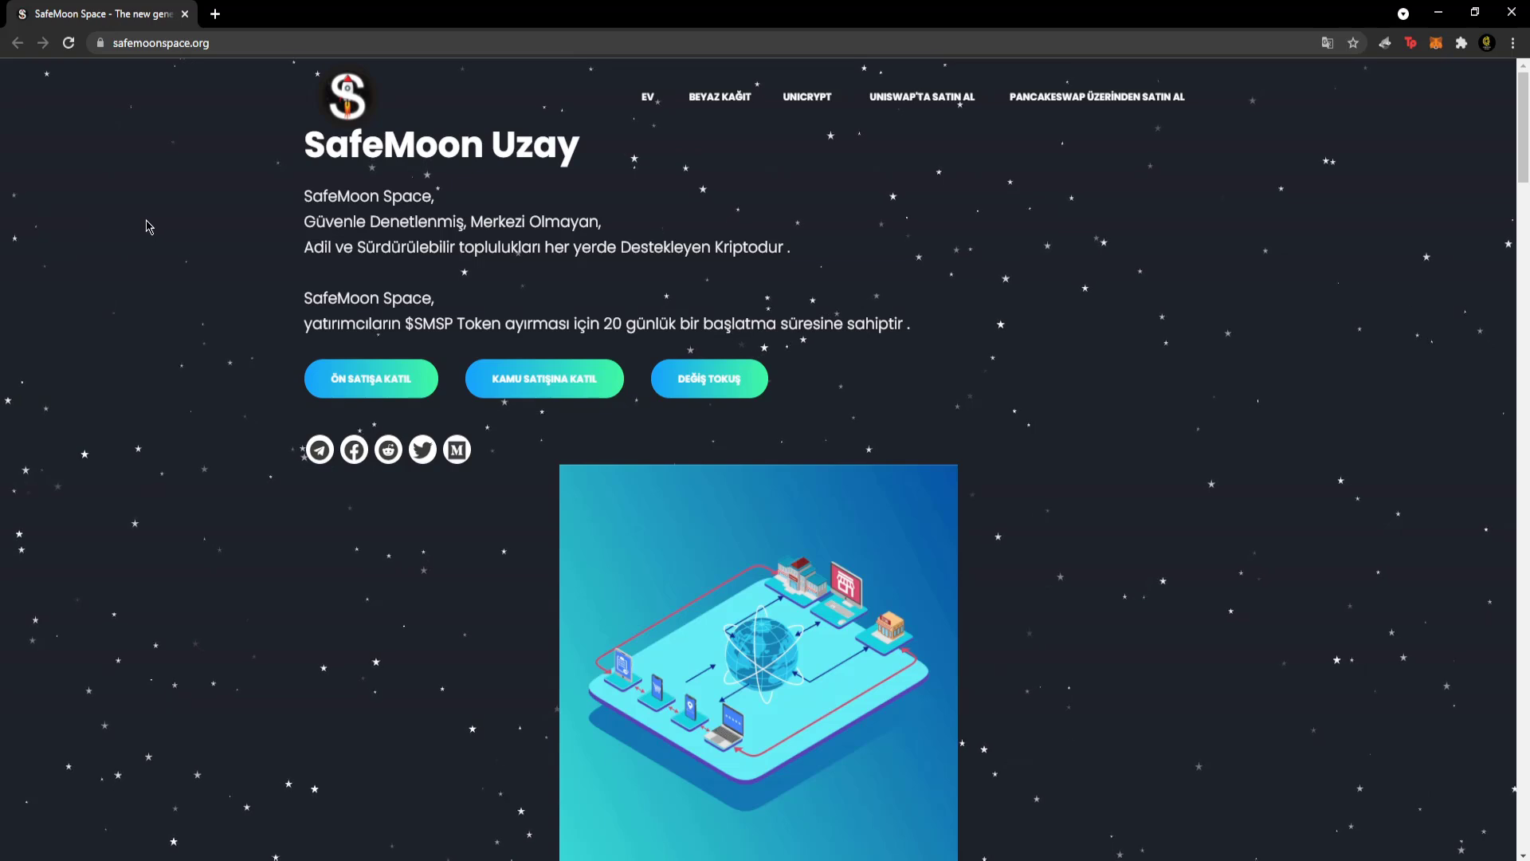
mouse_move(163, 212)
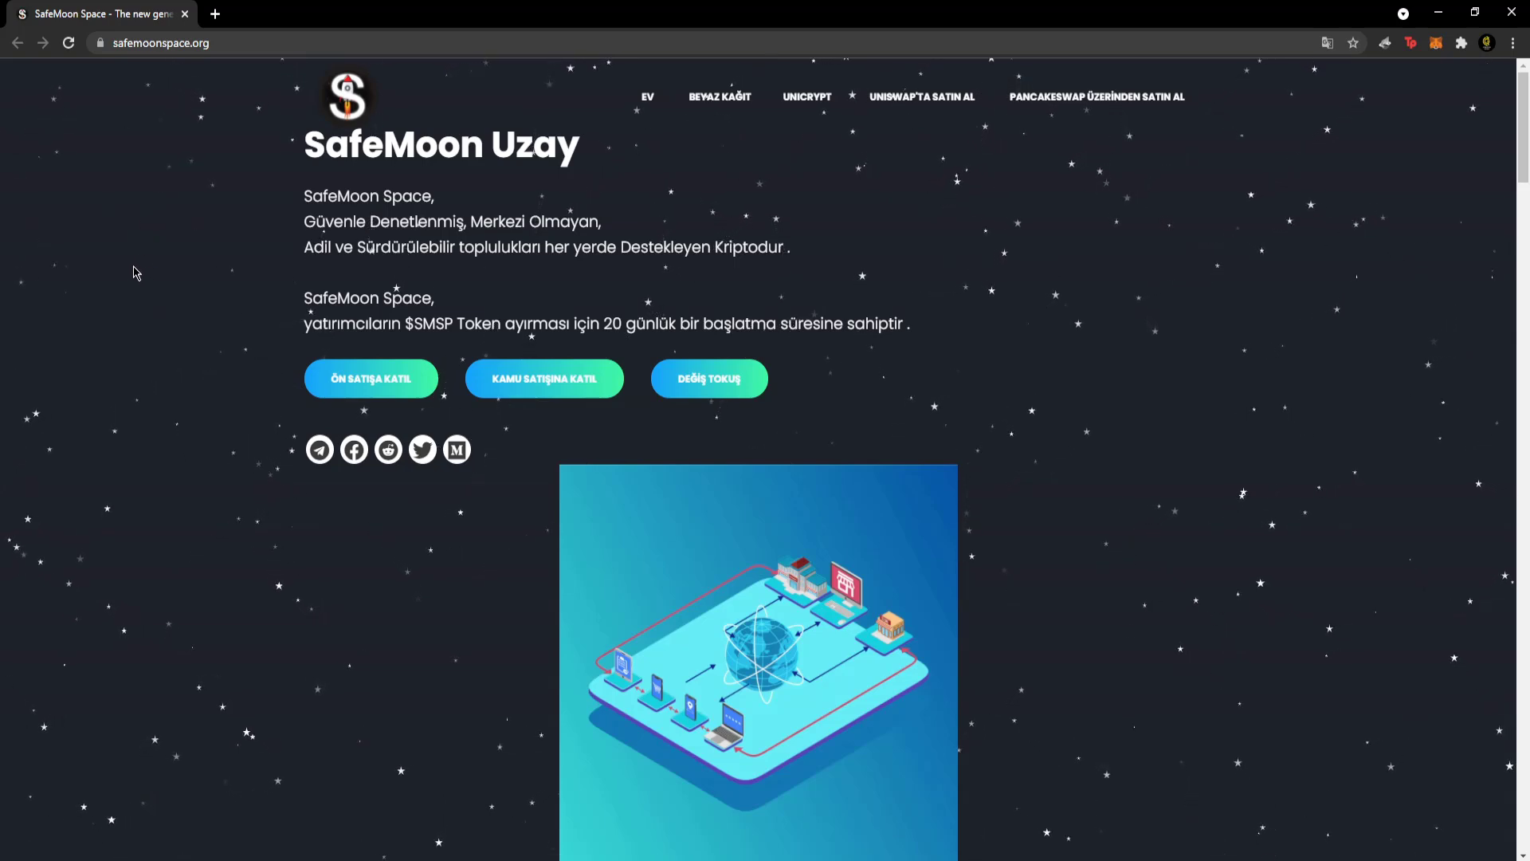
scroll(down, 3)
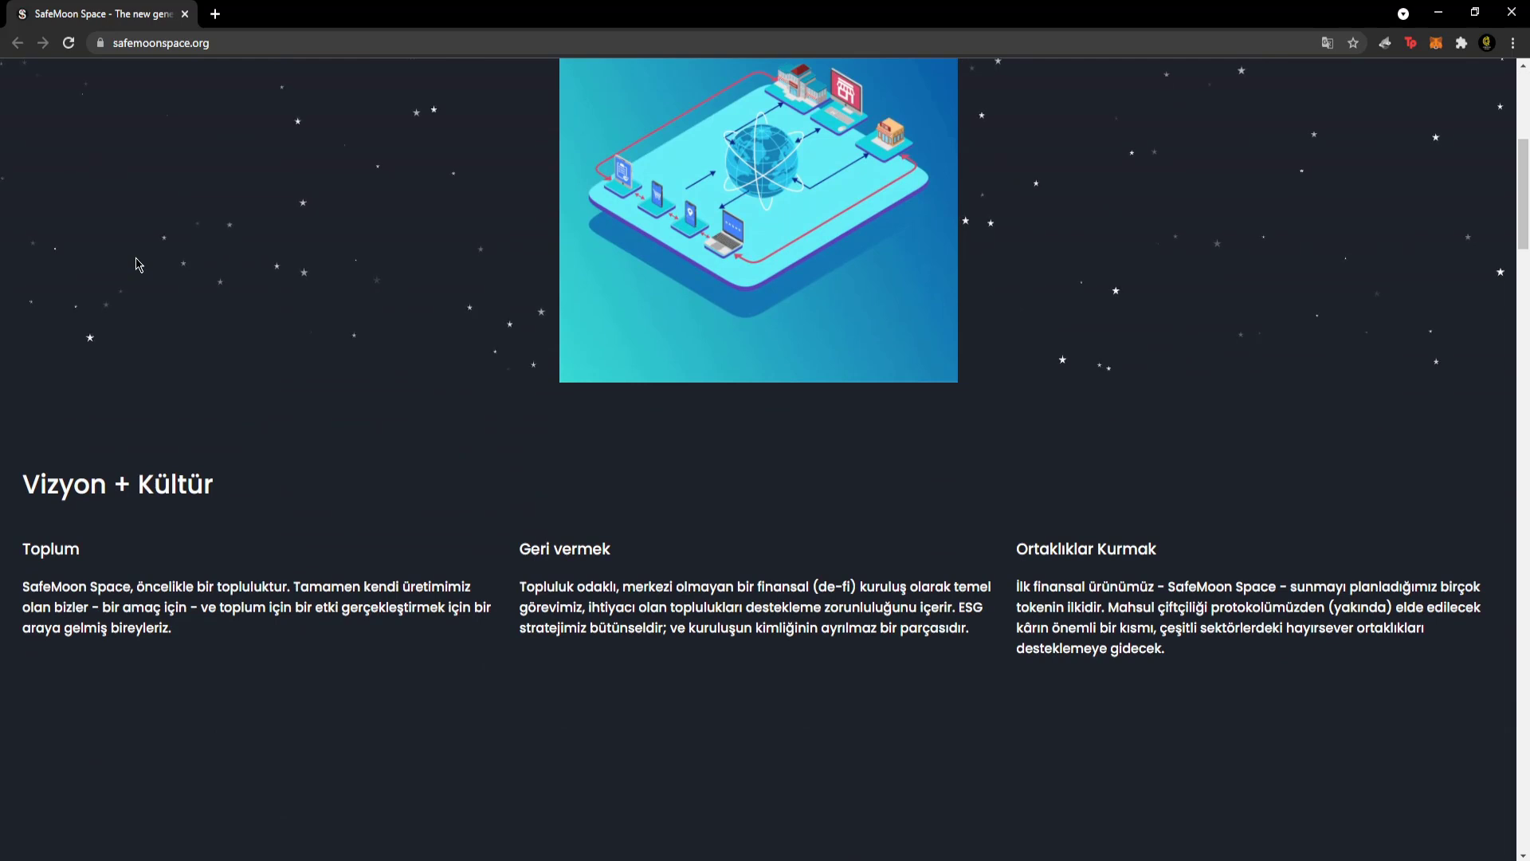
scroll(down, 3)
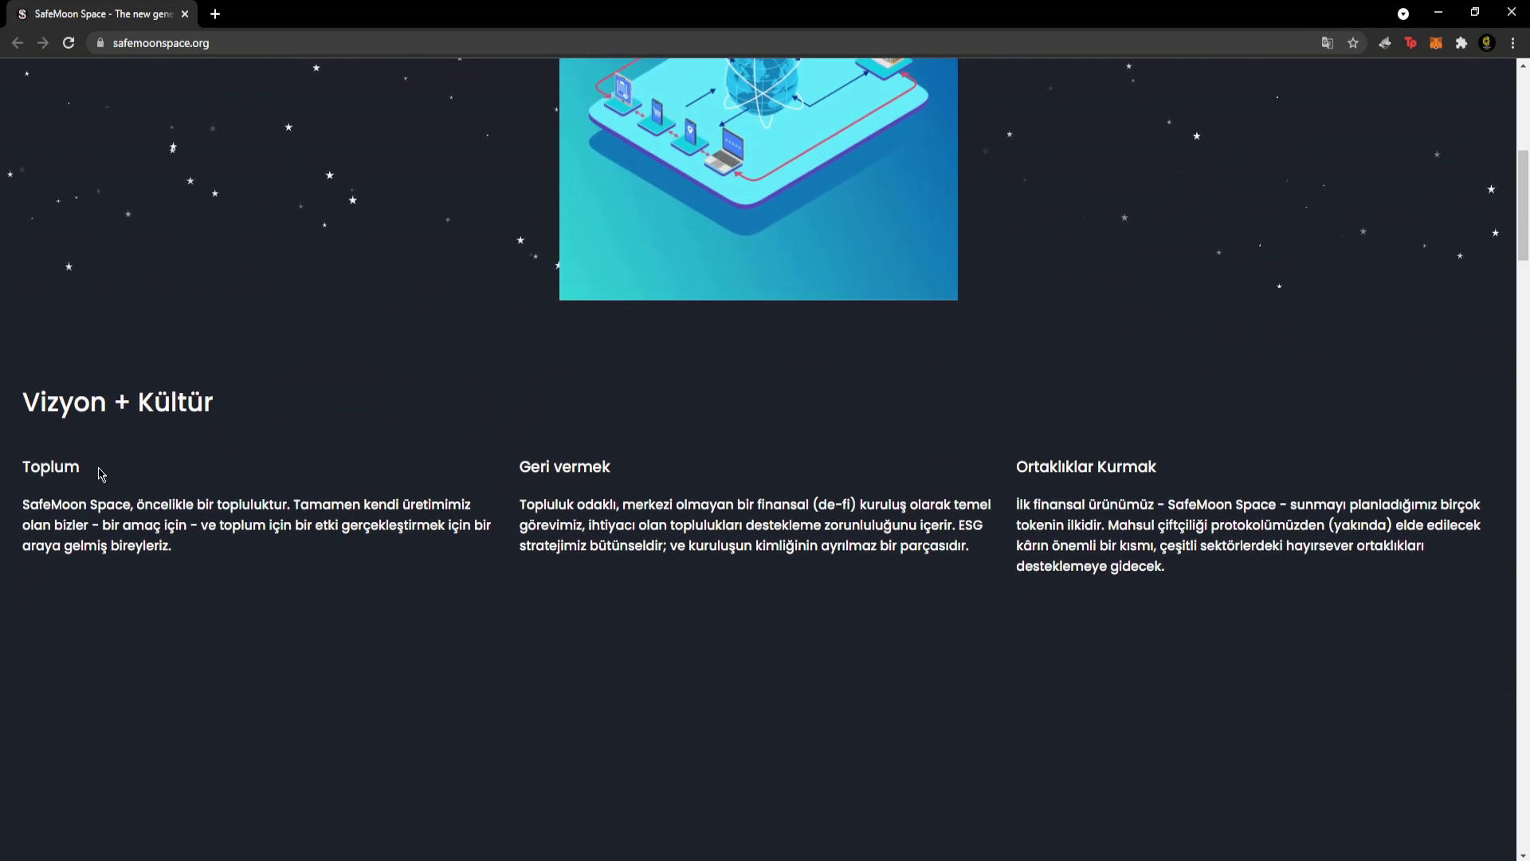
mouse_move(288, 392)
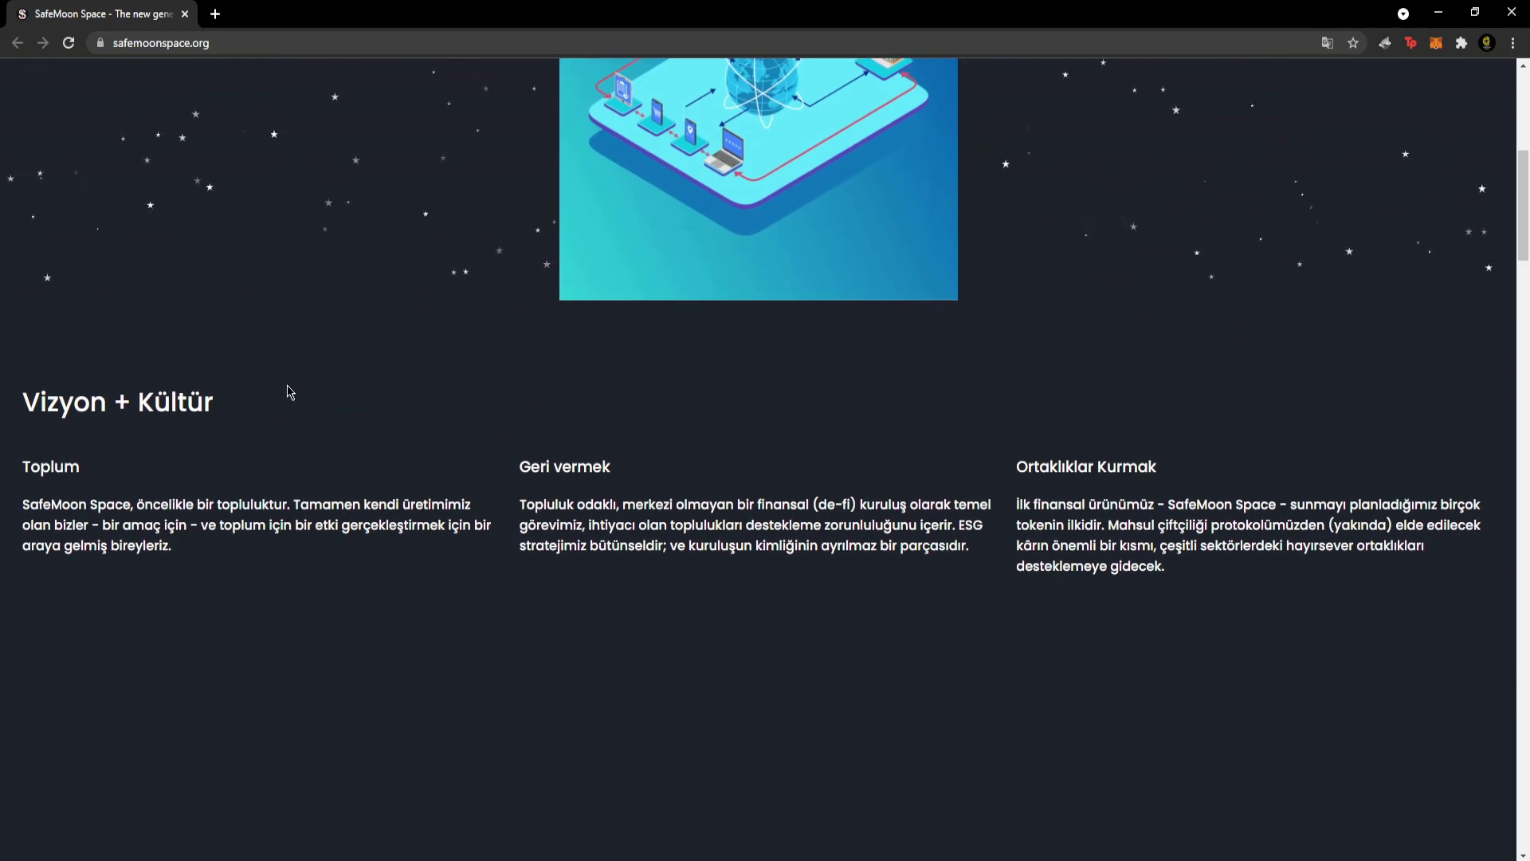
scroll(down, 3)
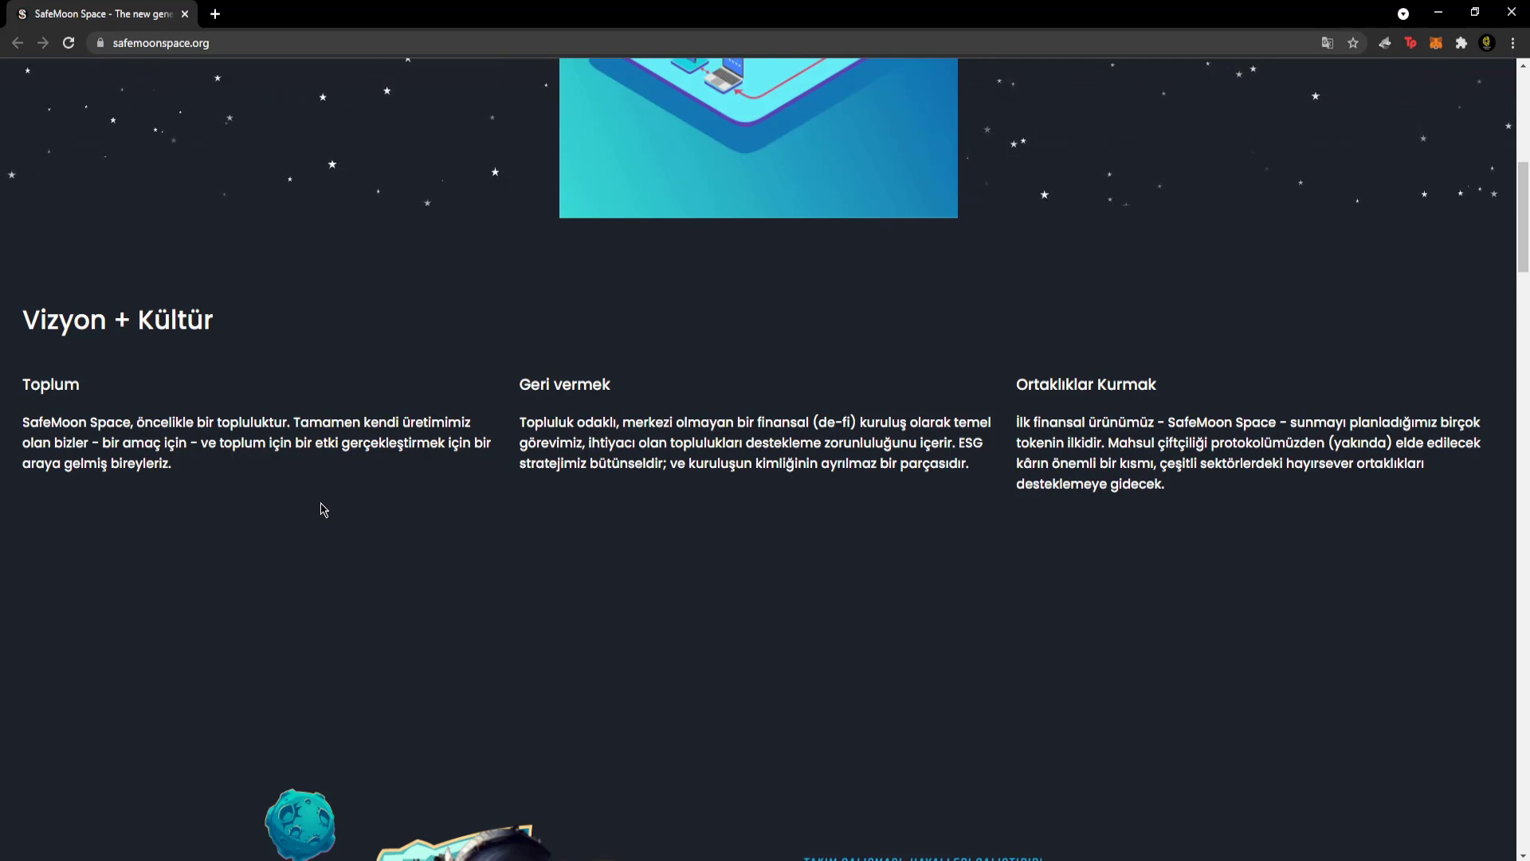
- Read past the astronaut team and decentralization sections to the ecosystem paragraph
scroll(down, 3)
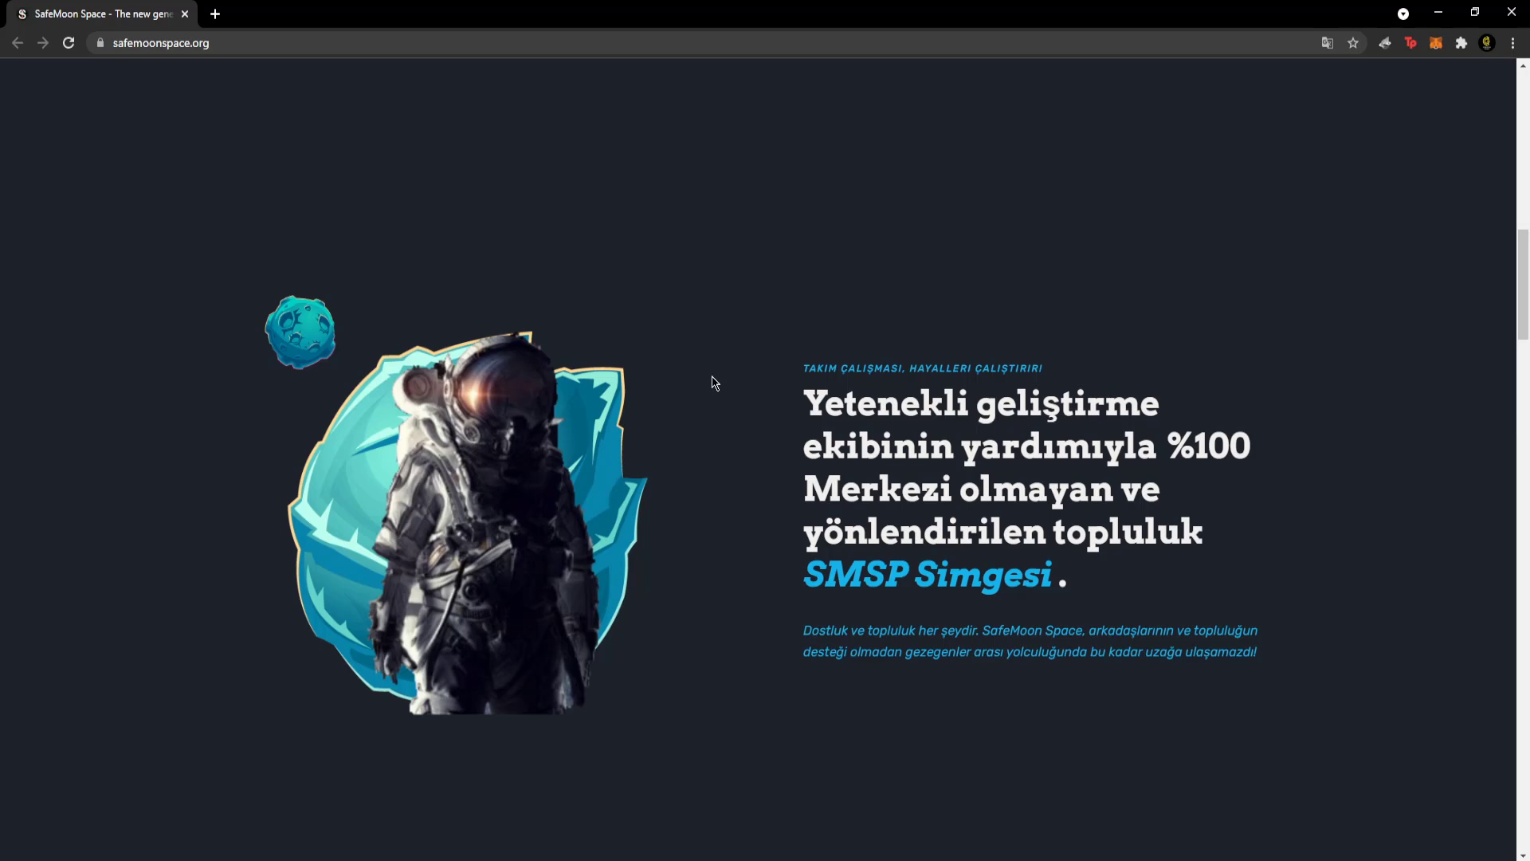
scroll(down, 3)
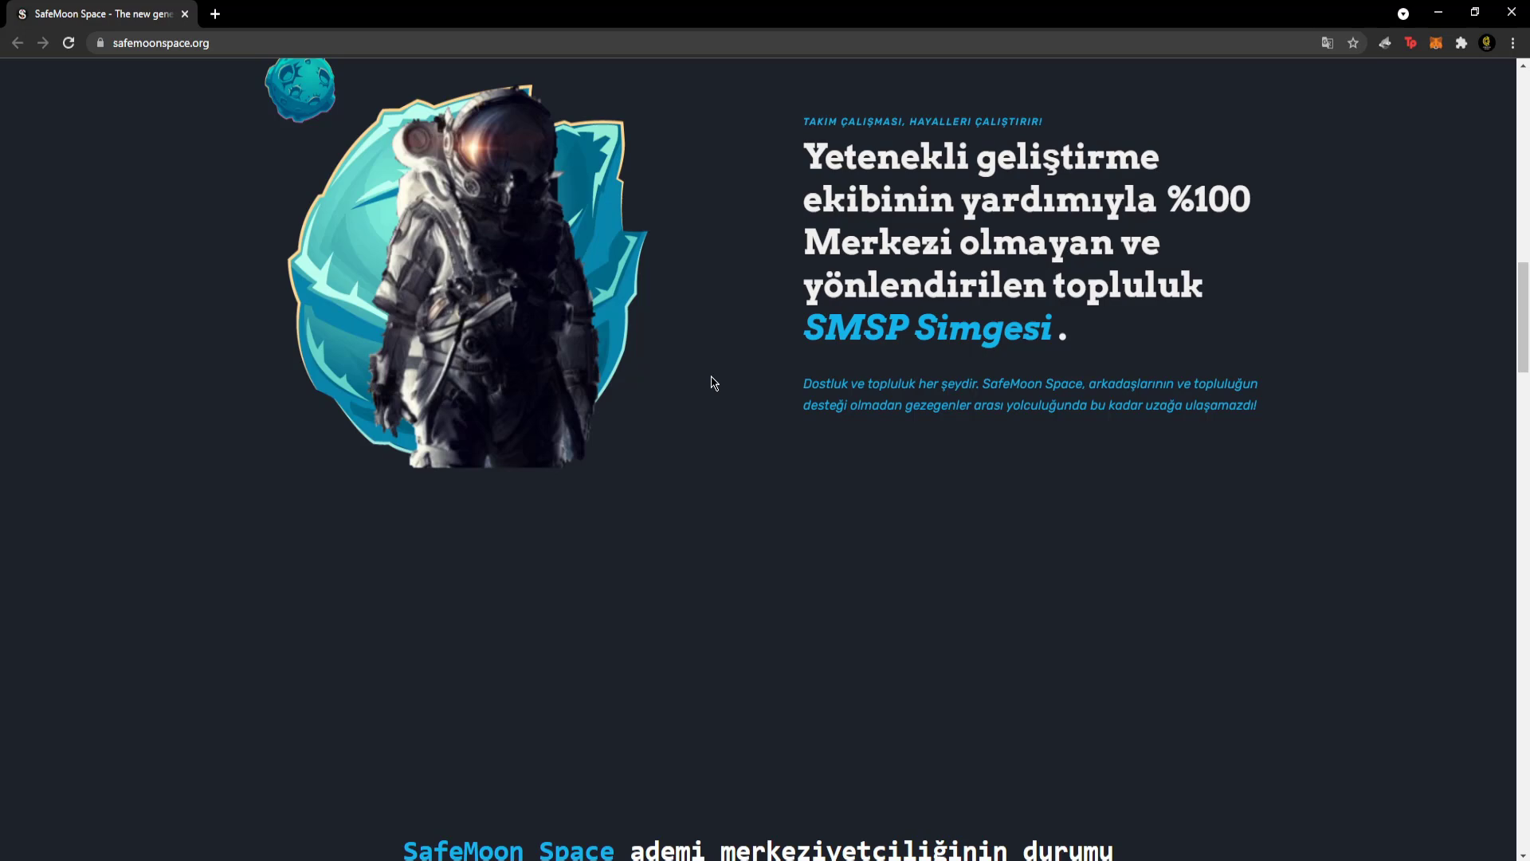
scroll(down, 3)
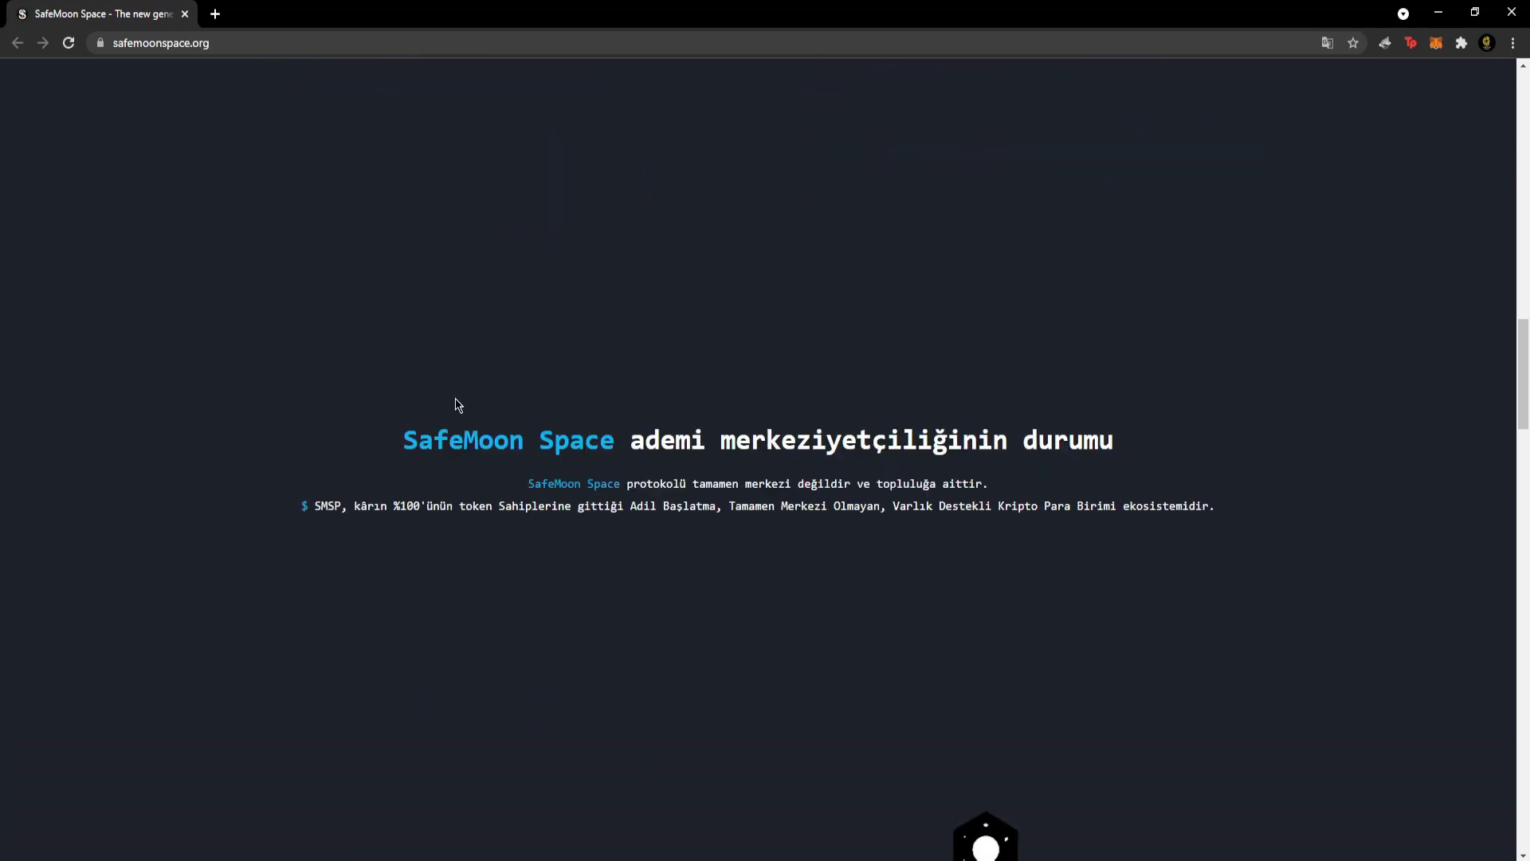
mouse_move(243, 387)
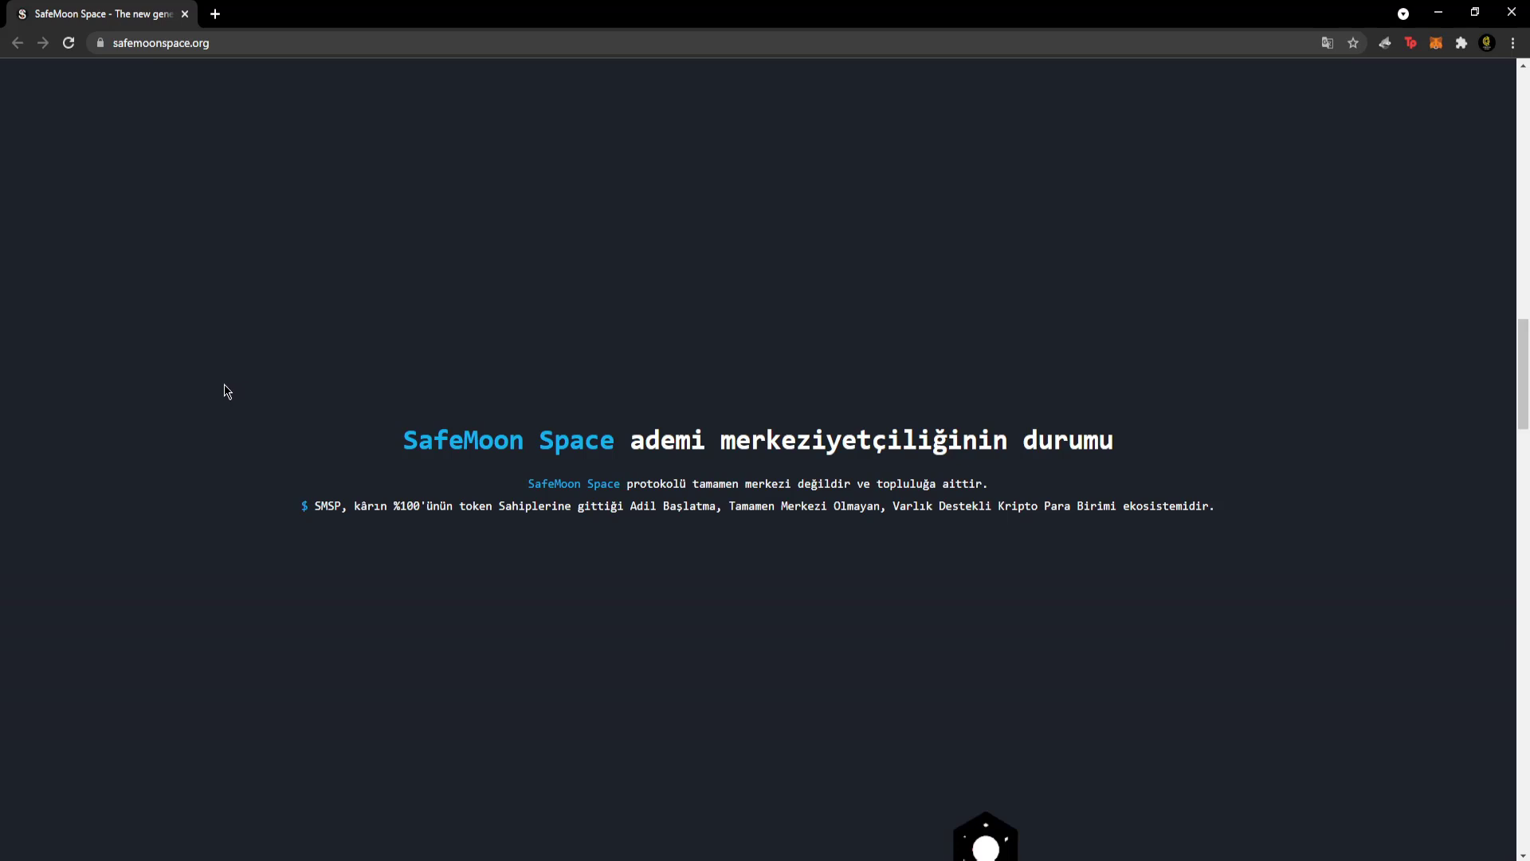
scroll(down, 3)
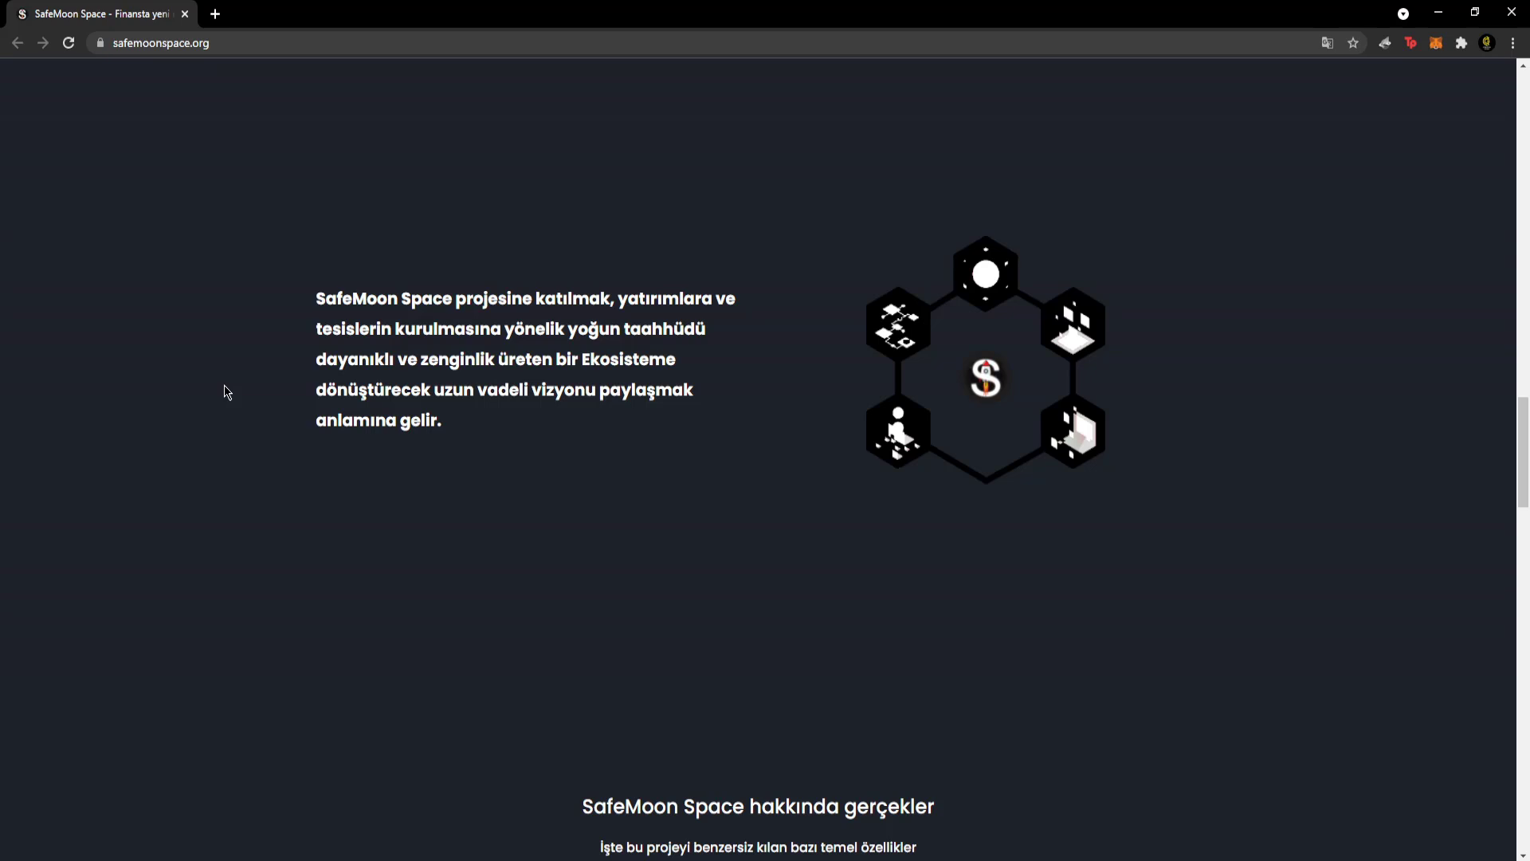
- Read 'SafeMoon Space hakkında gerçekler' and the 'Yakında Piyasaya Sürülüyor' exchange logos
scroll(down, 3)
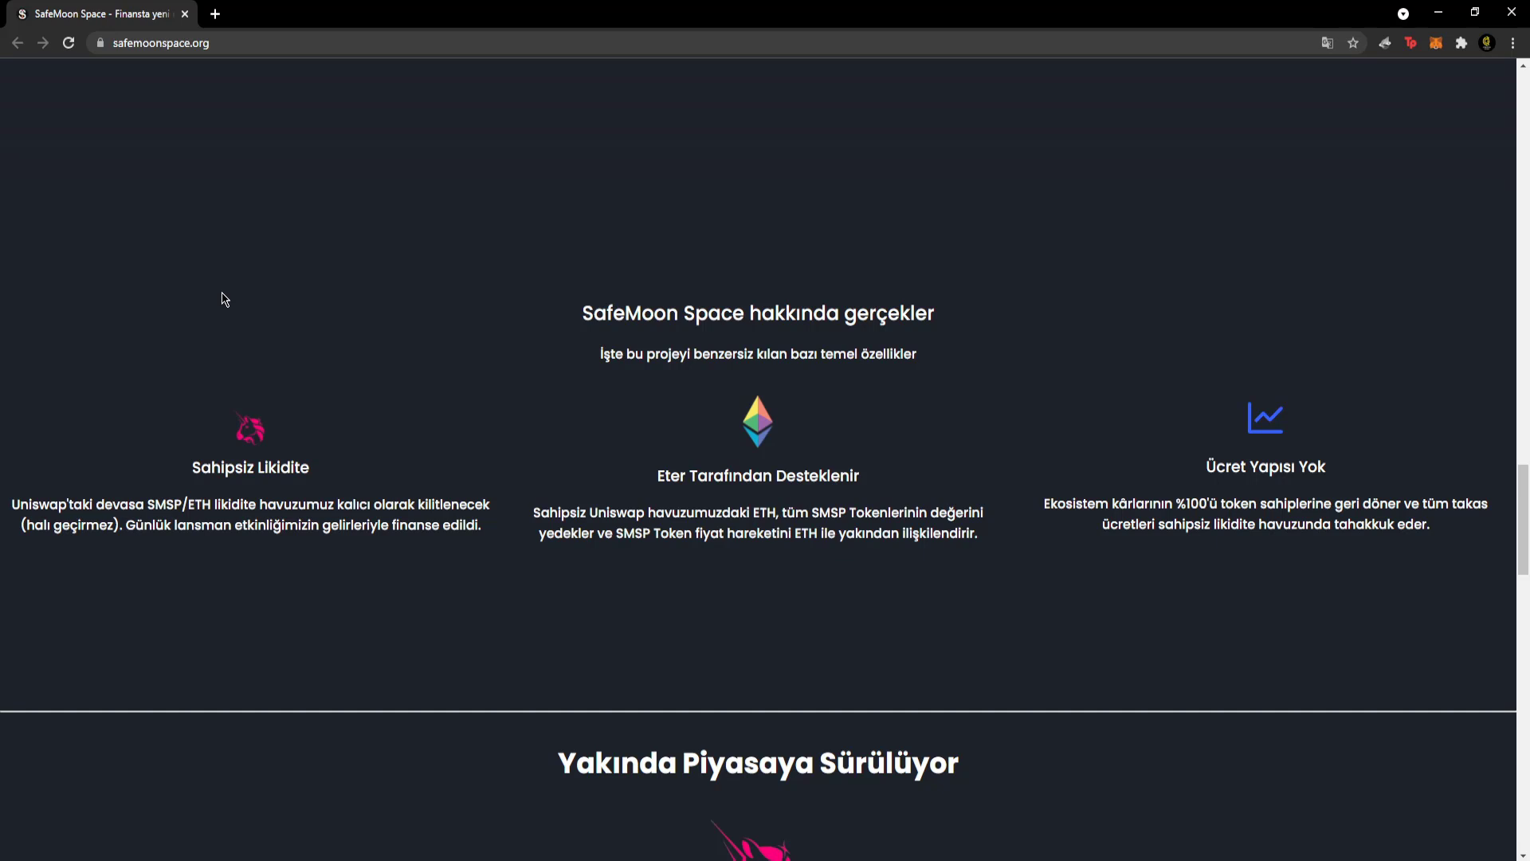
scroll(down, 3)
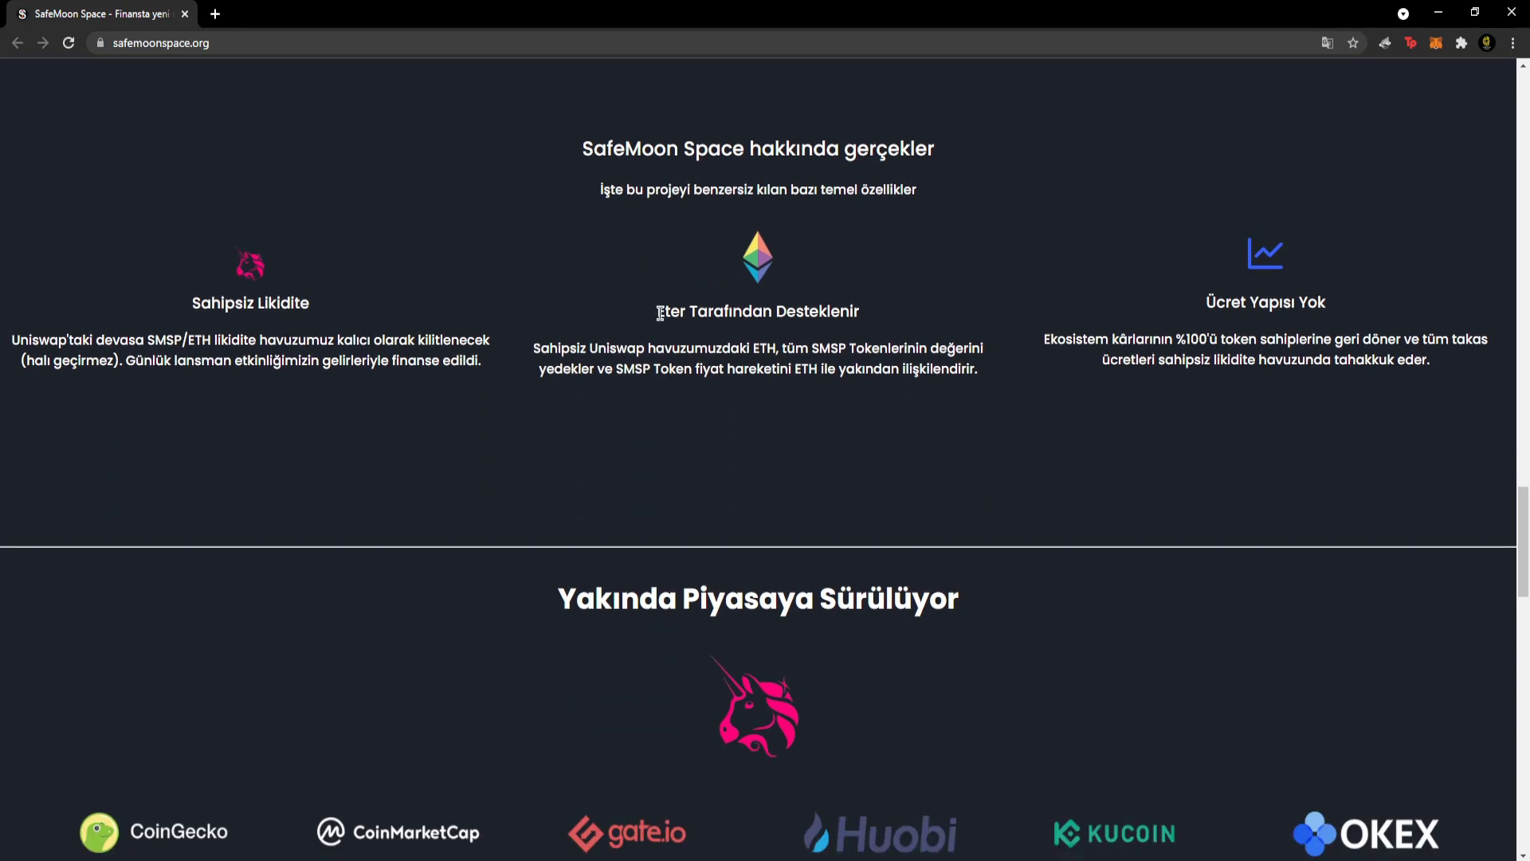
mouse_move(409, 477)
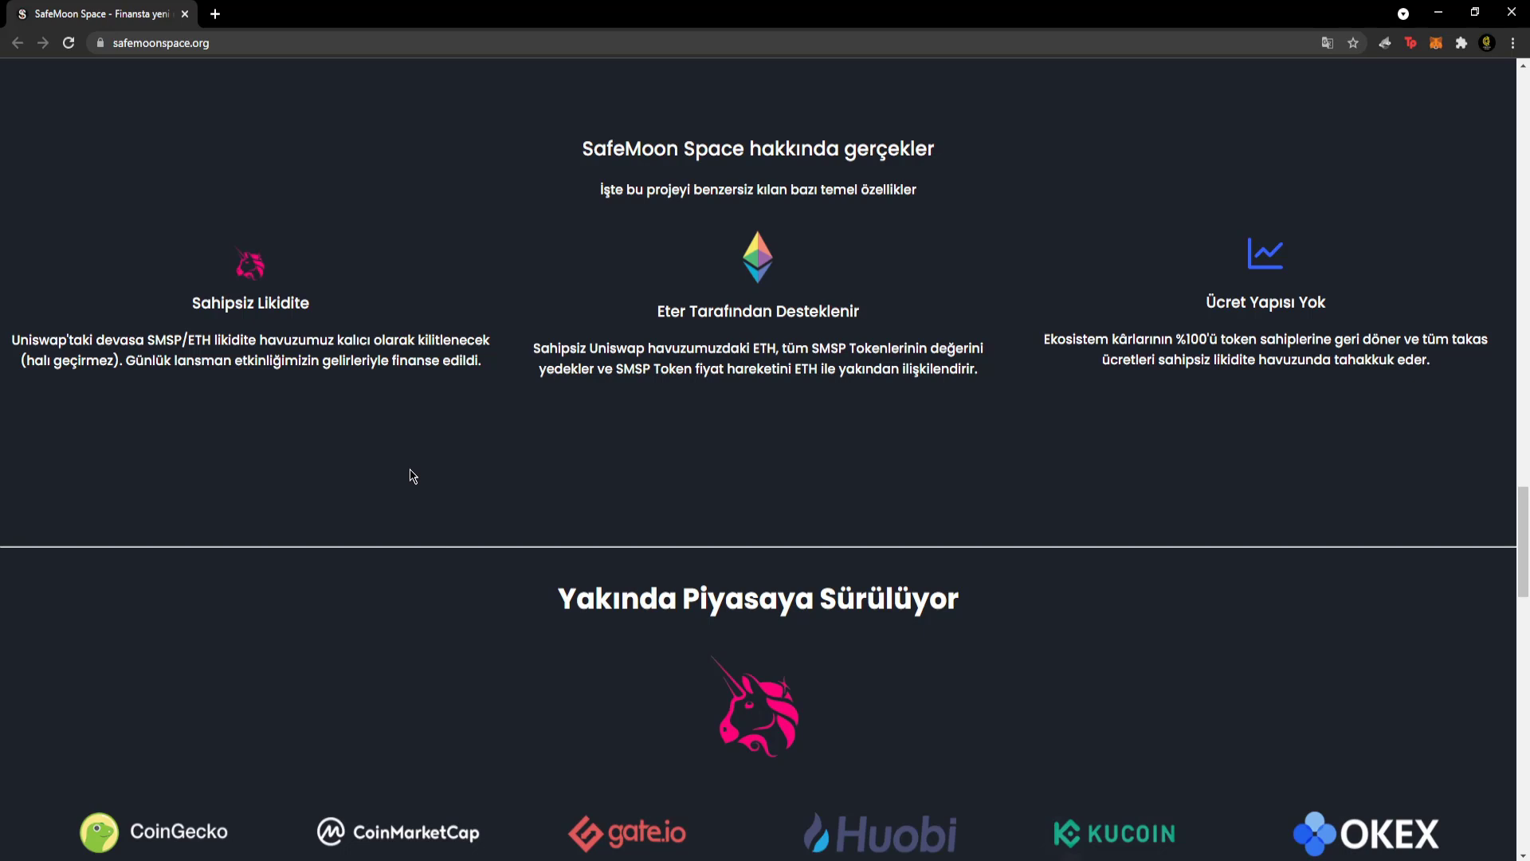
mouse_move(388, 420)
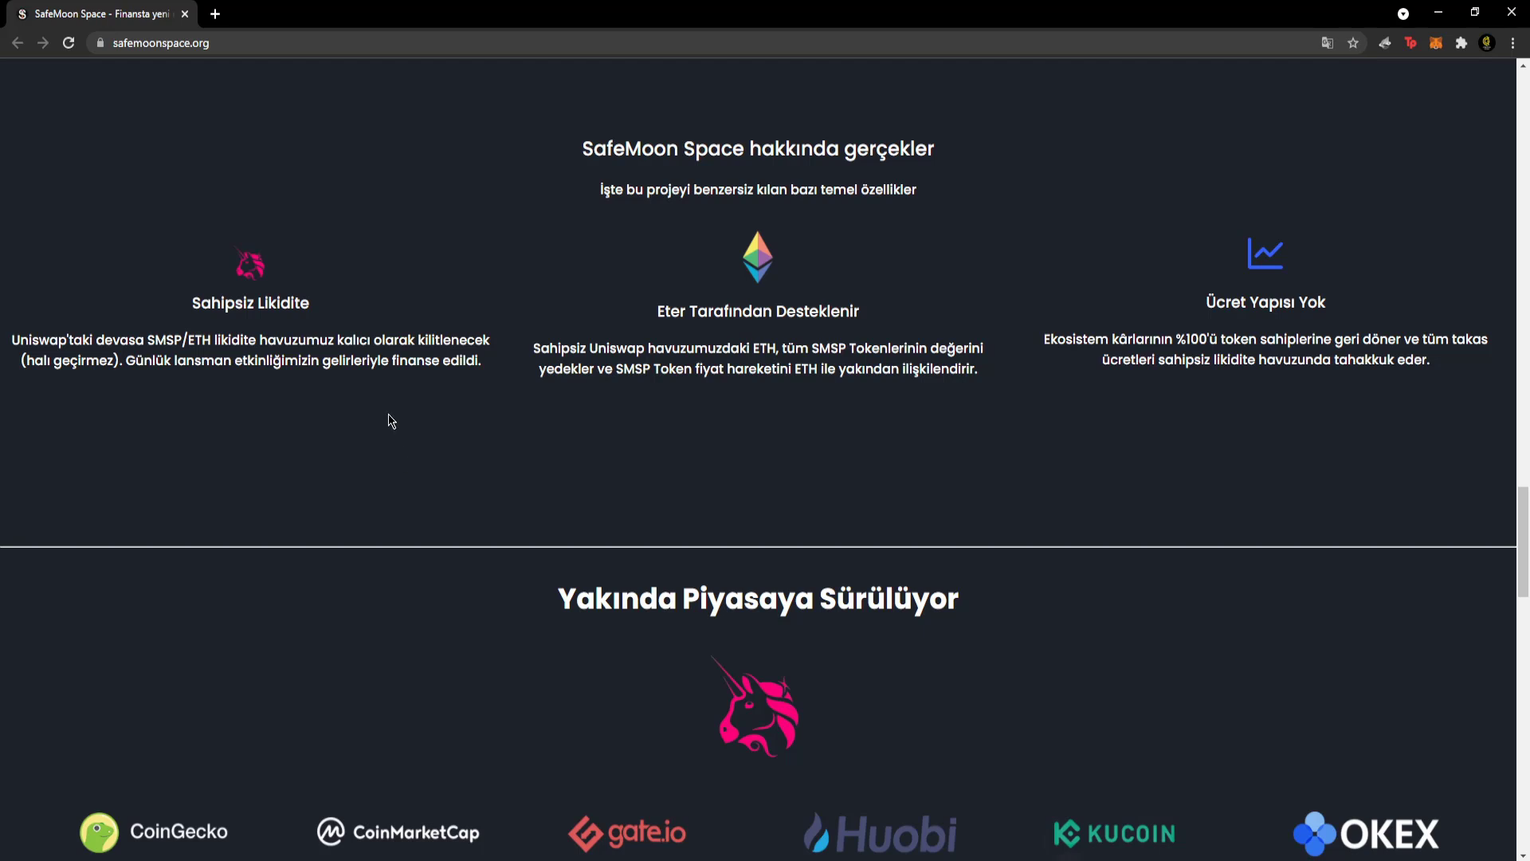
- Read Jeton Ayrıntıları, FAQ and Nasıl satın alınır, then return to the homepage top
scroll(down, 3)
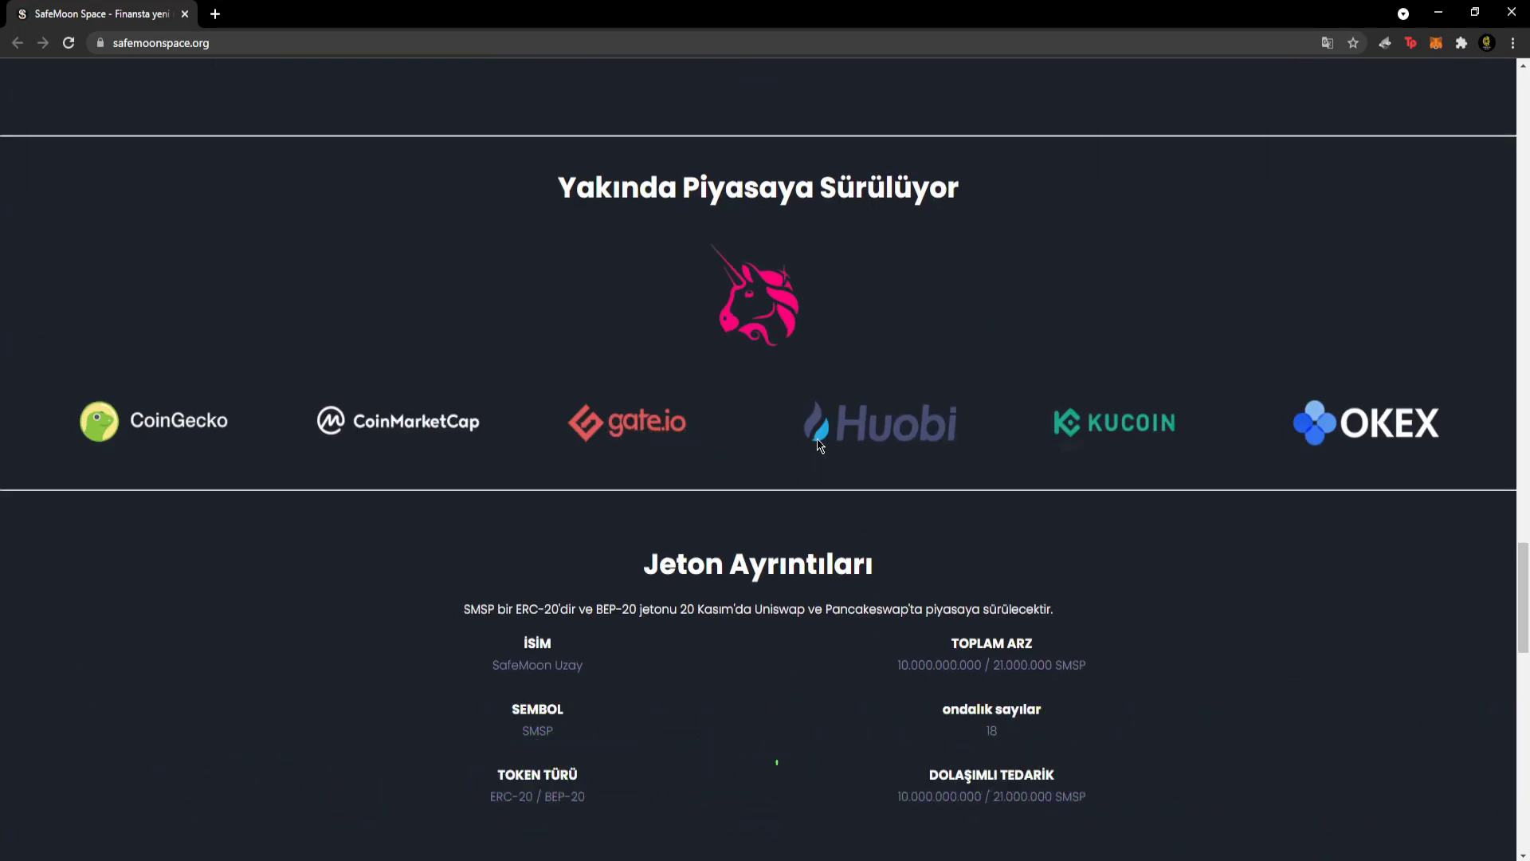
scroll(down, 3)
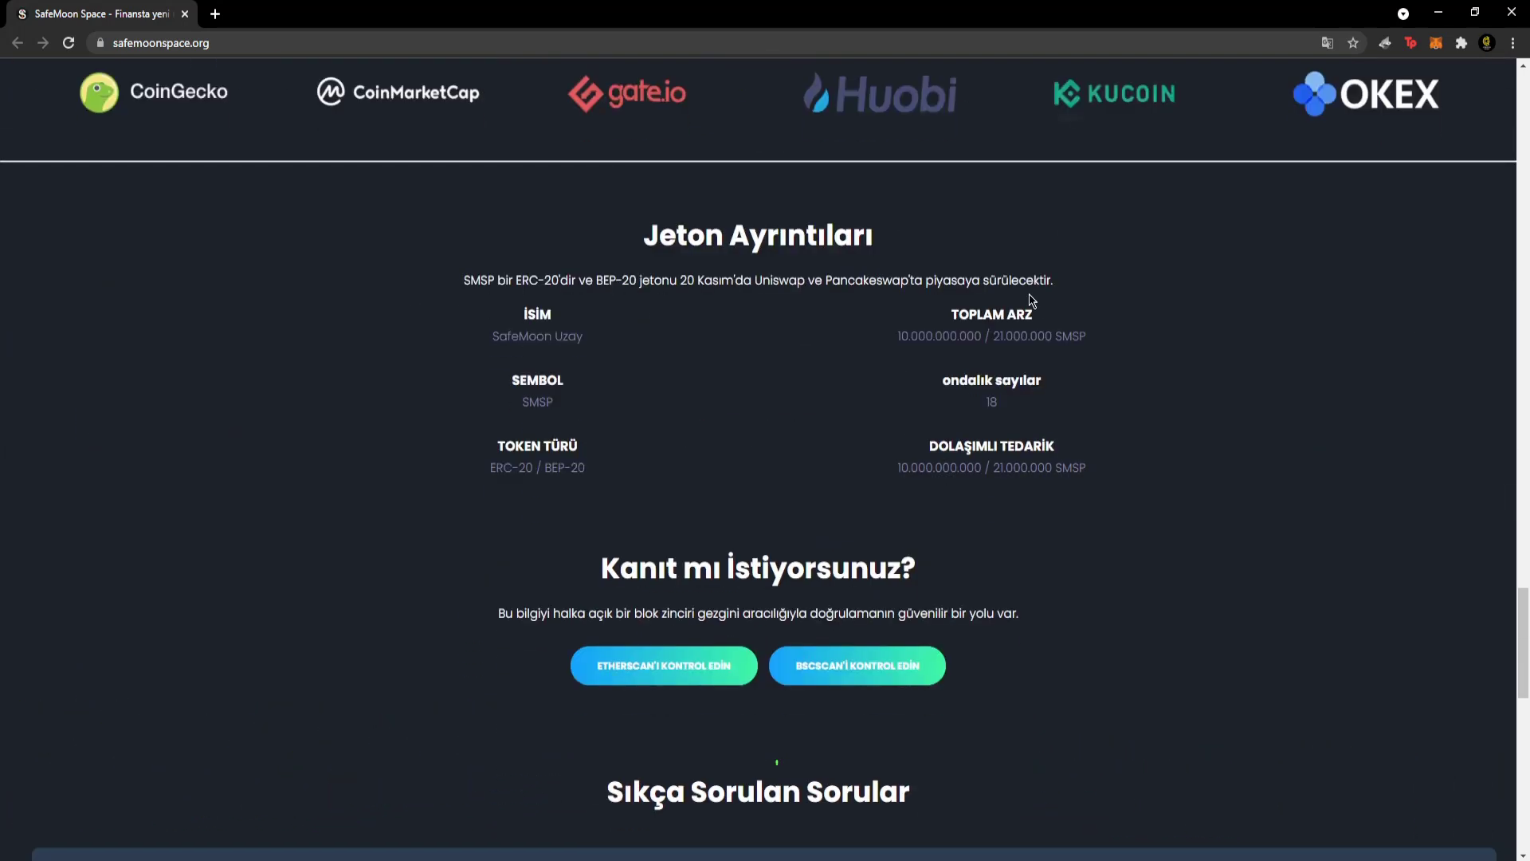
scroll(down, 3)
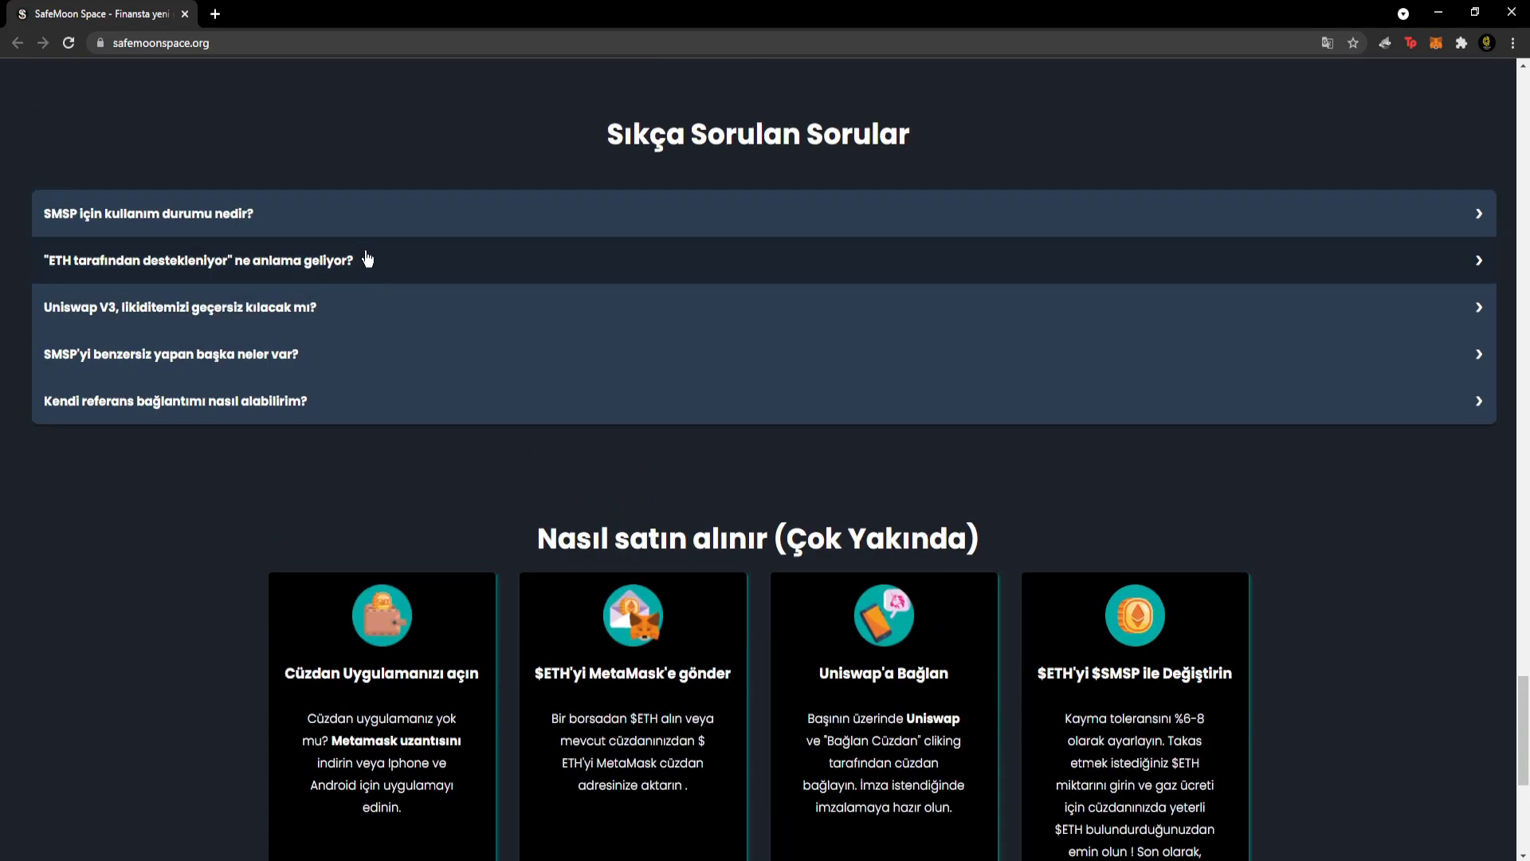
scroll(down, 3)
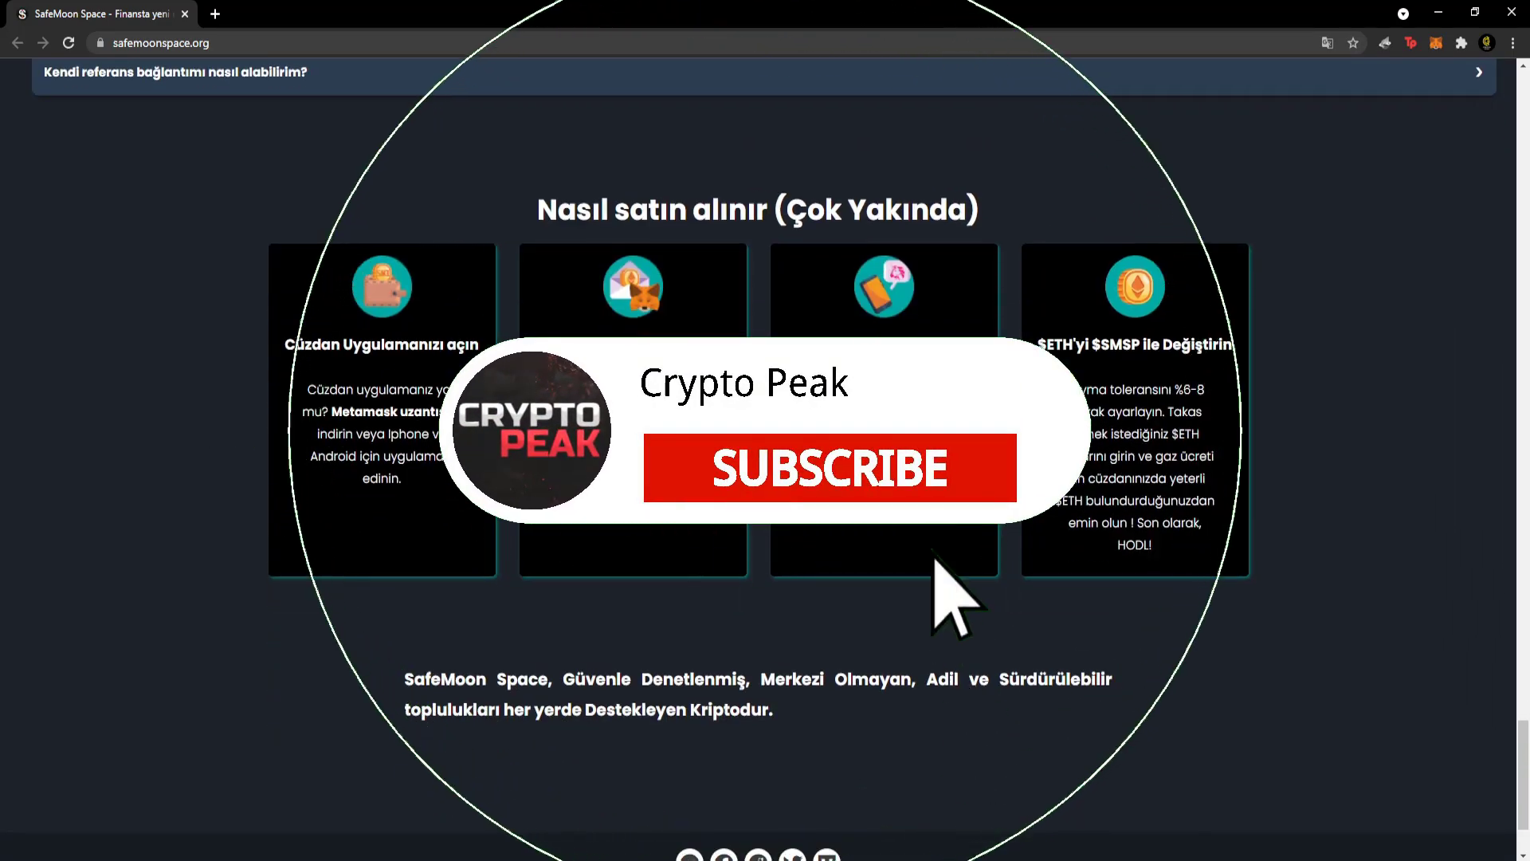
click(828, 468)
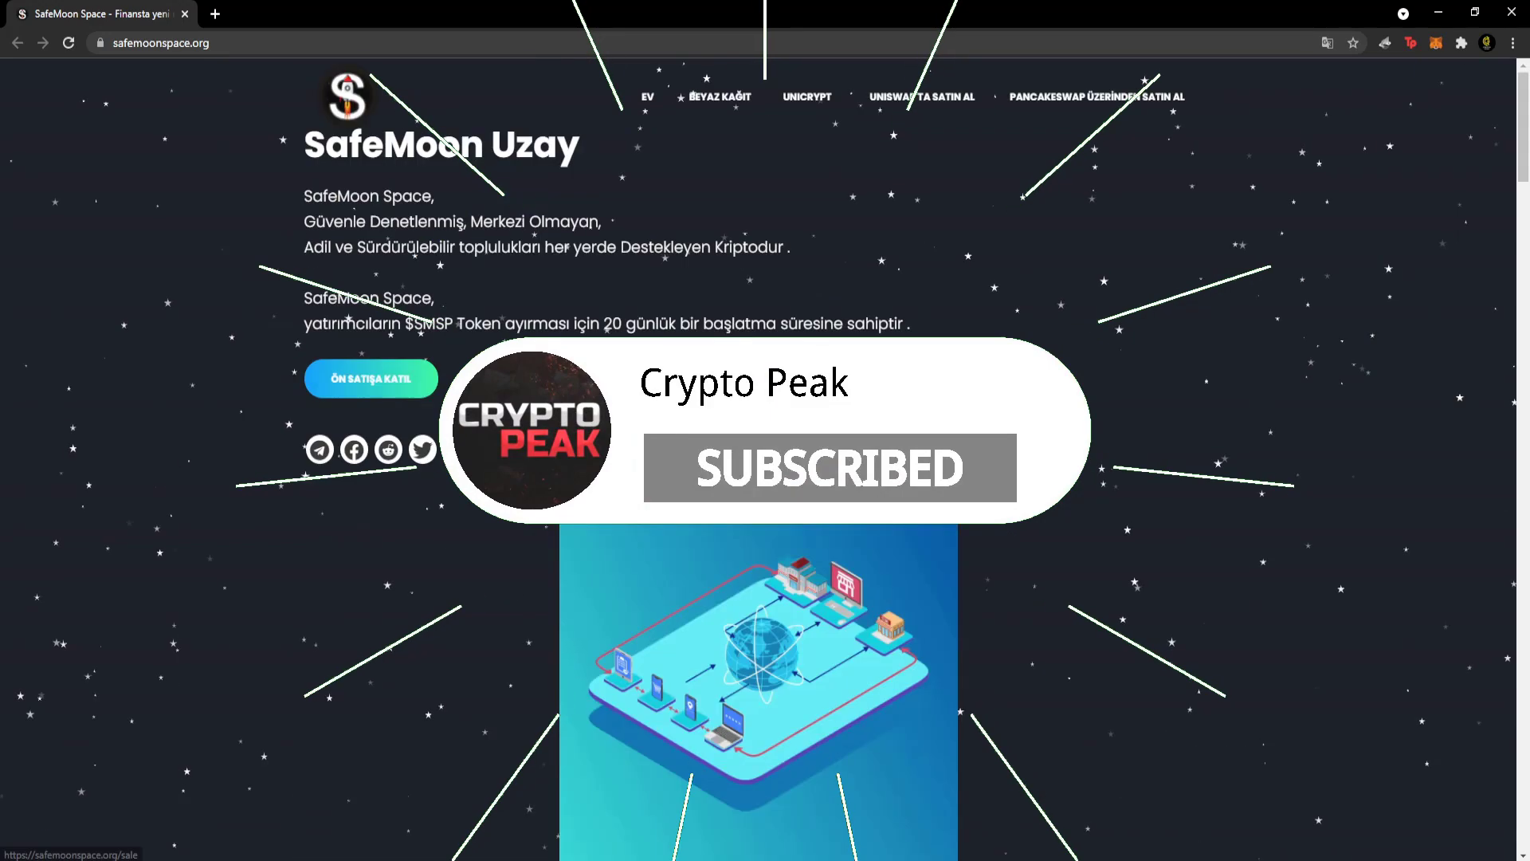